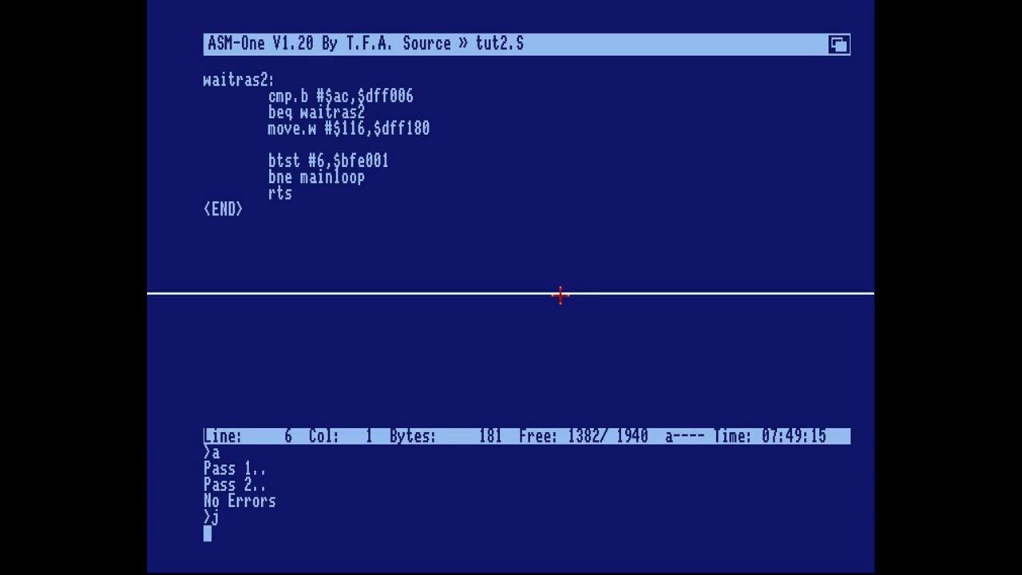
mouse_move(504, 166)
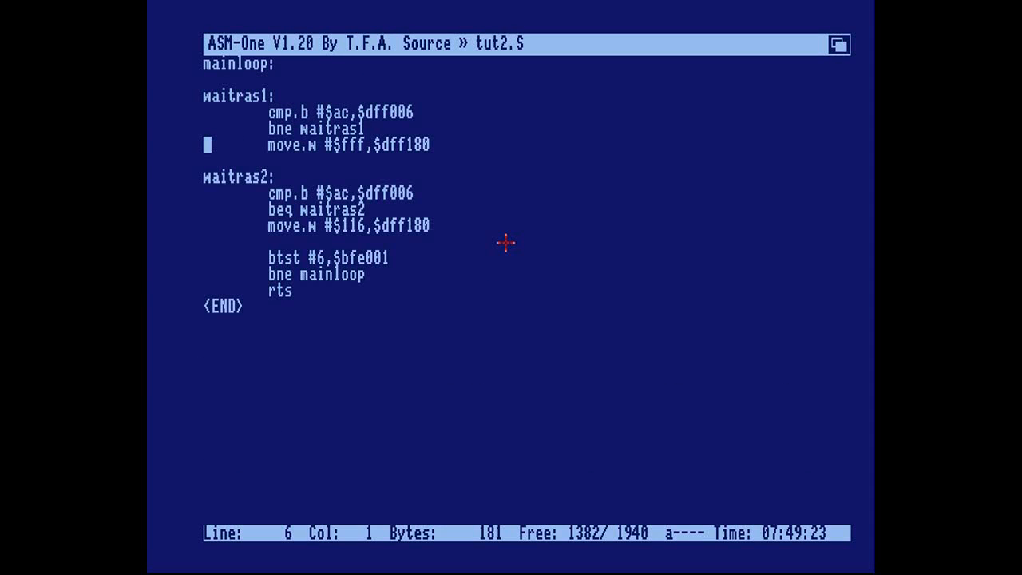
mouse_move(251, 66)
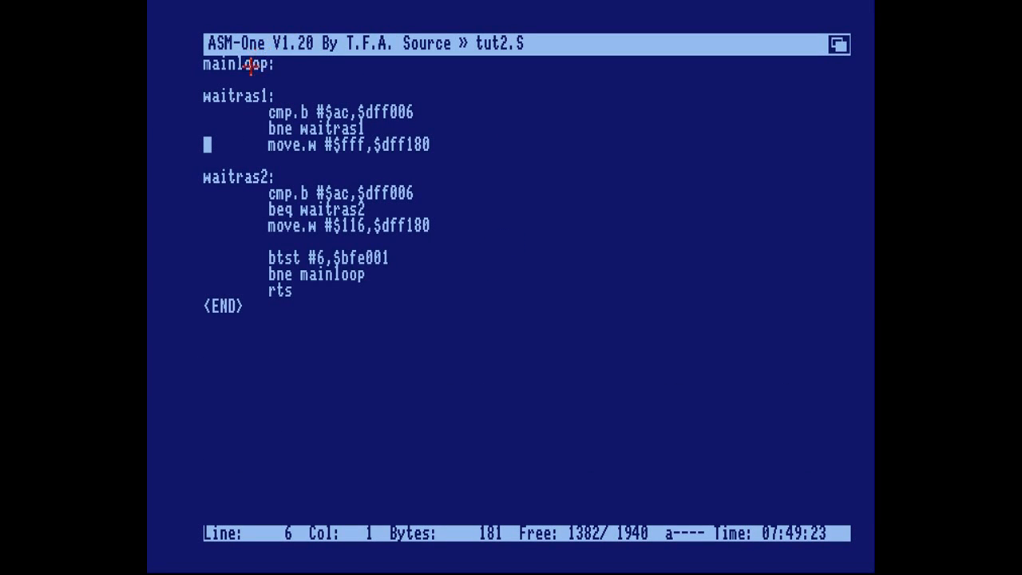
mouse_move(318, 274)
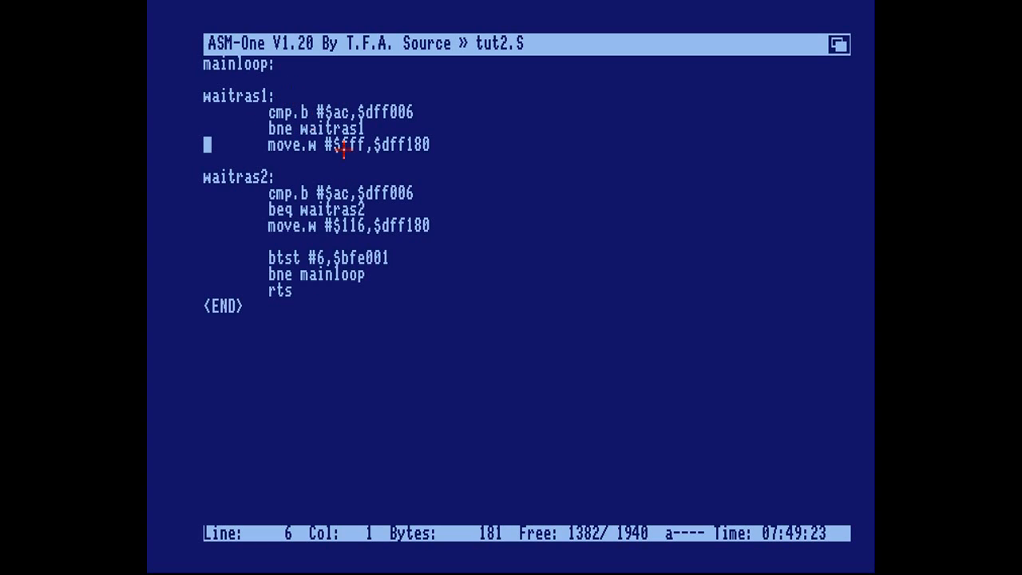
mouse_move(335, 291)
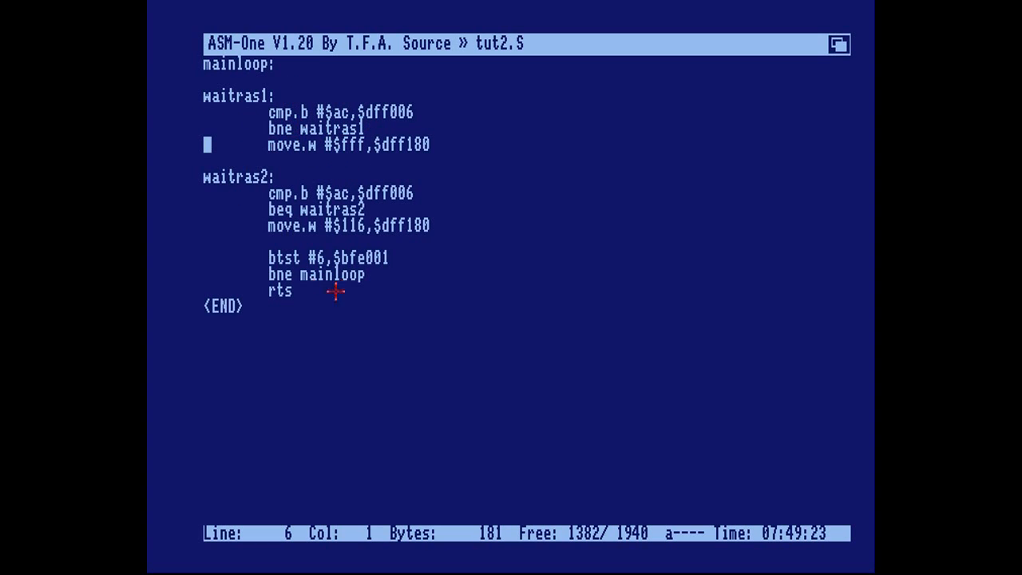
mouse_move(304, 202)
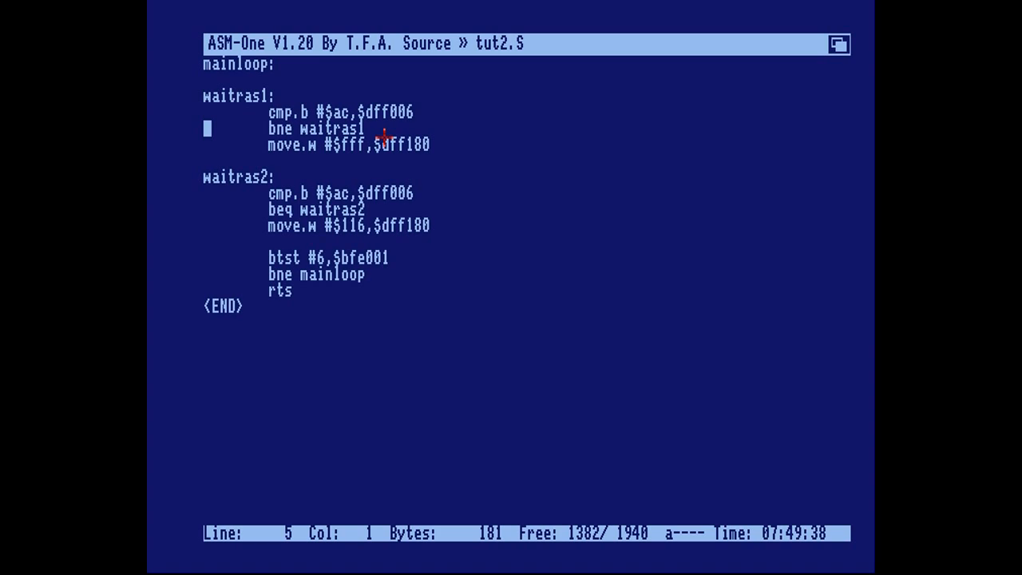
mouse_move(387, 136)
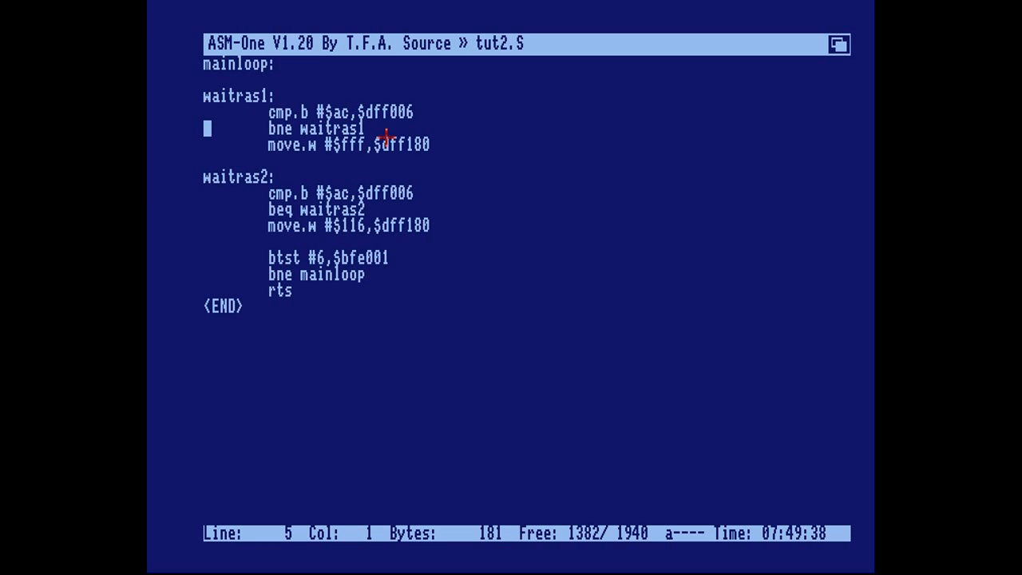
- Delete the #$ac value from the cmp.b line in the waitras1 loop
key(Up)
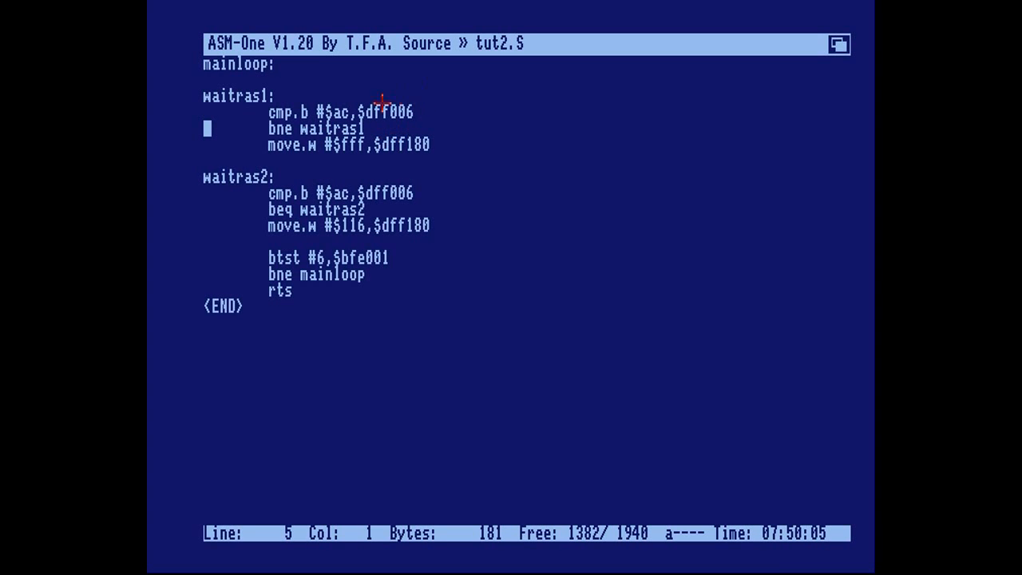
click(359, 112)
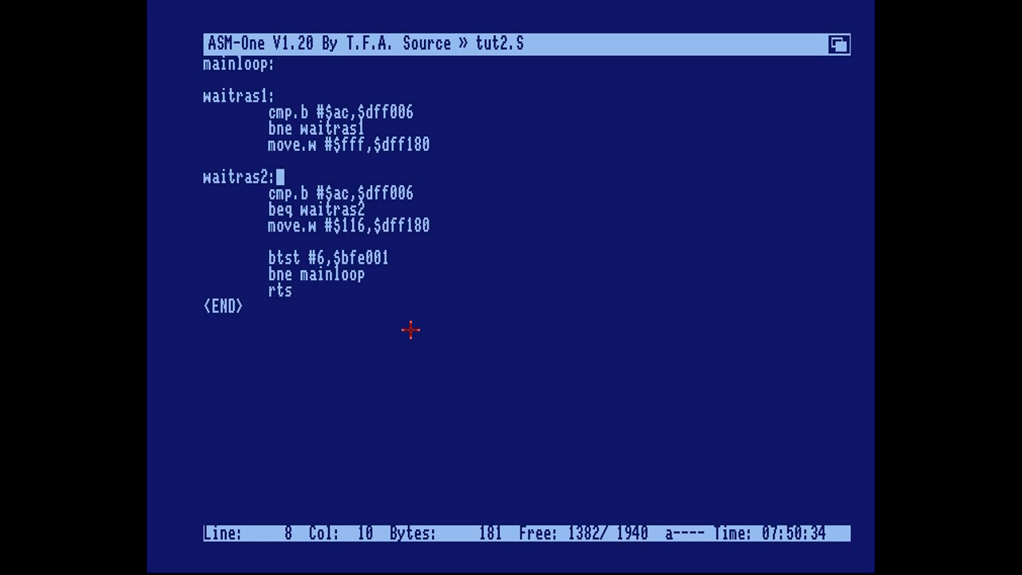
key(Down)
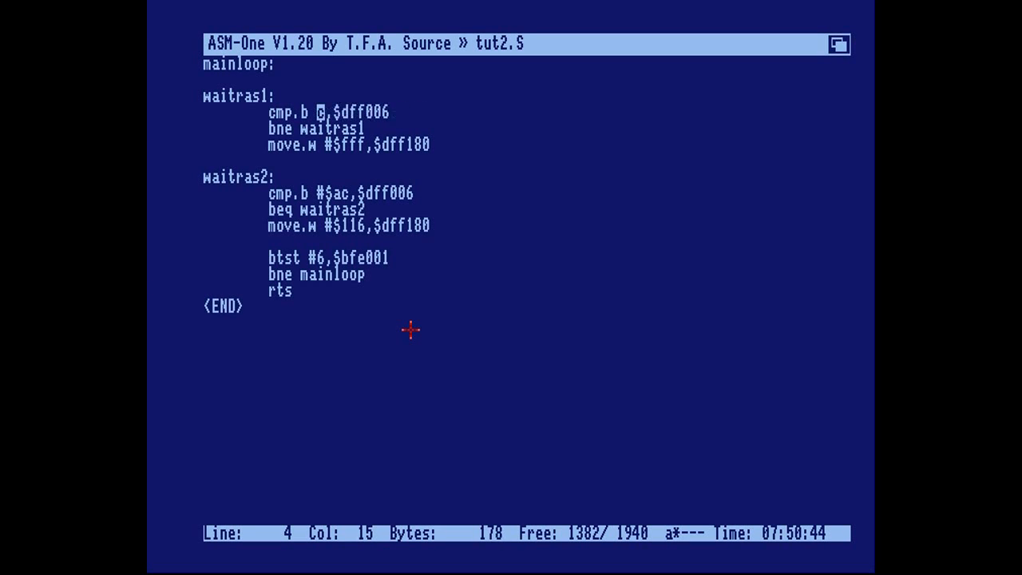
- Rewrite the waitras1 and waitras2 compares to test $dff006 against d7
text(d)
text(a)
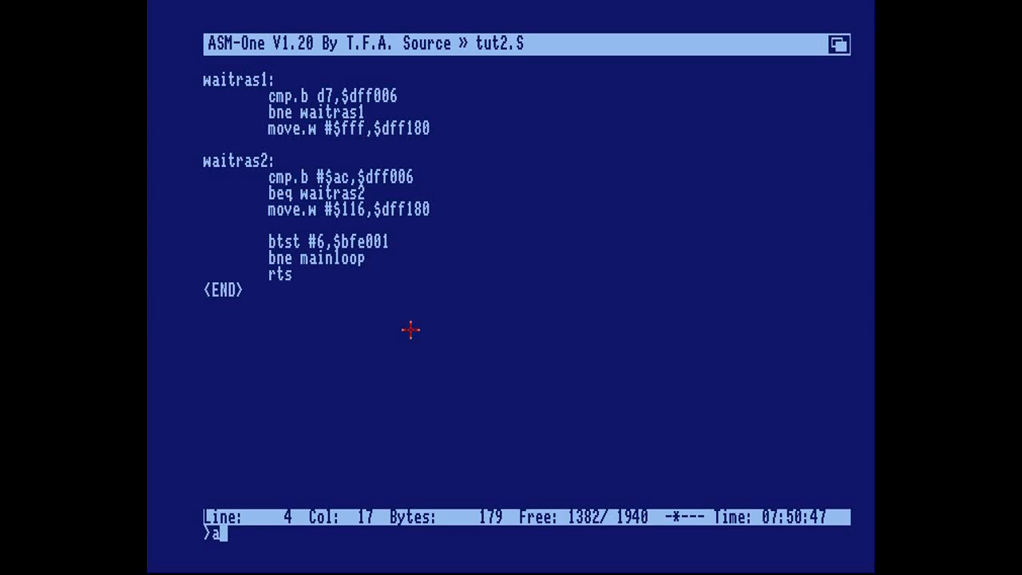
key(Return)
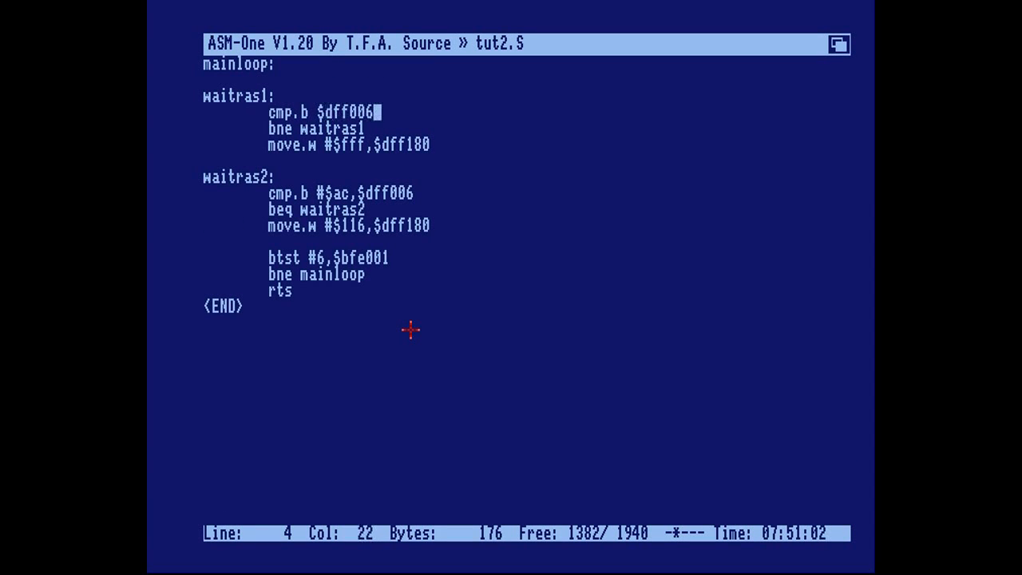
text(,d7)
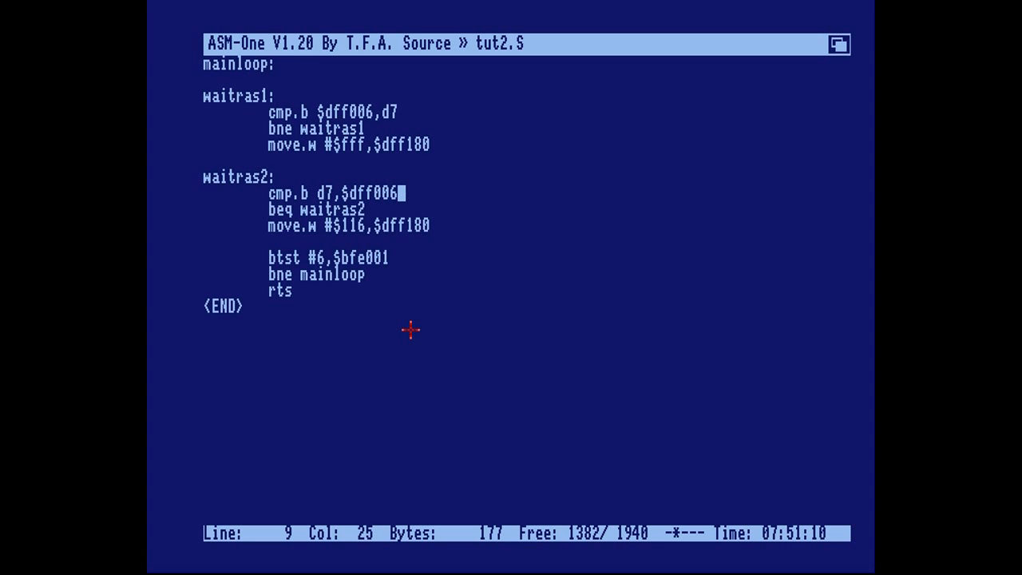
text(,d7)
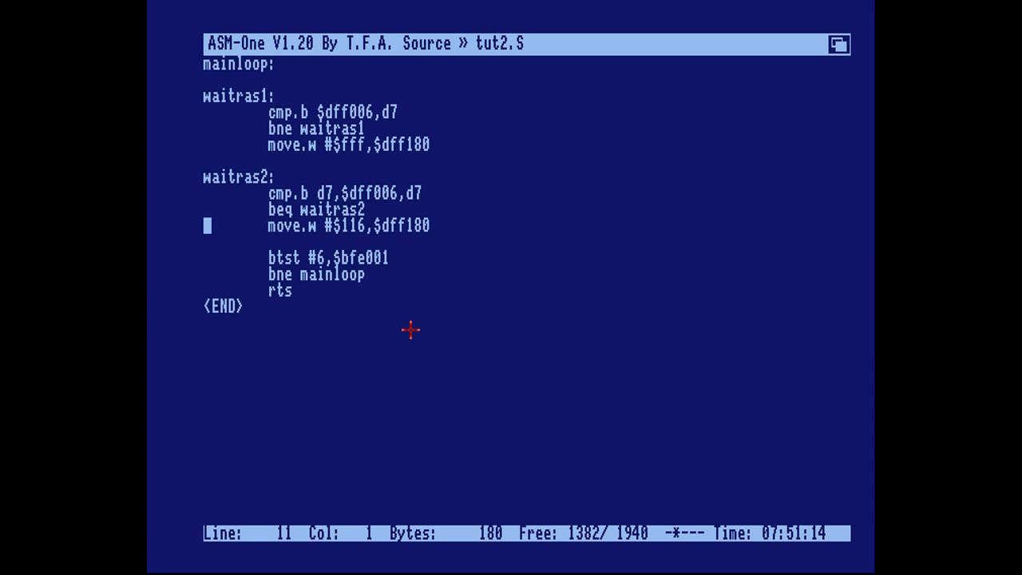
- Leave the editor and show the register dump with the x command
key(Down)
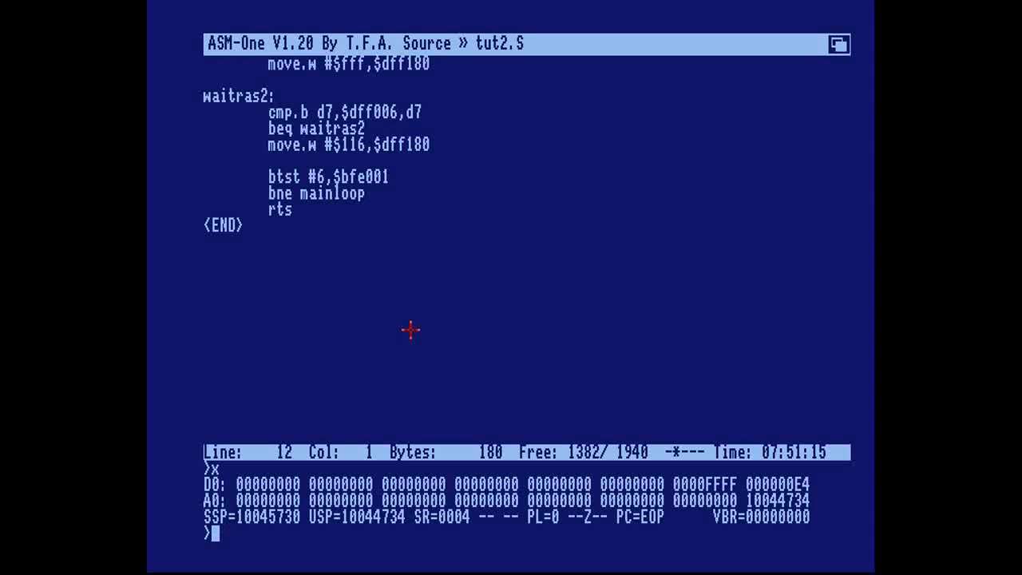
mouse_move(610, 356)
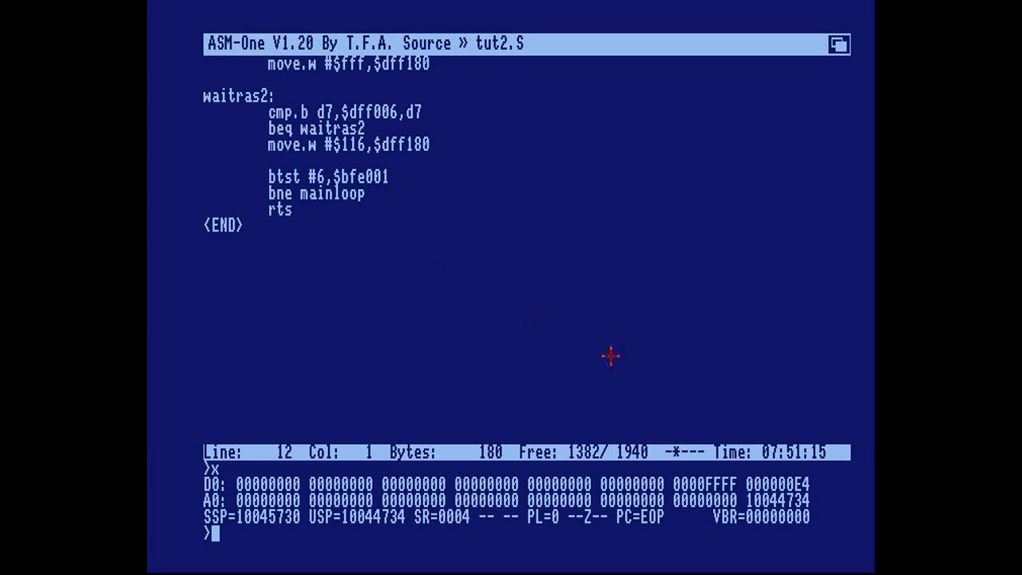
mouse_move(786, 484)
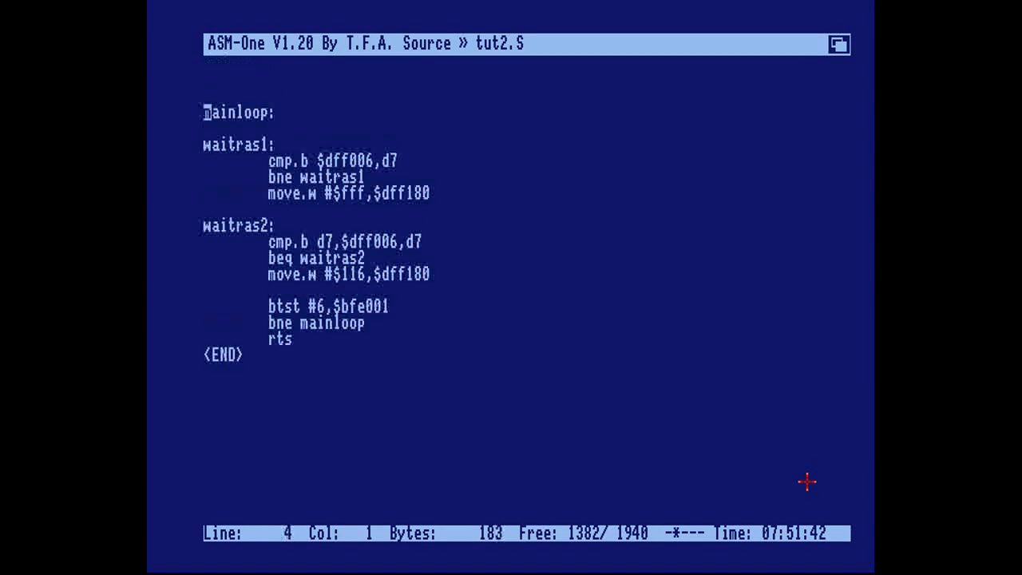
- Add an init: section with move #$ac,d7 above mainloop
text(init:)
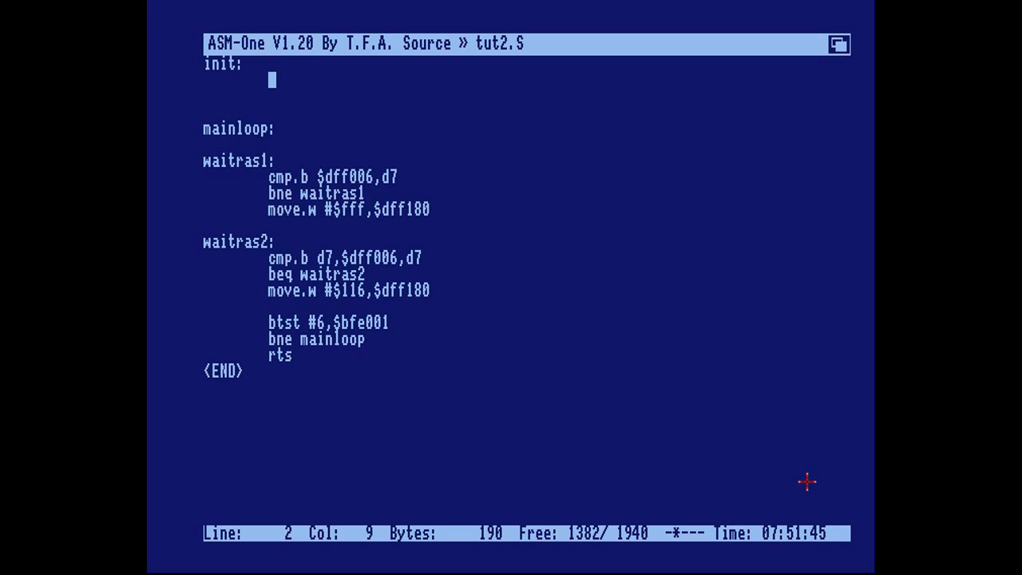
text(move)
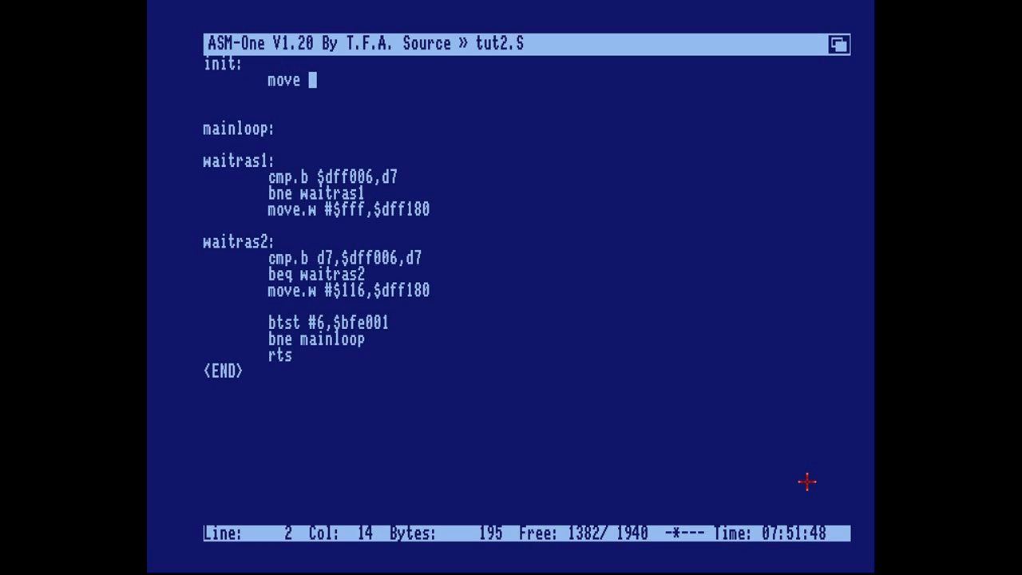
text(#)
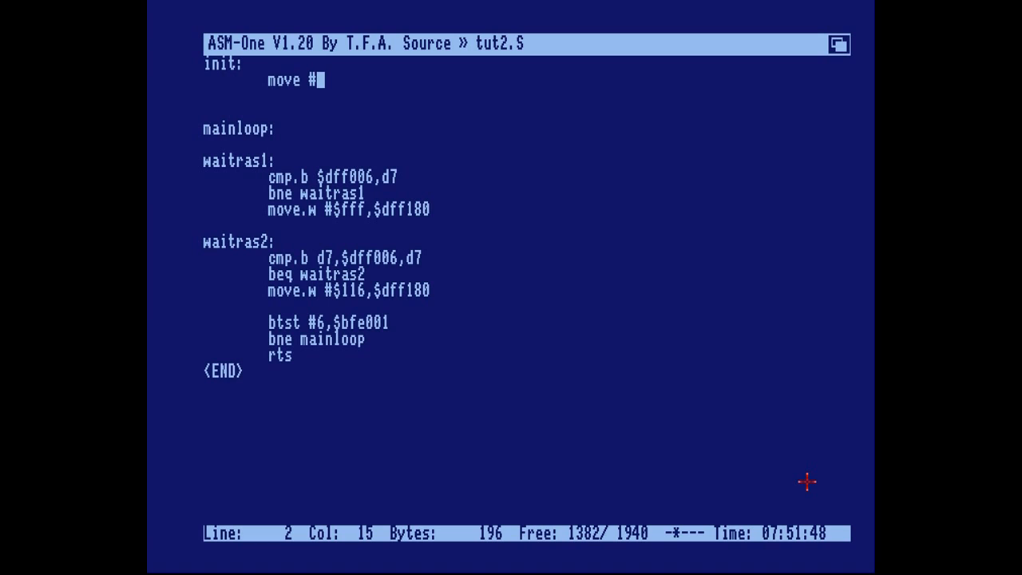
text($ac,d7)
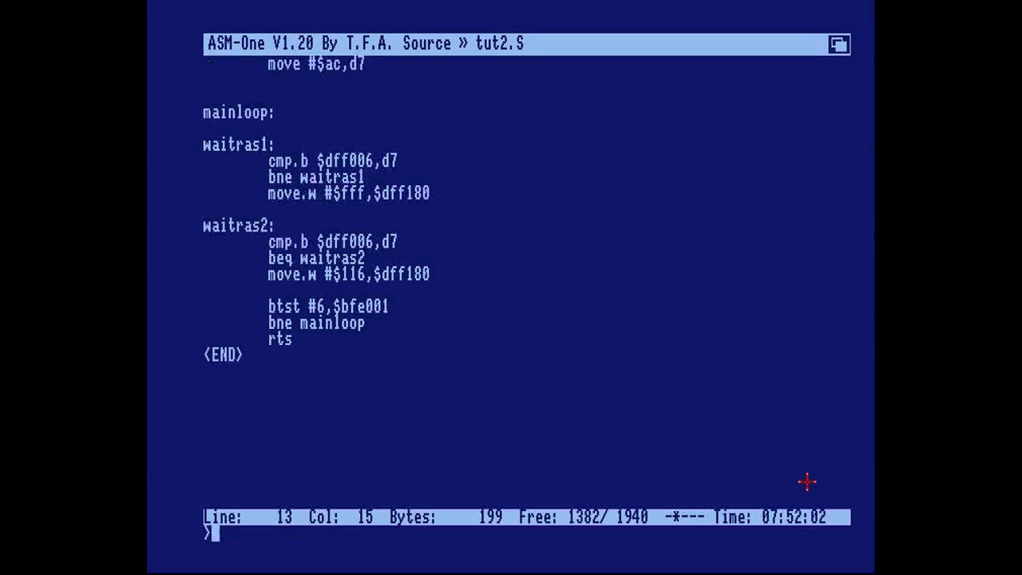
- Assemble the source with a and start it with j
text(a)
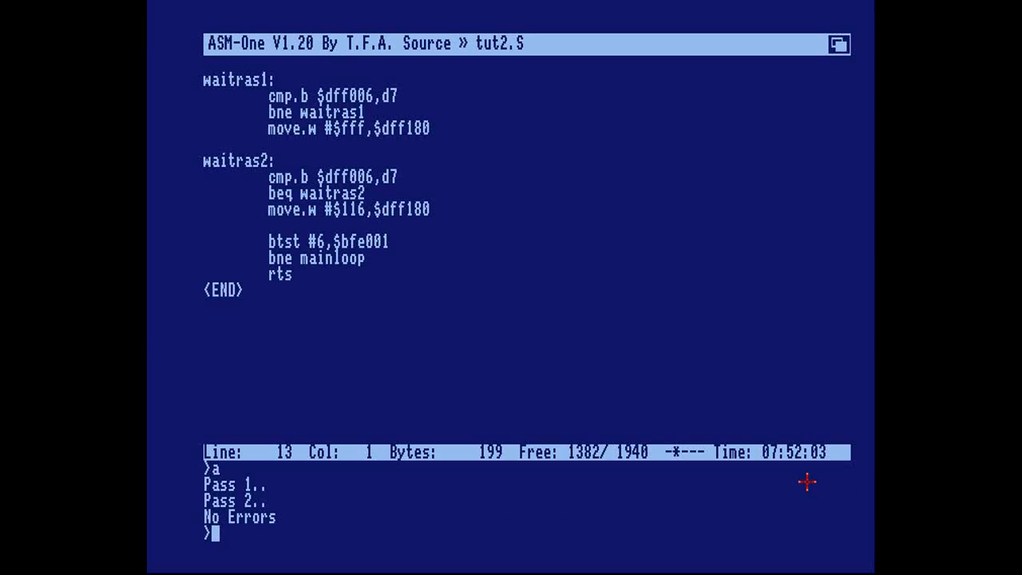
text(j)
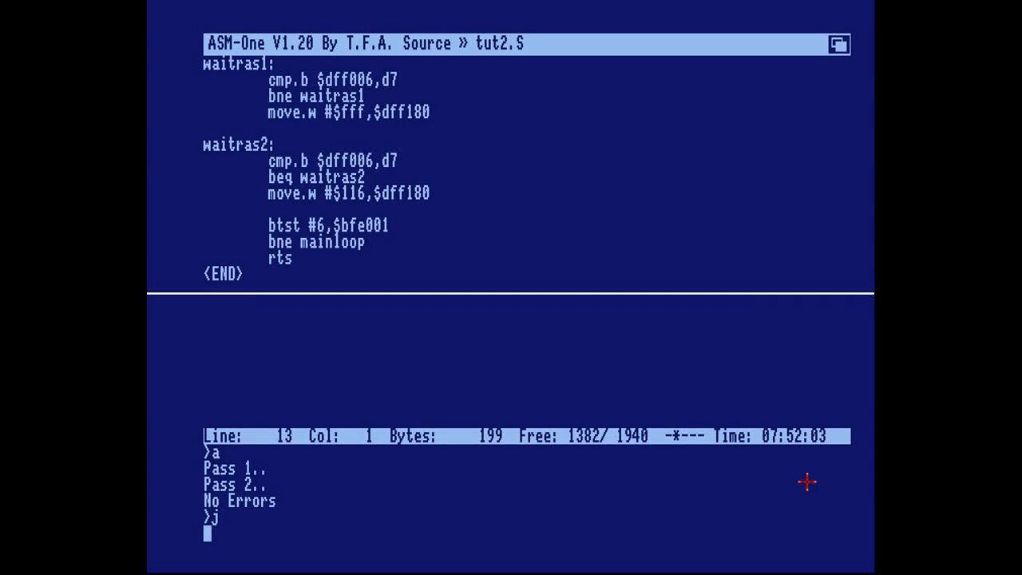
mouse_move(610, 404)
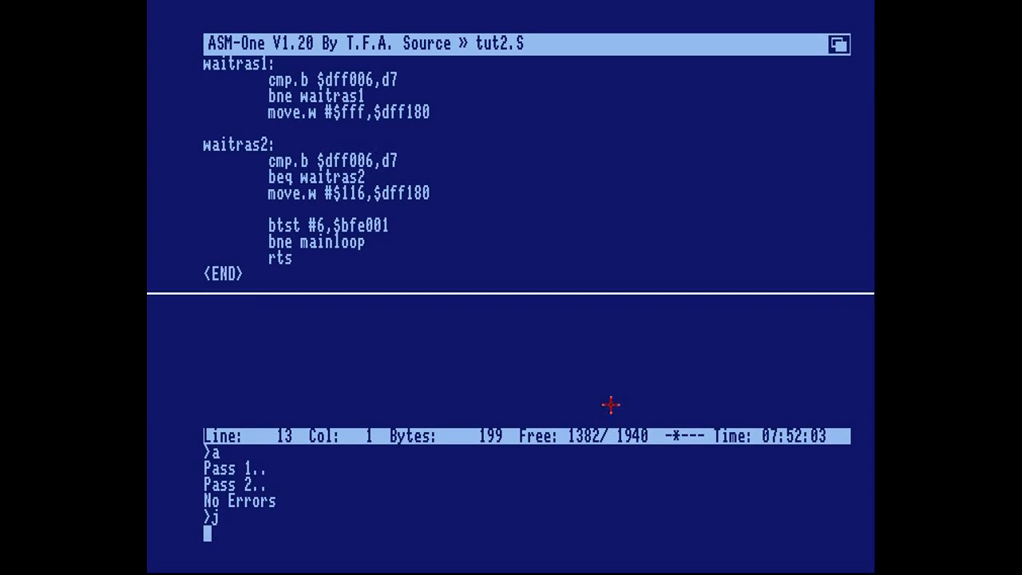
mouse_move(537, 365)
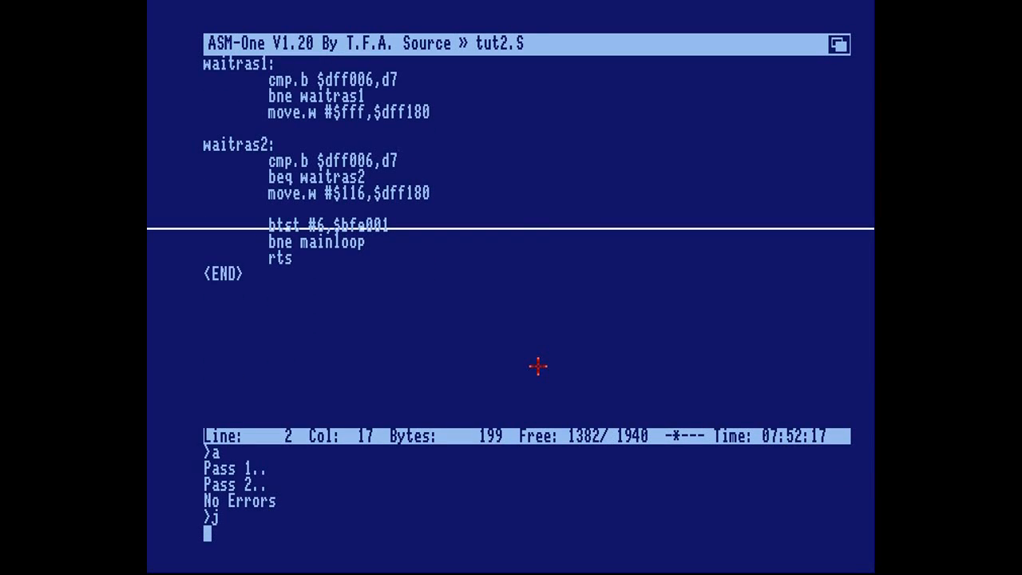
mouse_move(523, 240)
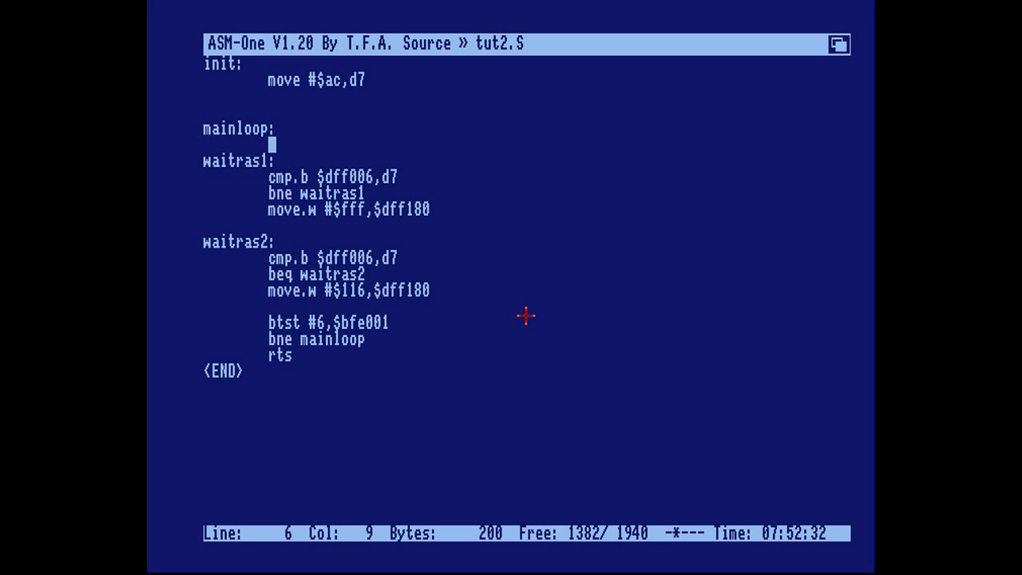
- Start mainloop with add #1,d7 and assemble the change
text(add)
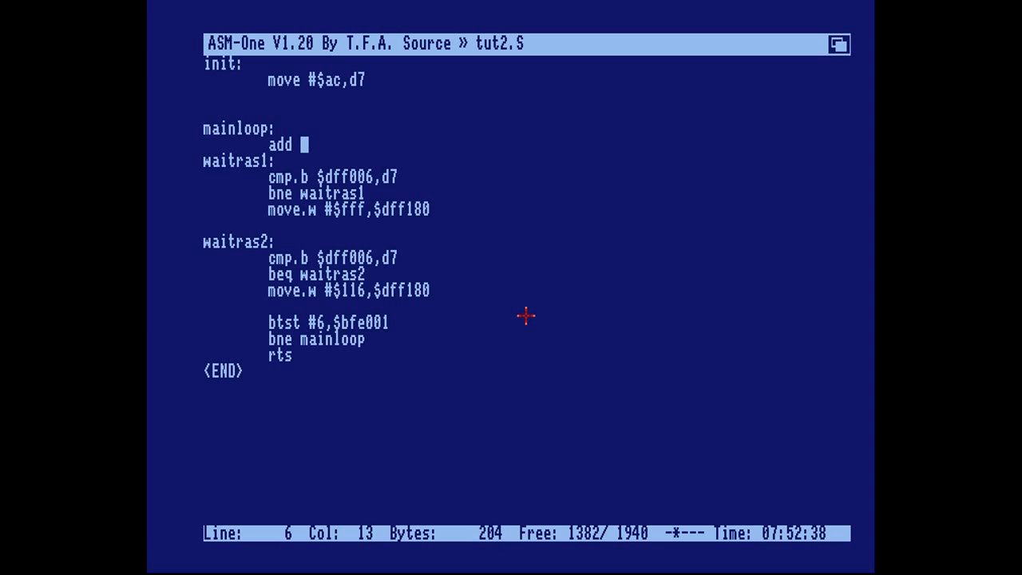
text(#1,d7)
text(a)
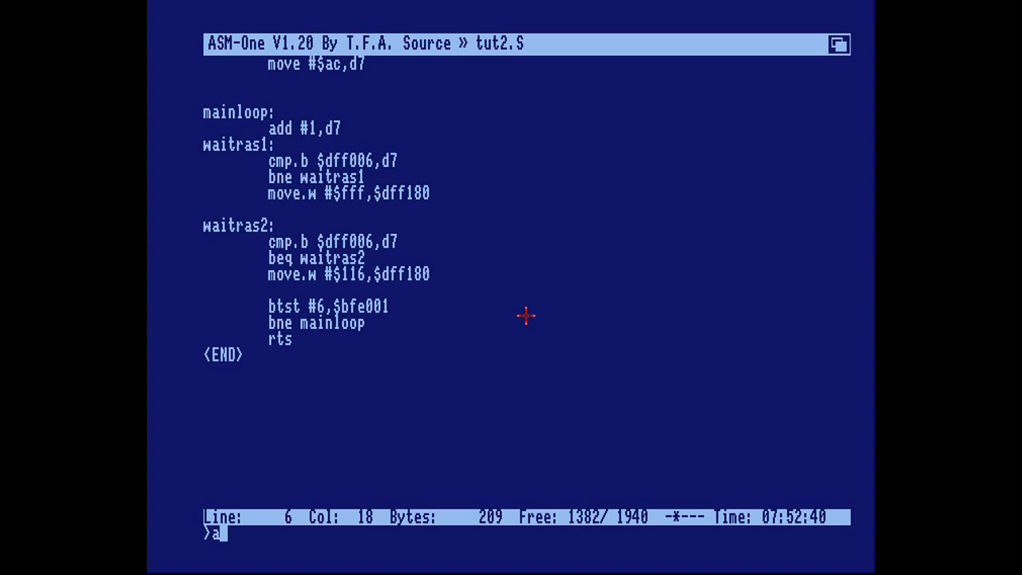
key(Return)
text(j)
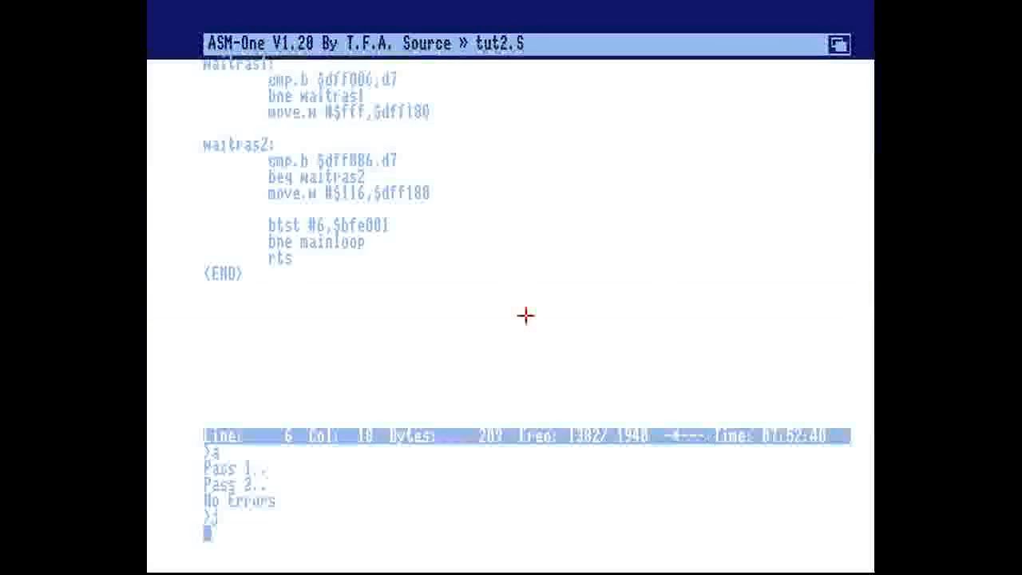
mouse_move(508, 352)
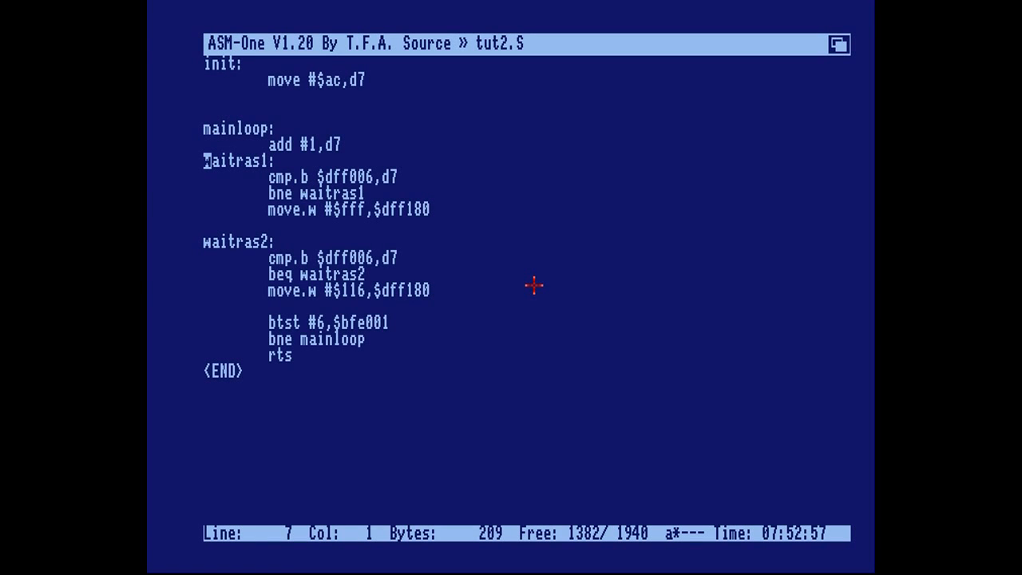
mouse_move(291, 150)
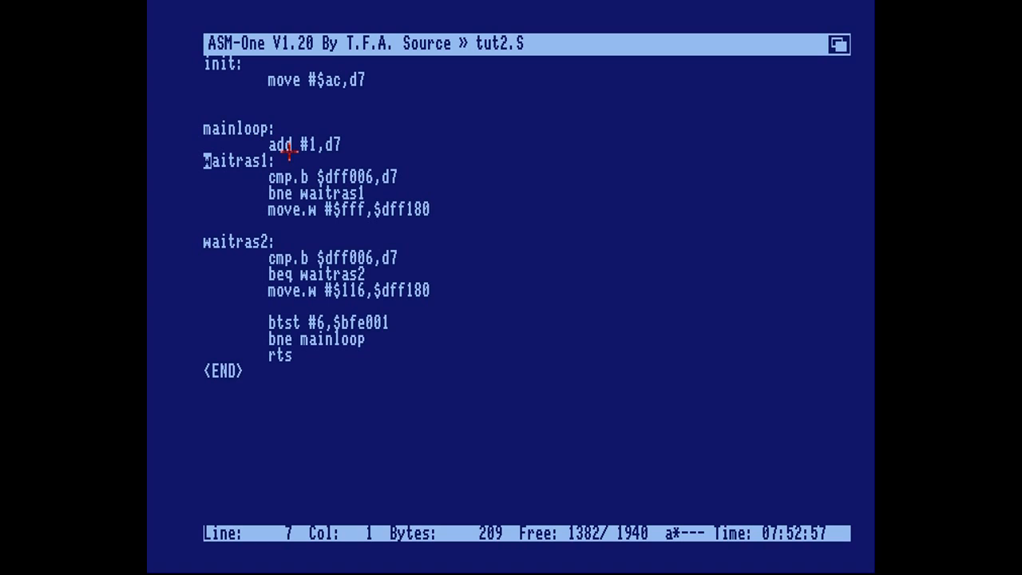
mouse_move(383, 289)
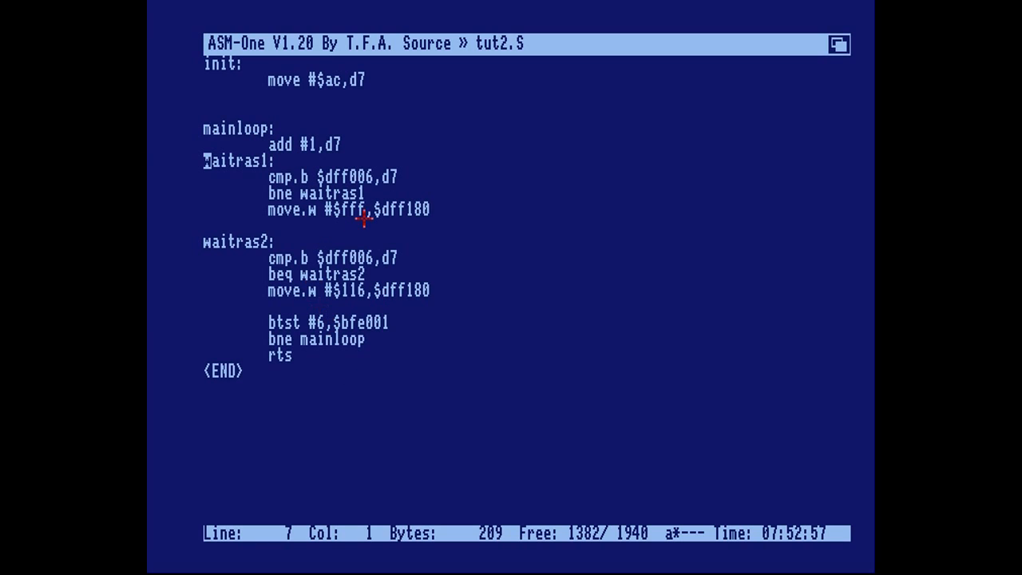
mouse_move(340, 291)
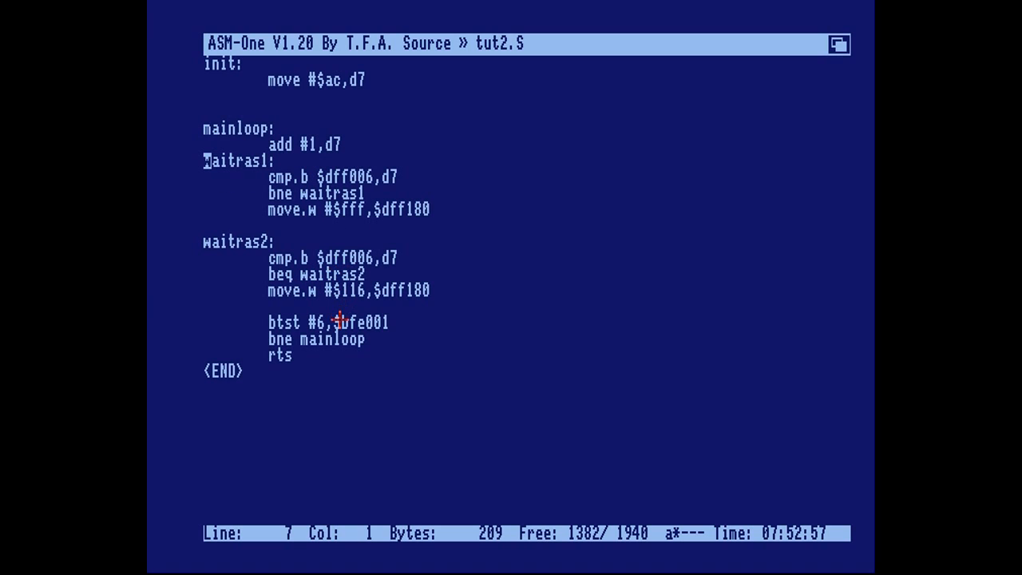
mouse_move(315, 152)
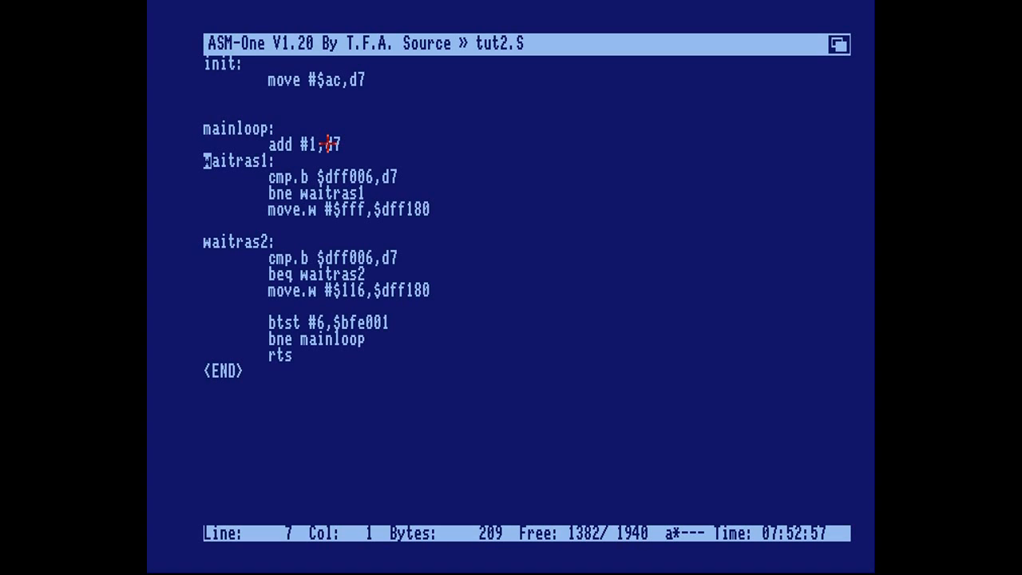
mouse_move(407, 297)
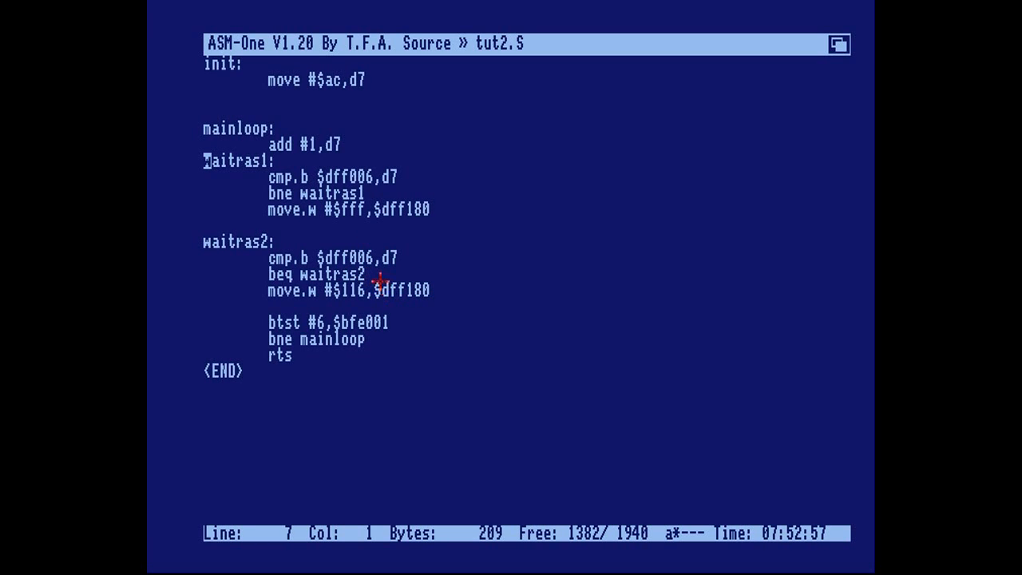
mouse_move(335, 217)
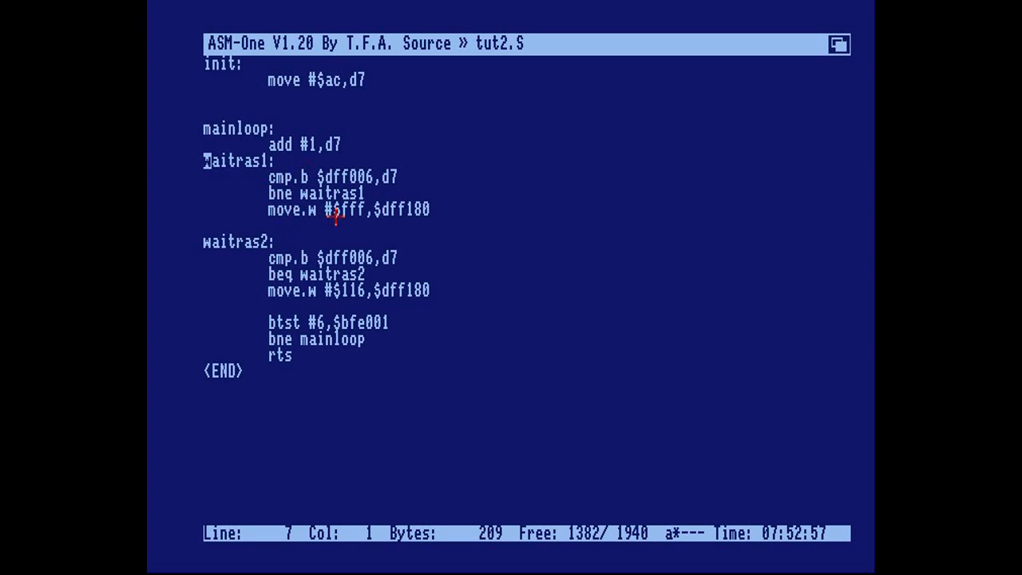
mouse_move(311, 184)
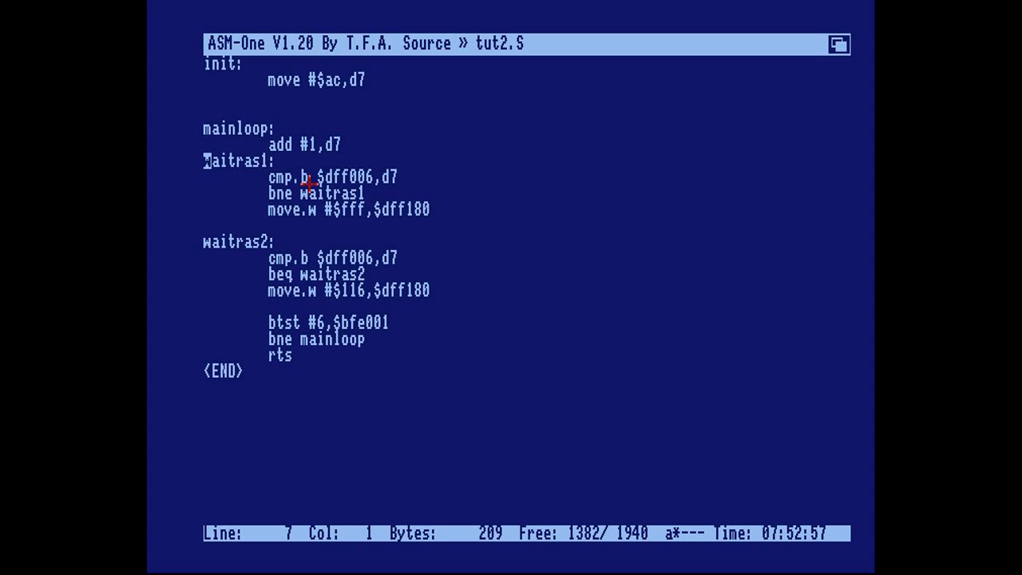
mouse_move(319, 196)
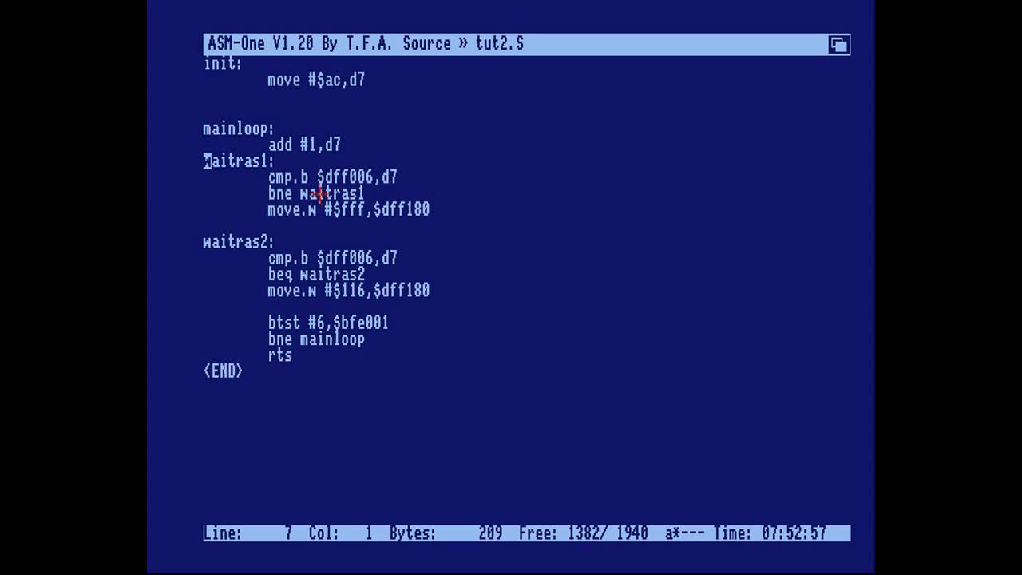
mouse_move(335, 297)
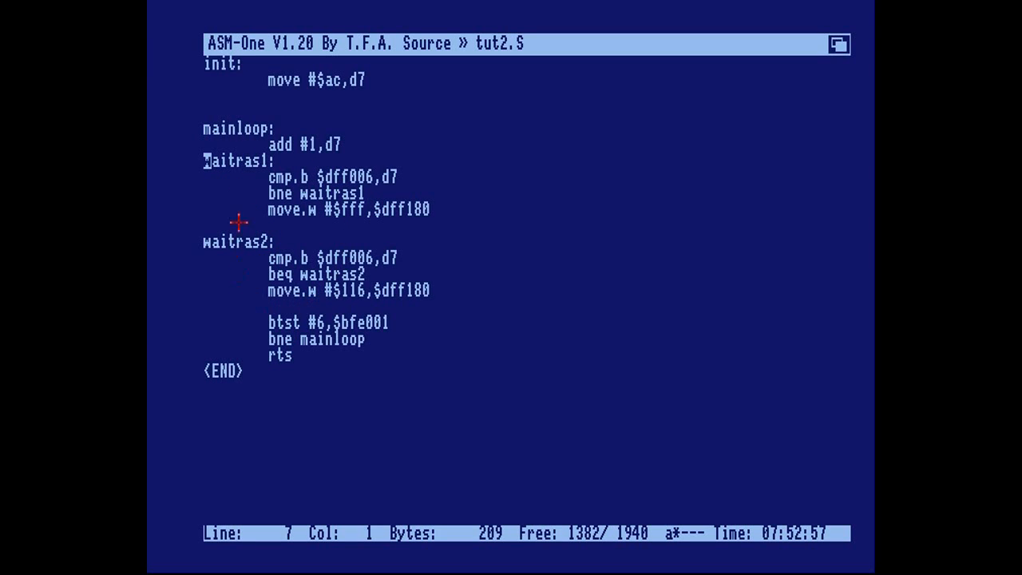
mouse_move(303, 154)
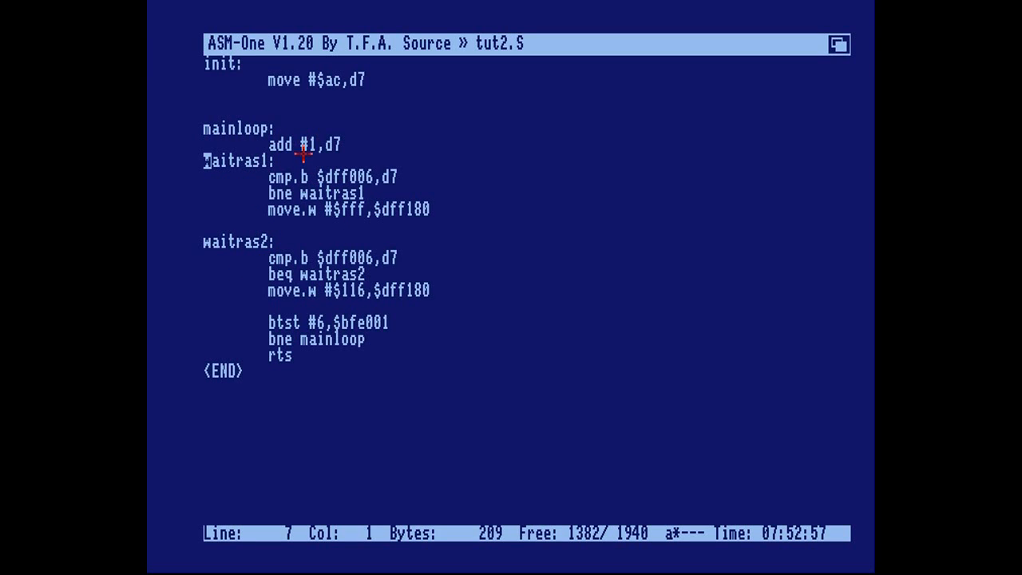
mouse_move(305, 182)
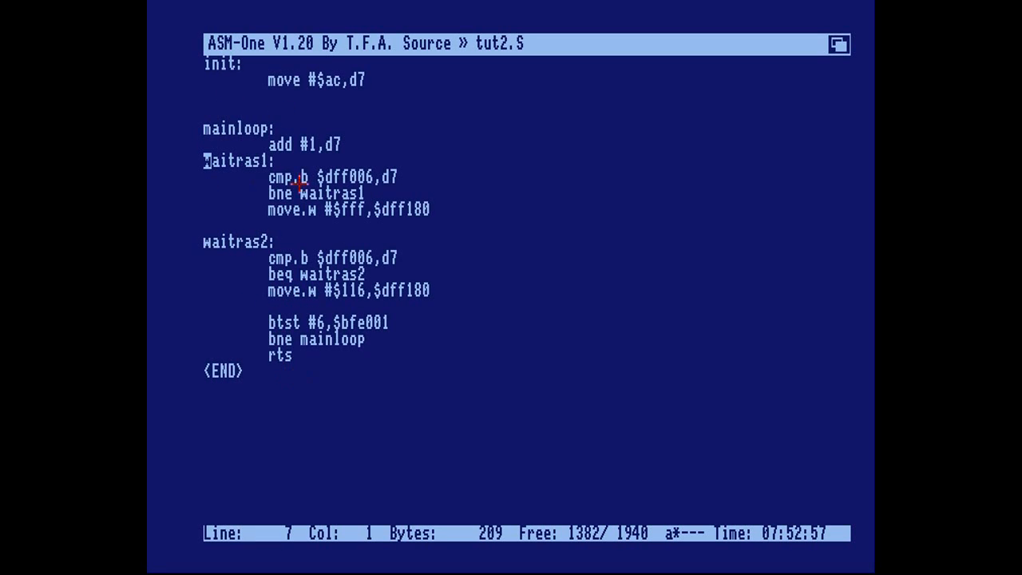
mouse_move(348, 262)
text(a)
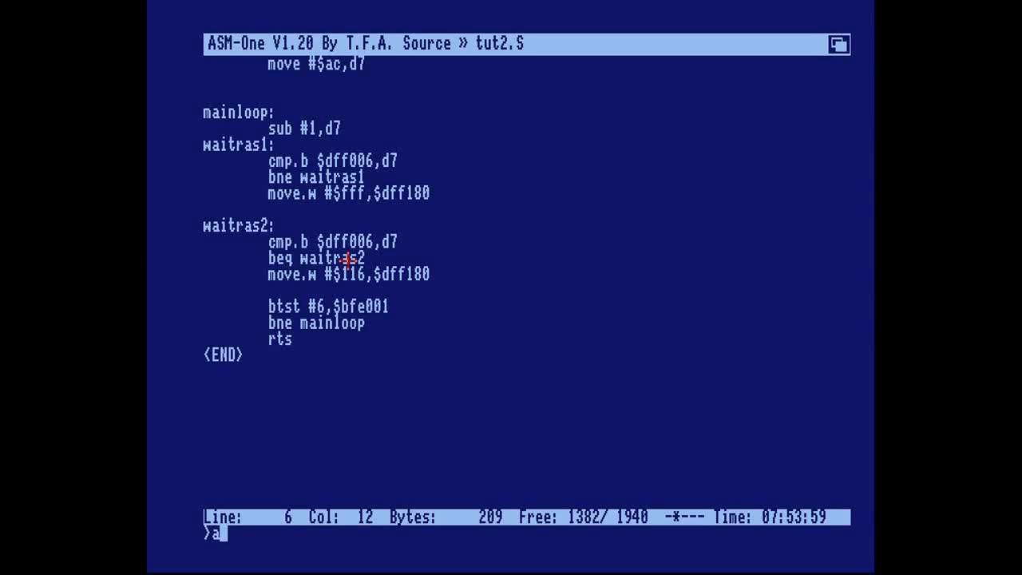
- Assemble the sub #1,d7 version and return to the editor
key(Return)
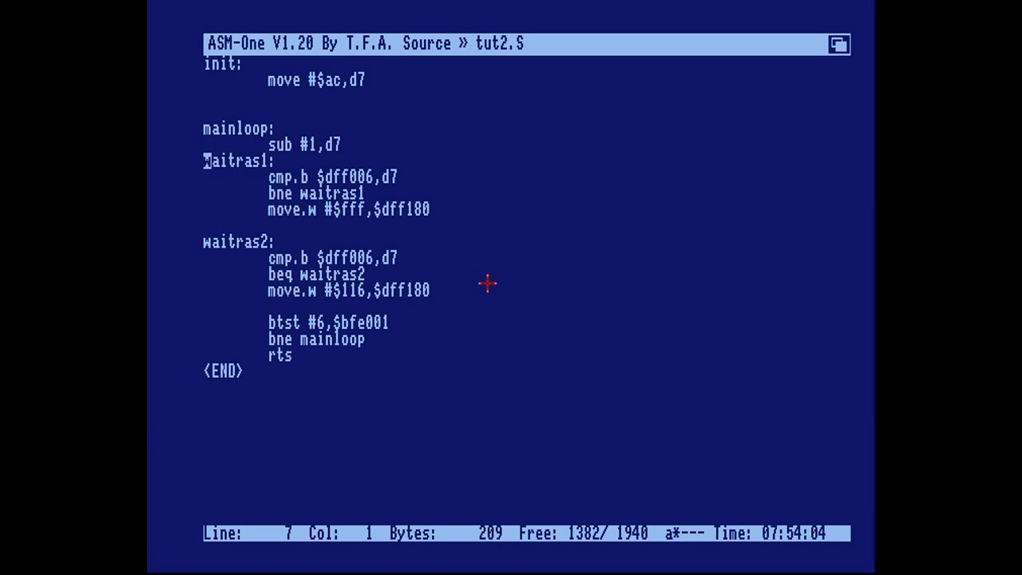
key(Up)
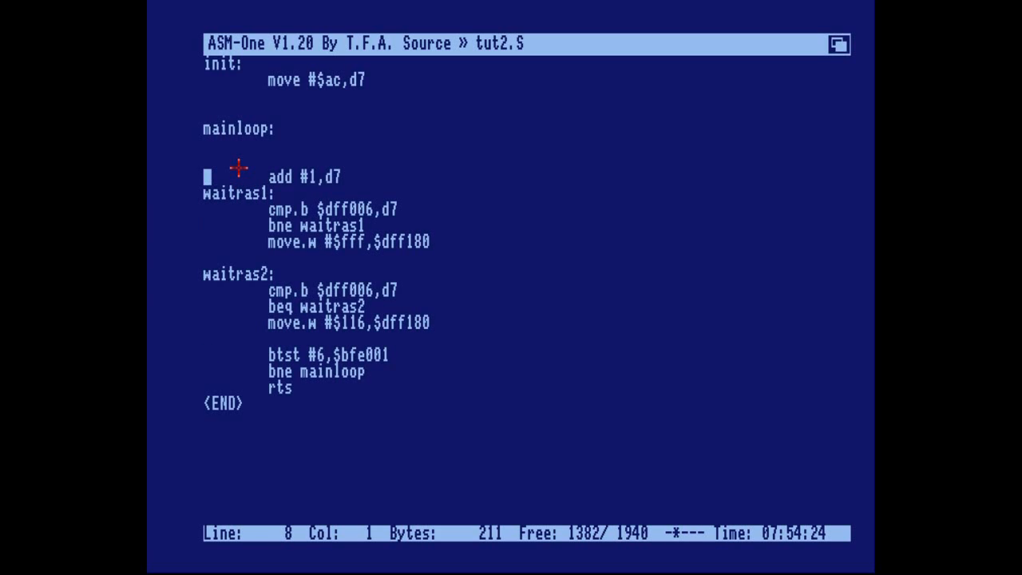
- Paste a wait loop under mainloop and rename its label and branch to wframe
key(Up)
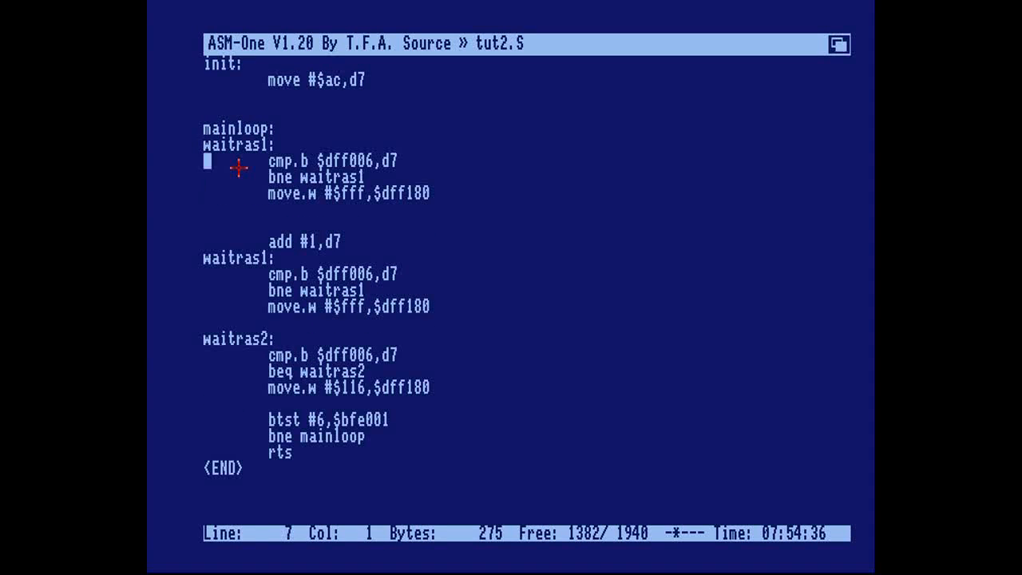
text(wframe:)
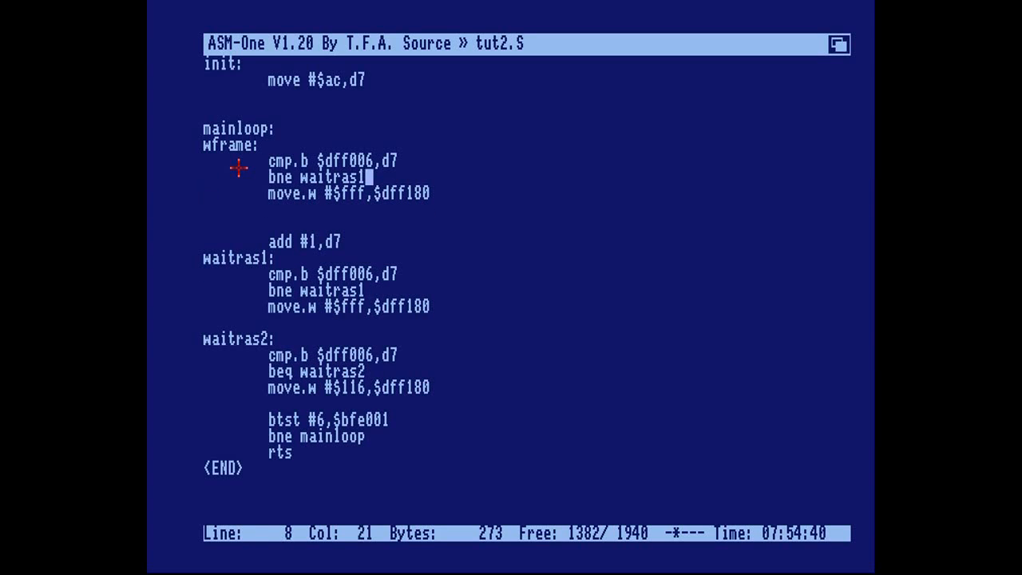
text(wframe)
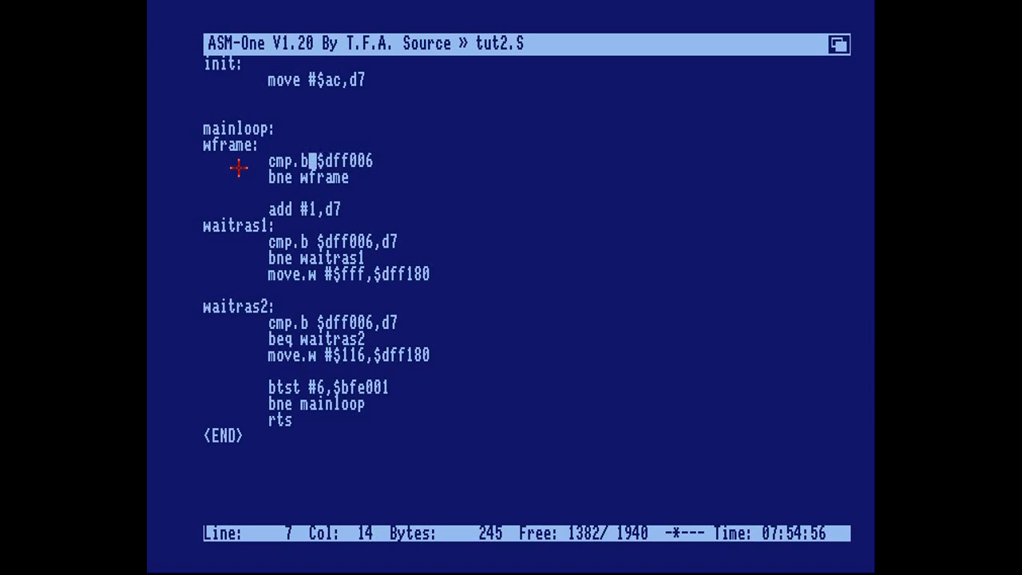
key(right)
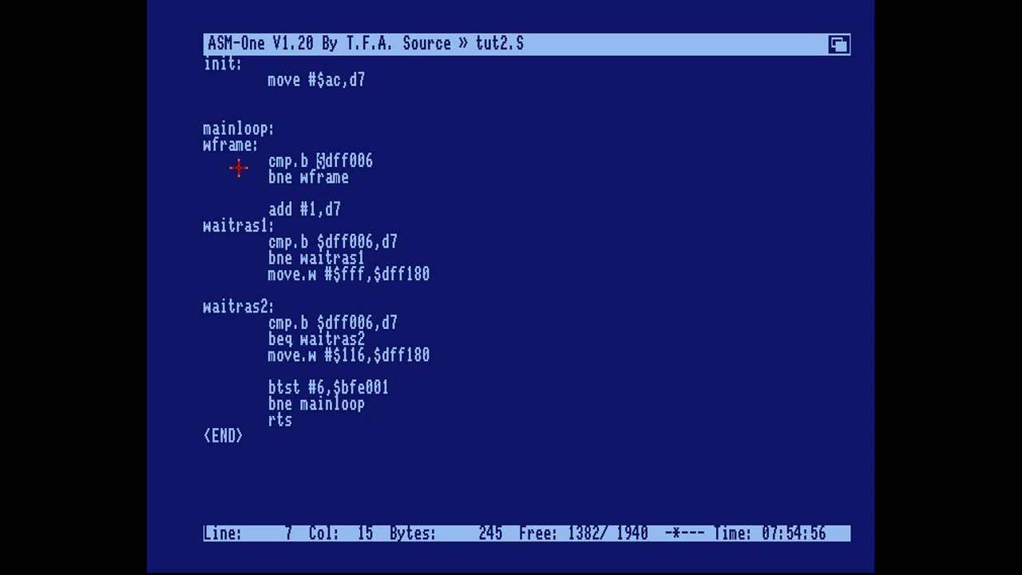
mouse_move(348, 246)
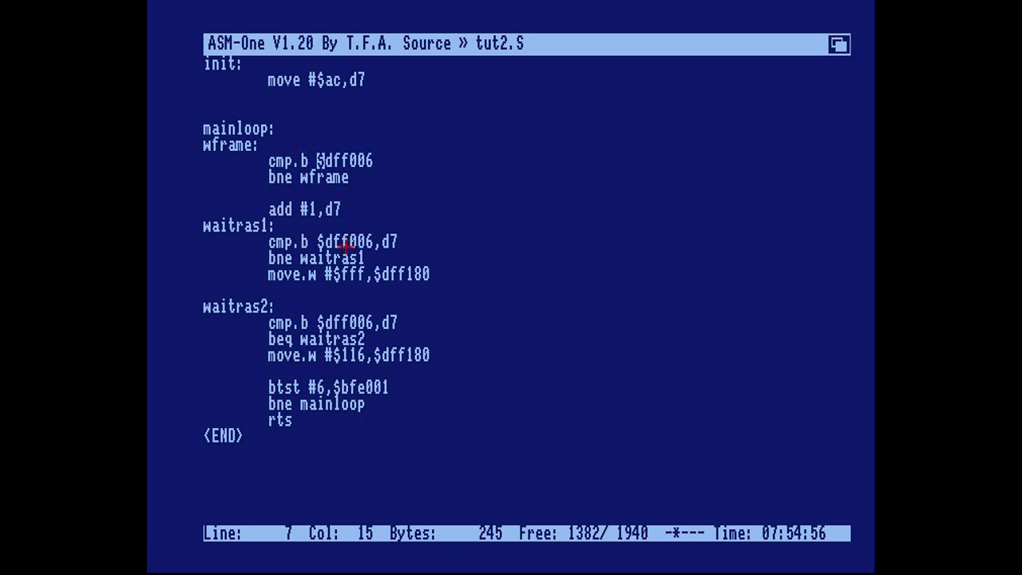
mouse_move(558, 483)
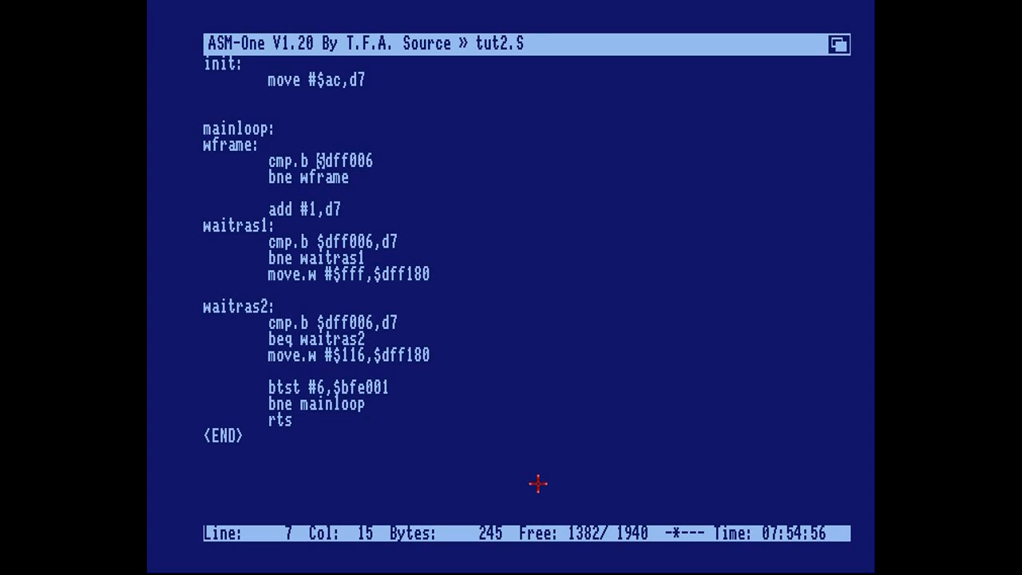
mouse_move(517, 463)
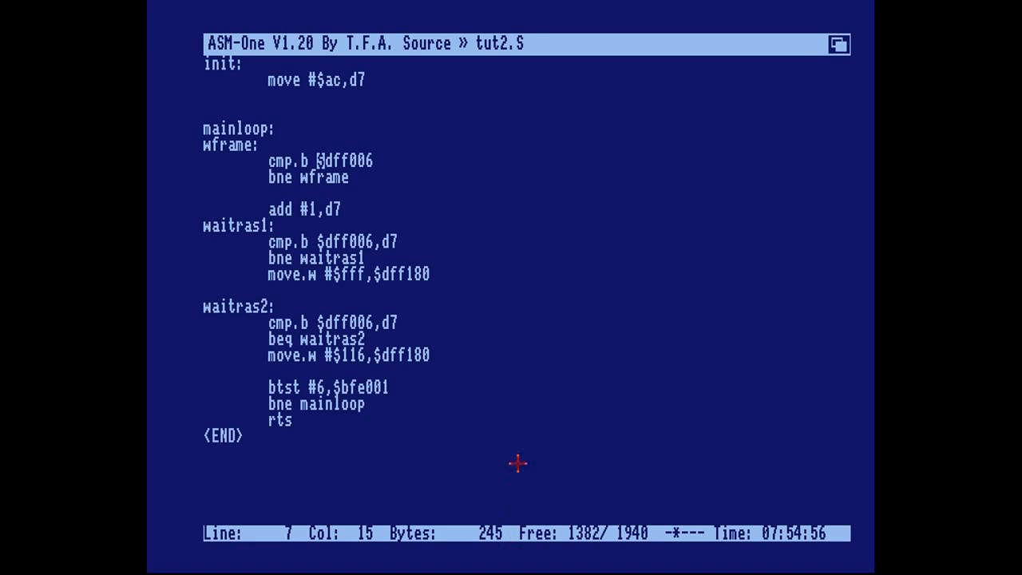
mouse_move(538, 490)
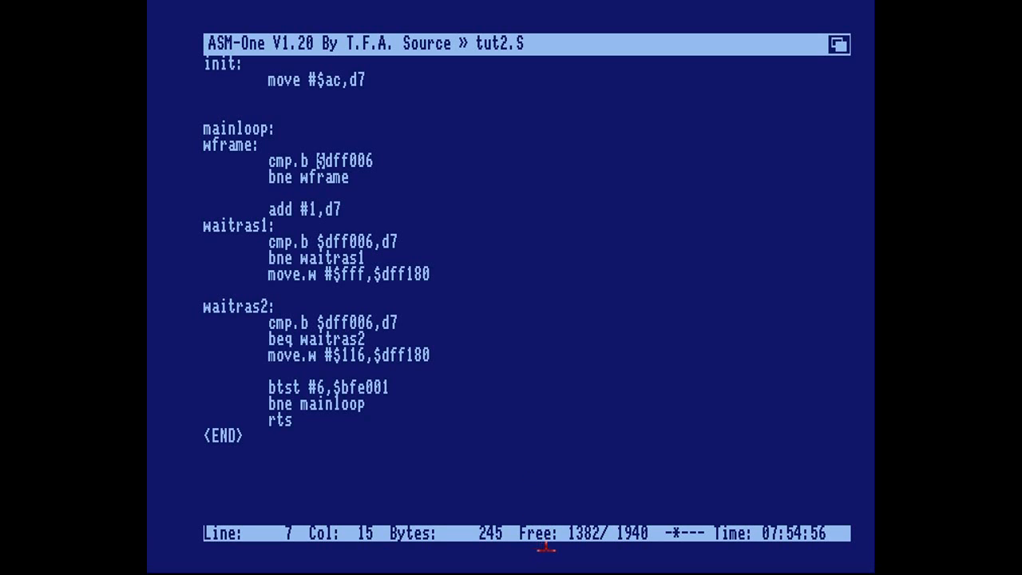
mouse_move(507, 542)
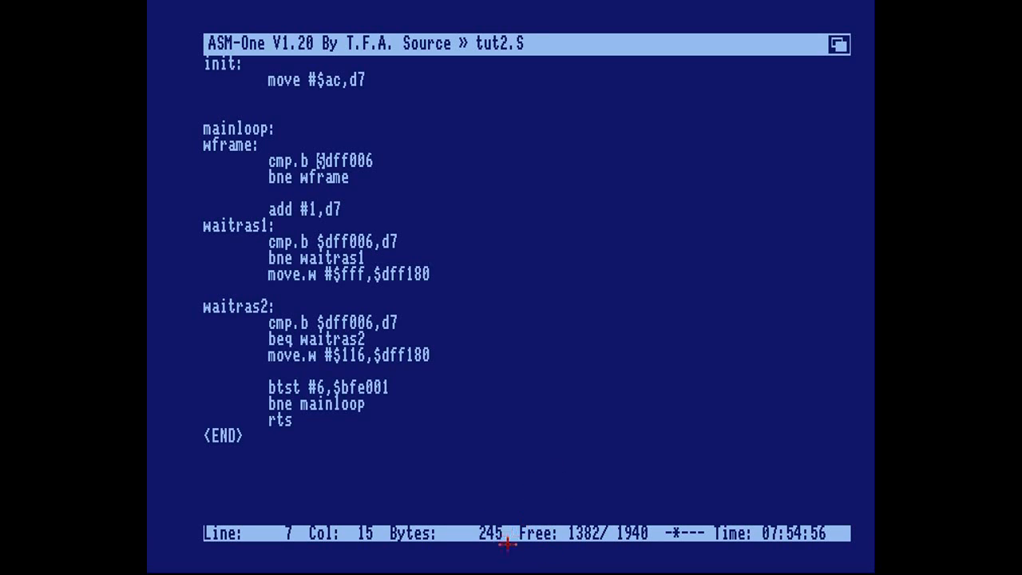
mouse_move(363, 177)
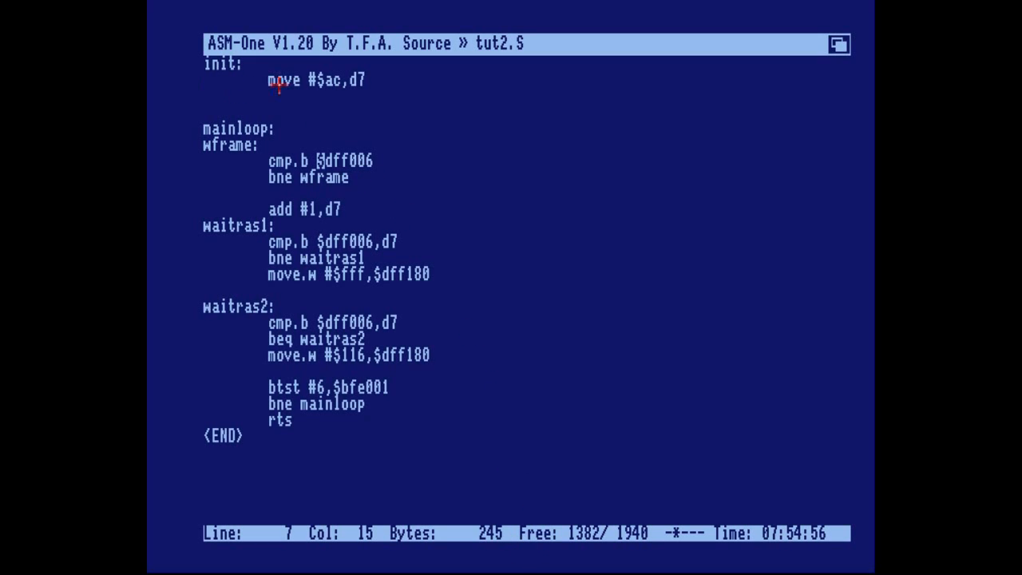
mouse_move(327, 163)
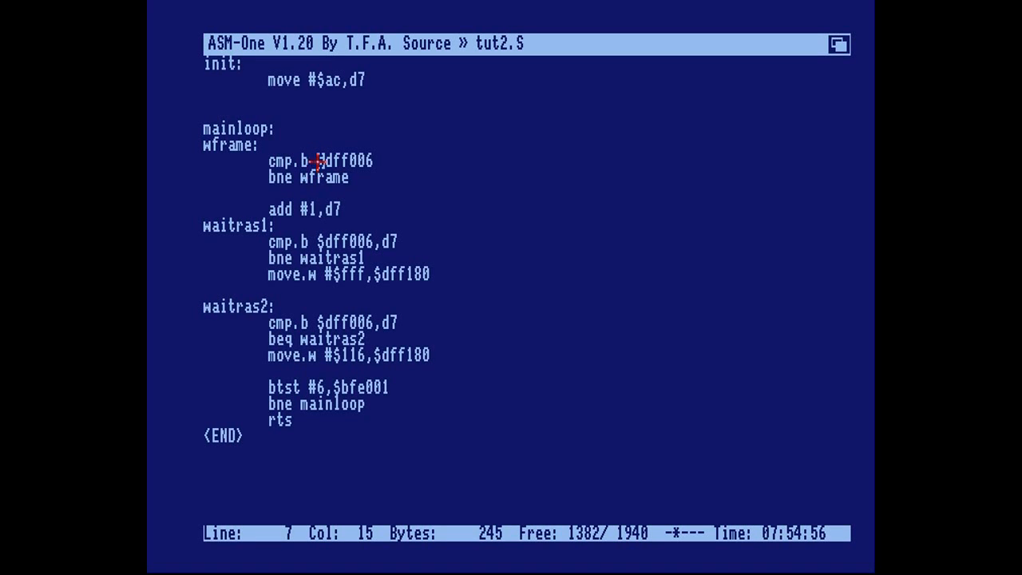
mouse_move(381, 171)
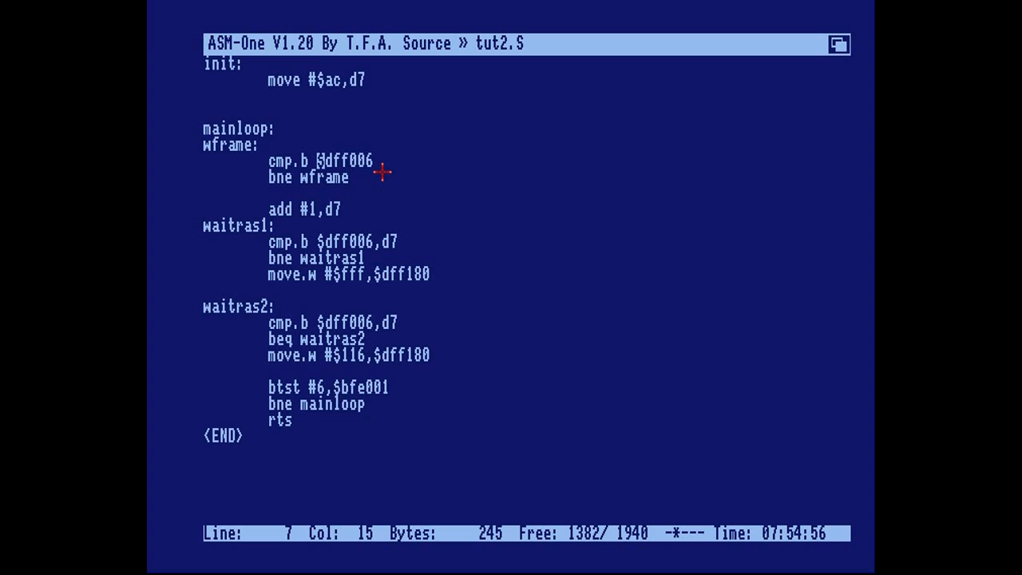
- Insert #$ff, so the wframe compare reads cmp.b #$ff,$dff006
text(#$)
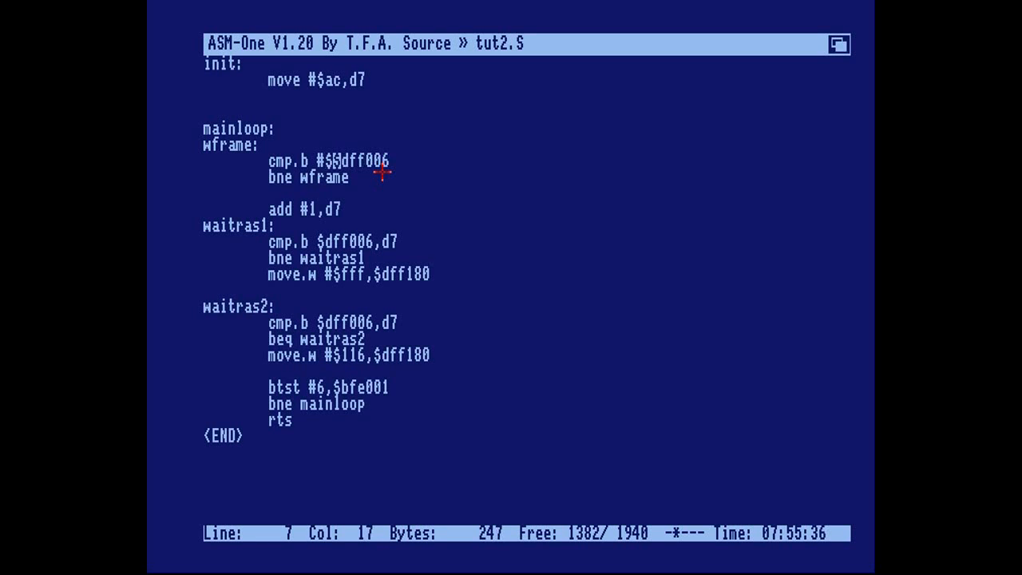
text(ff,)
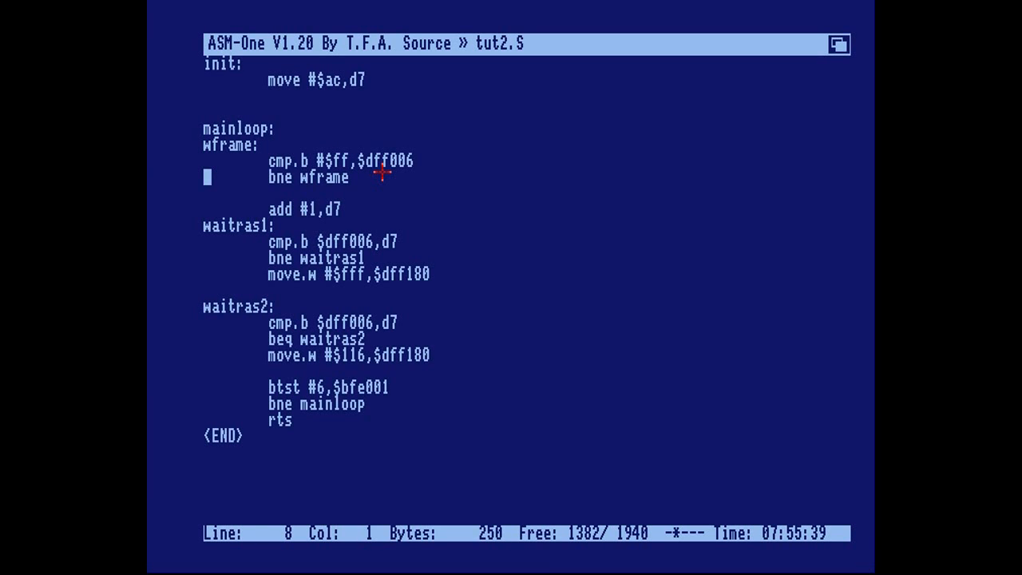
mouse_move(494, 487)
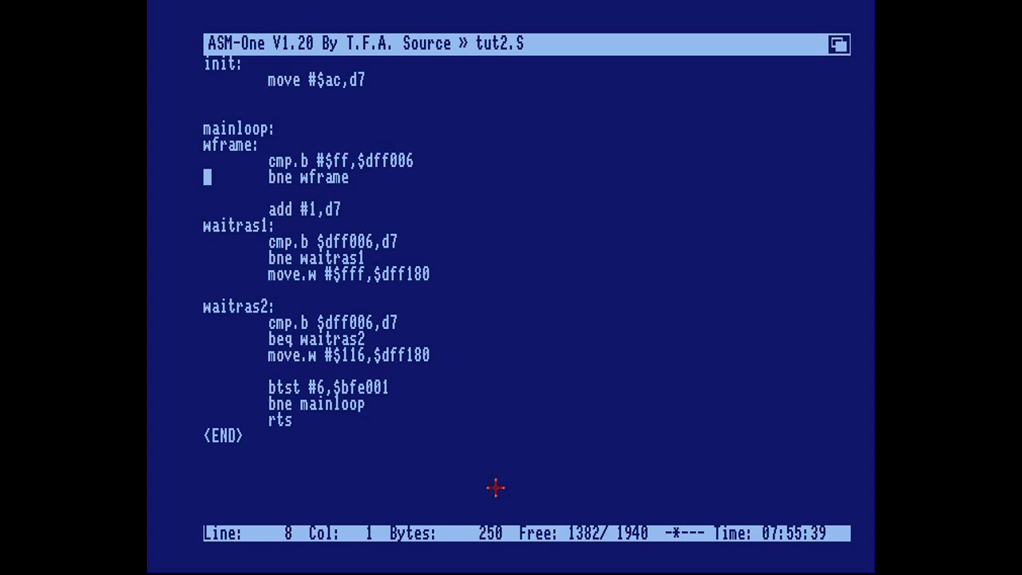
mouse_move(387, 152)
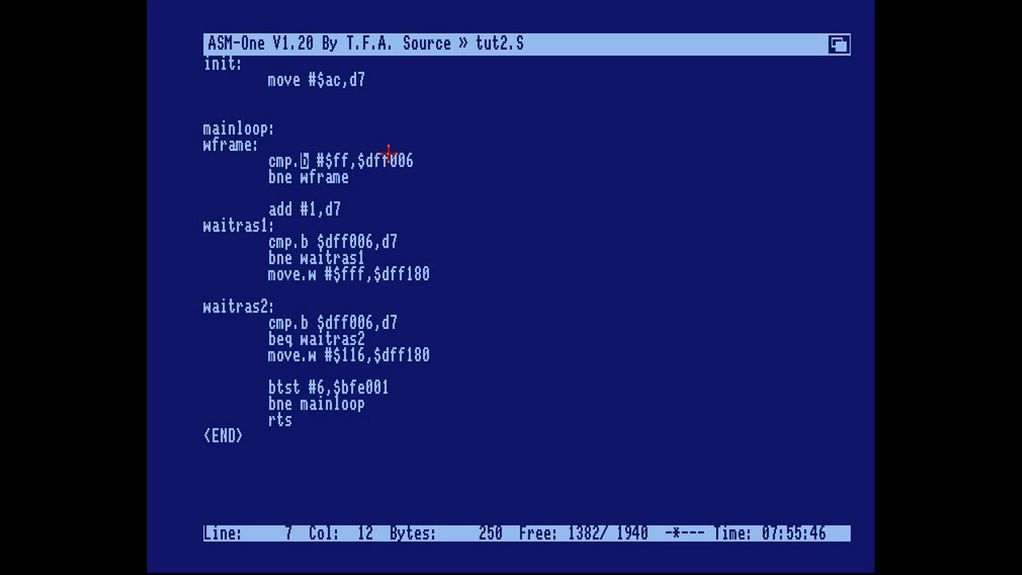
key(Right)
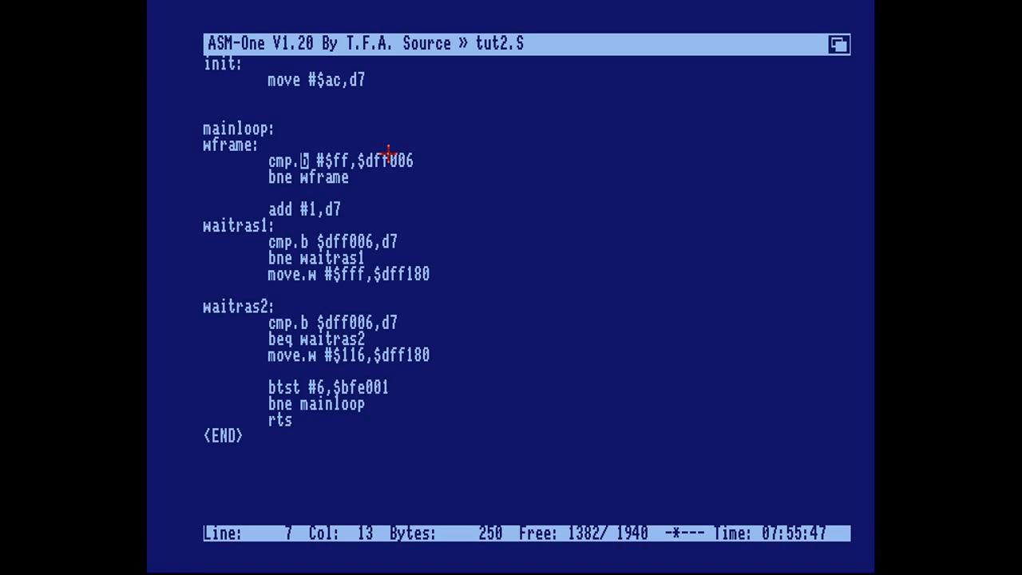
mouse_move(363, 178)
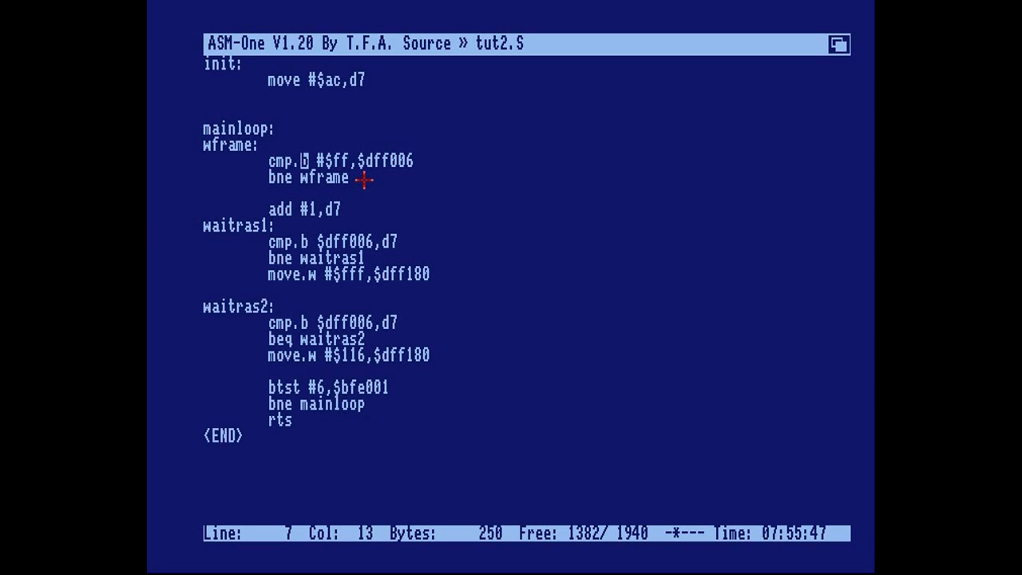
mouse_move(415, 160)
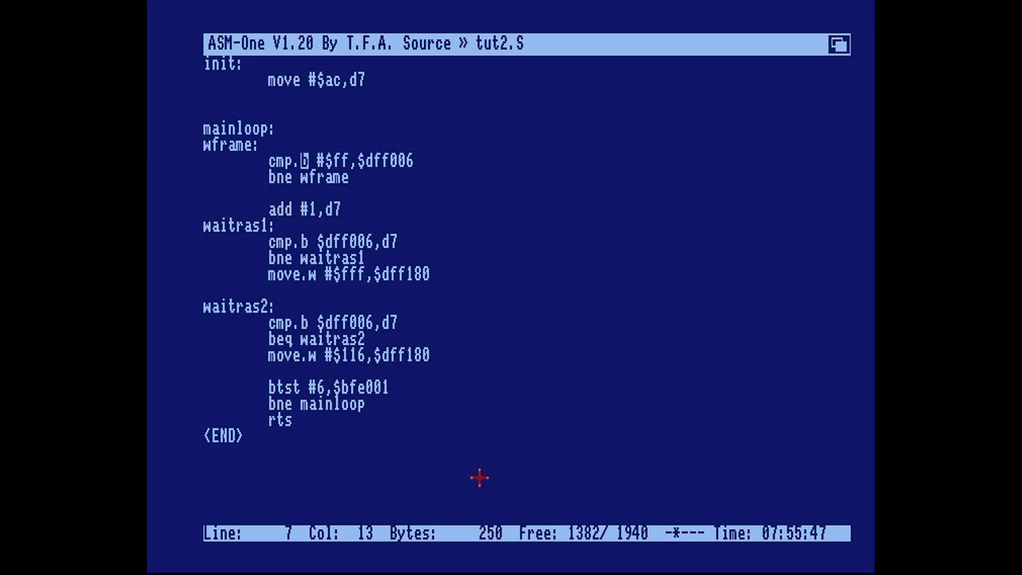
mouse_move(491, 476)
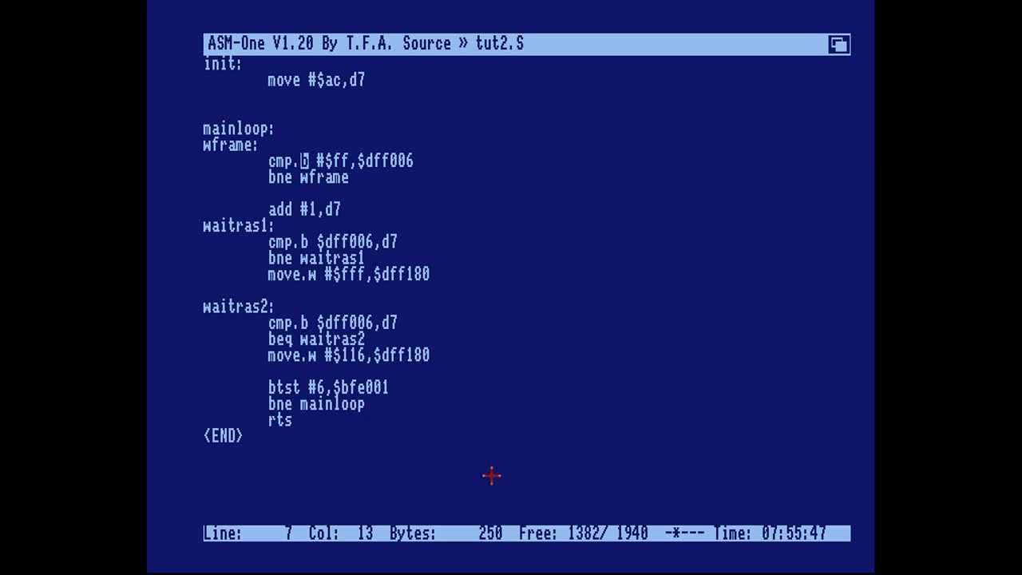
mouse_move(507, 474)
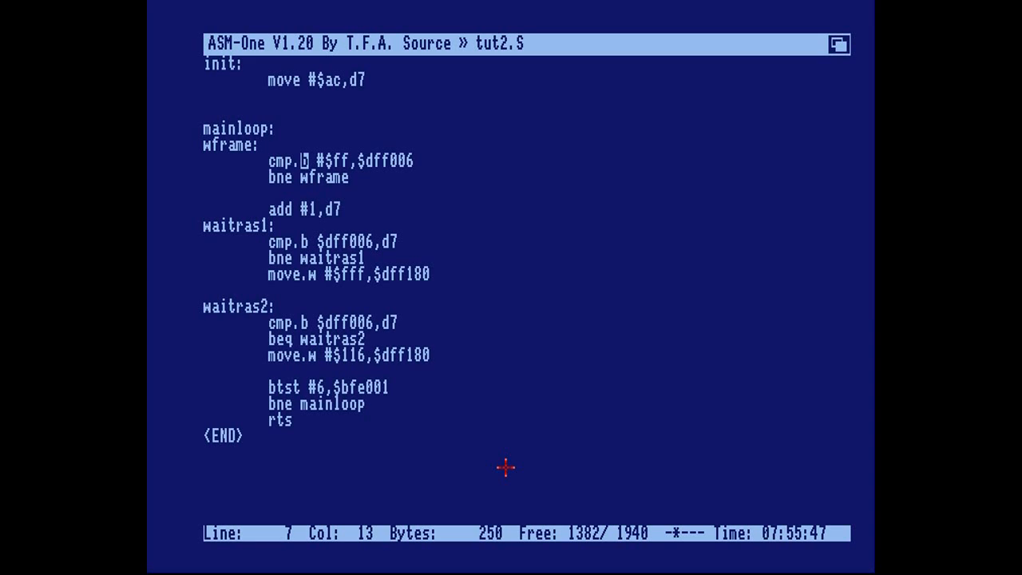
mouse_move(488, 449)
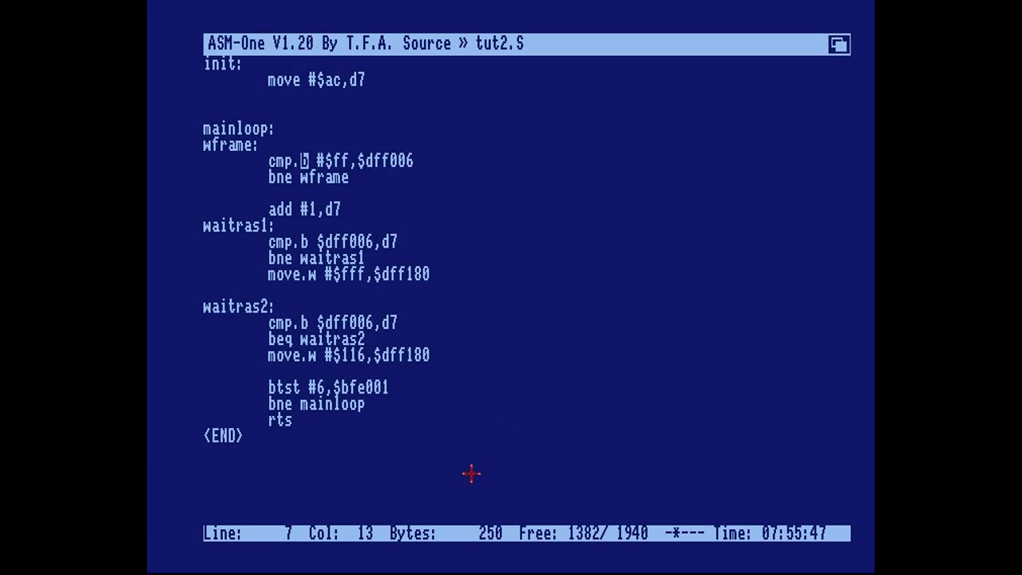
mouse_move(341, 158)
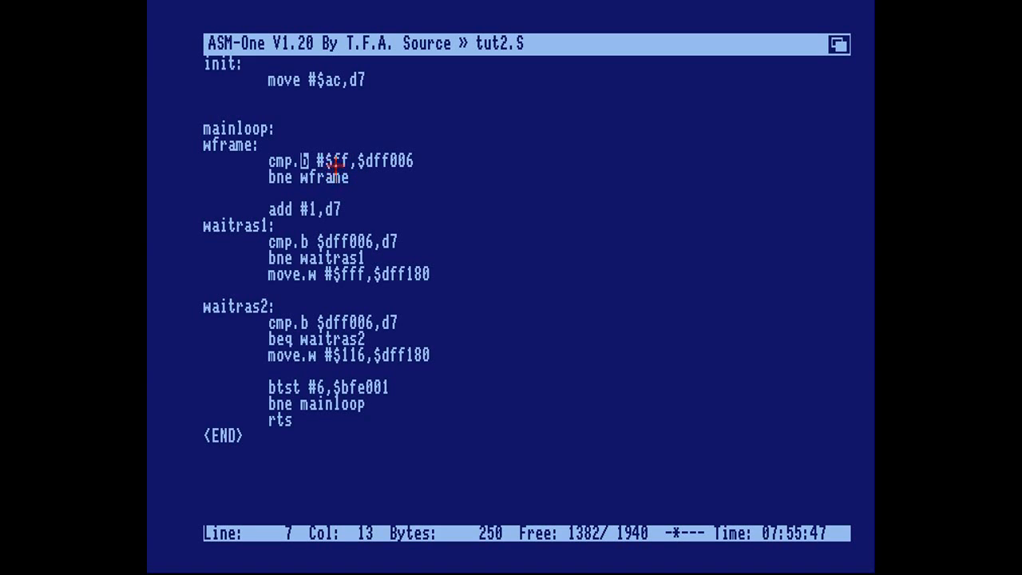
mouse_move(395, 164)
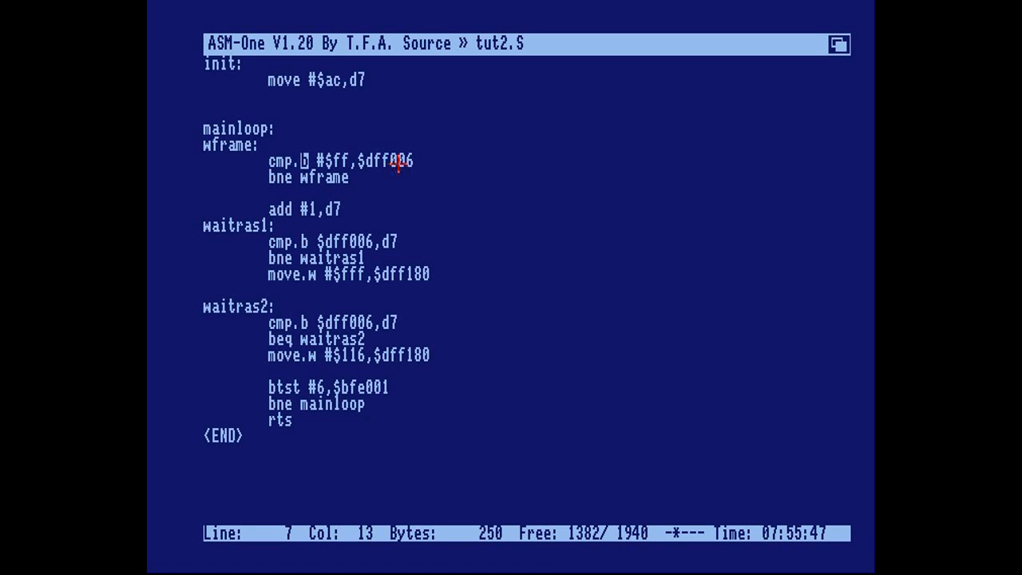
mouse_move(409, 173)
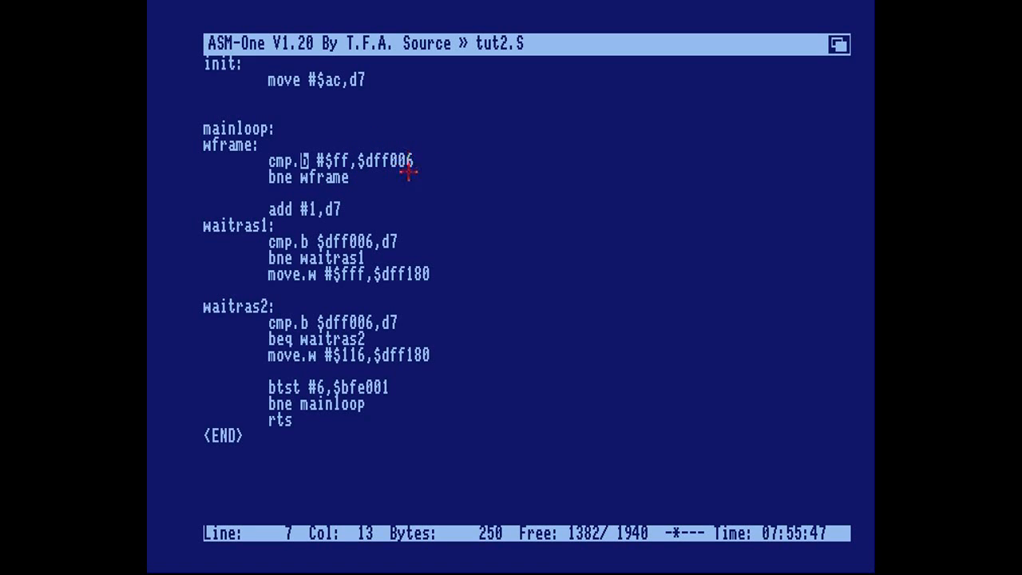
mouse_move(487, 484)
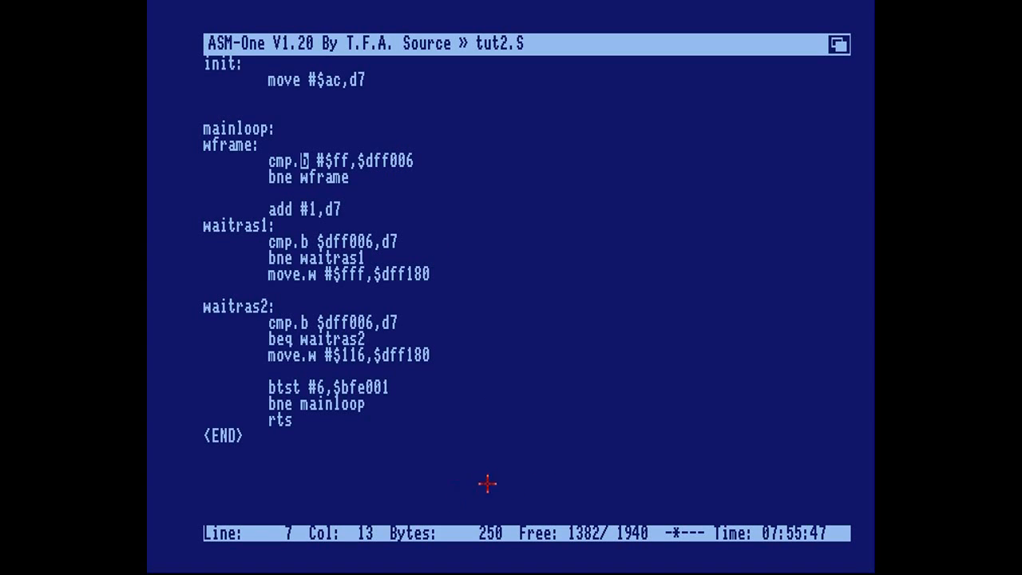
mouse_move(483, 481)
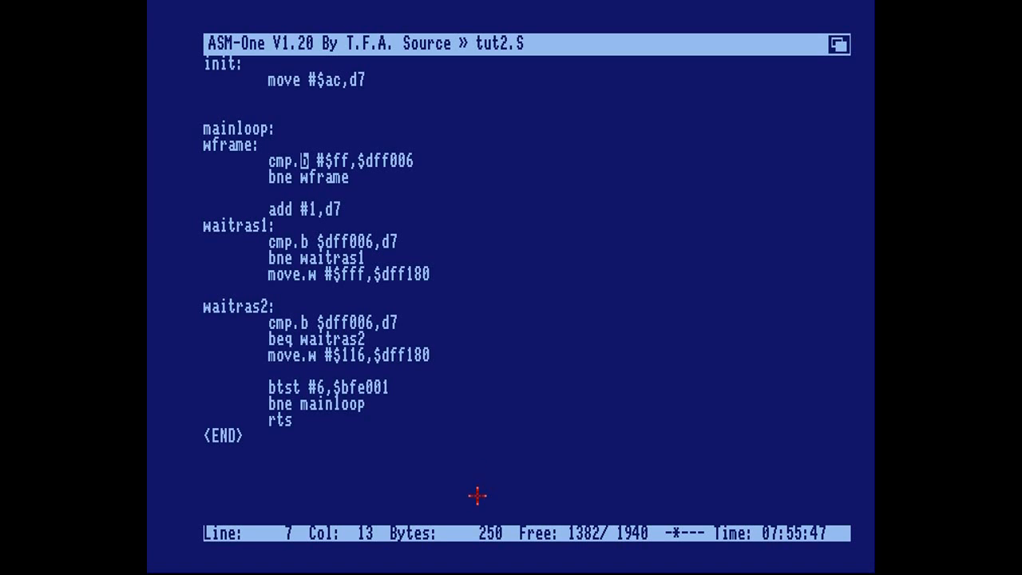
mouse_move(477, 543)
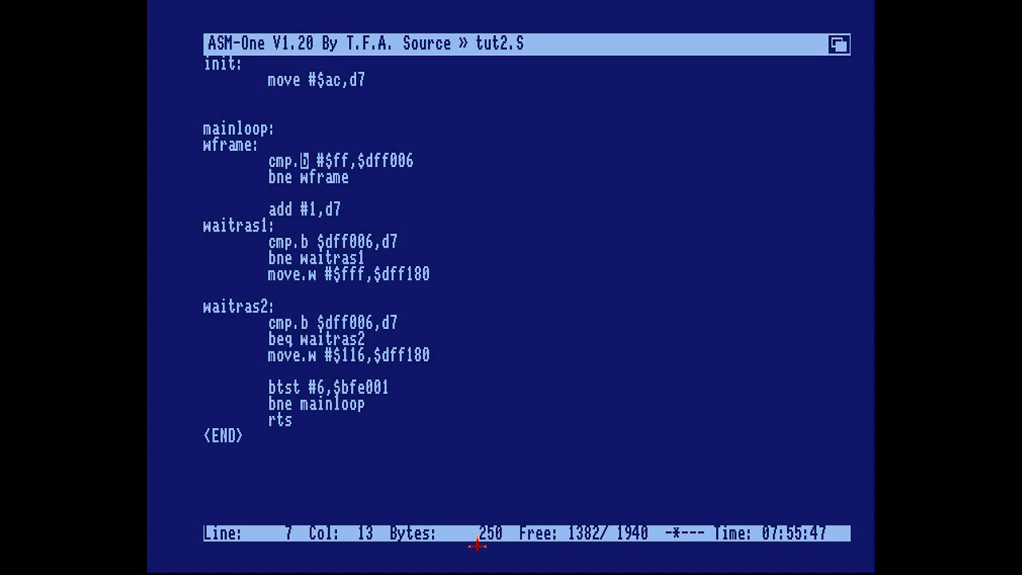
mouse_move(275, 210)
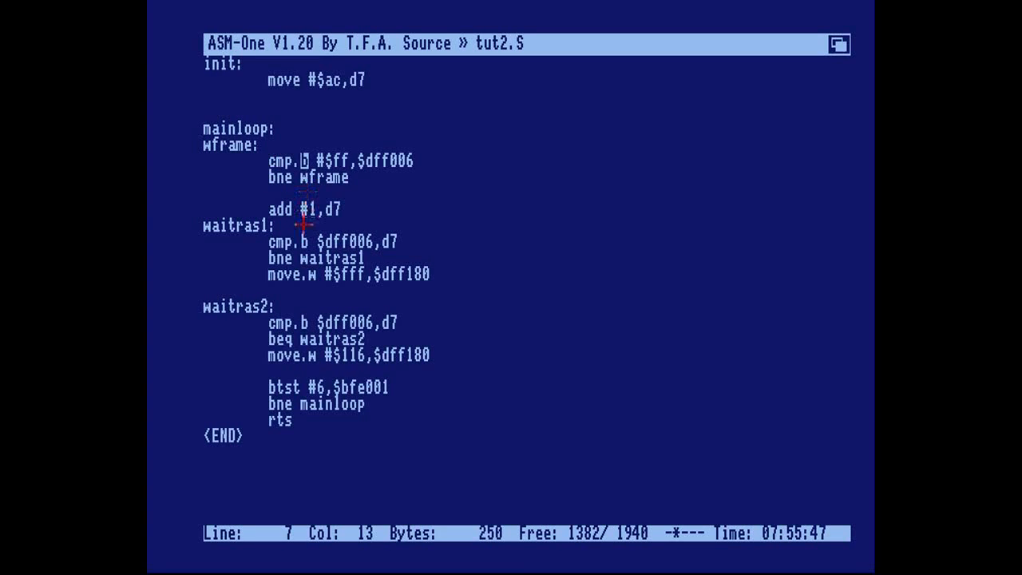
mouse_move(308, 198)
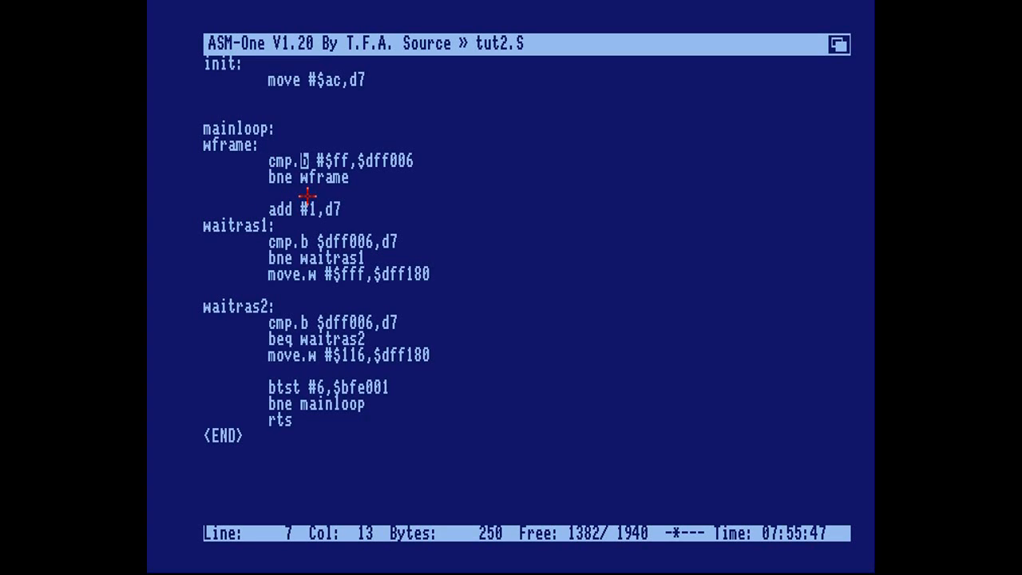
text(j)
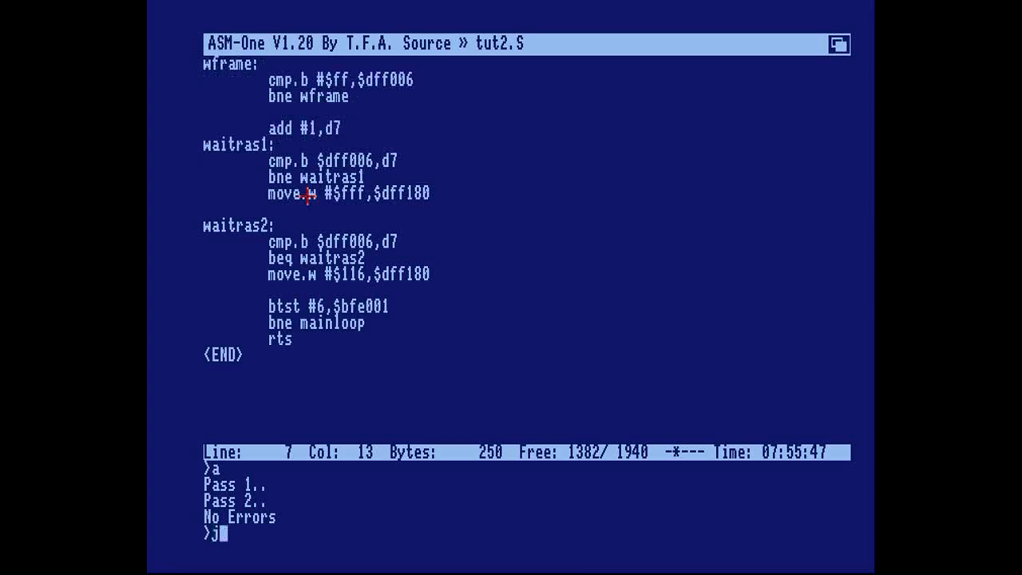
key(Return)
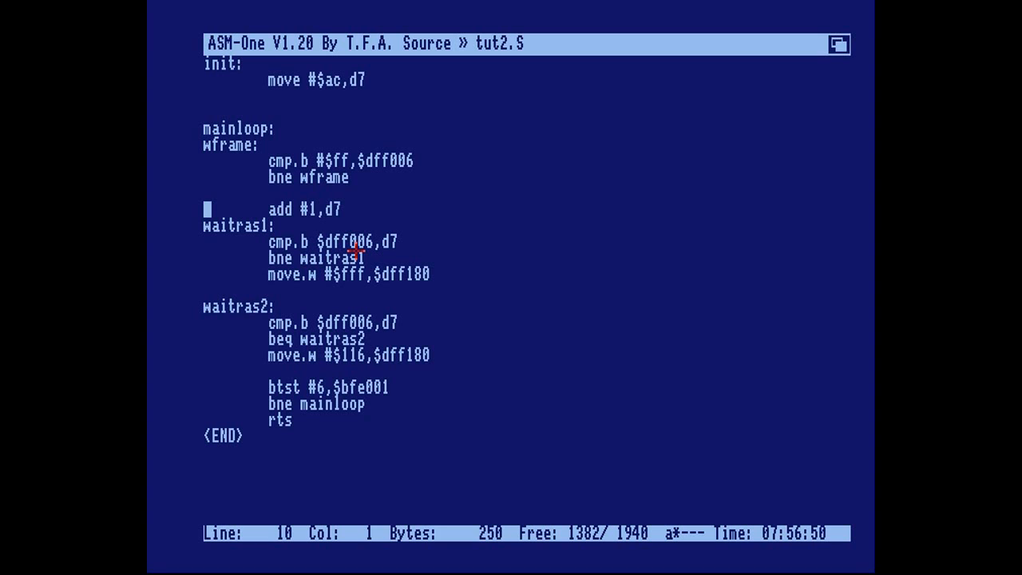
mouse_move(512, 233)
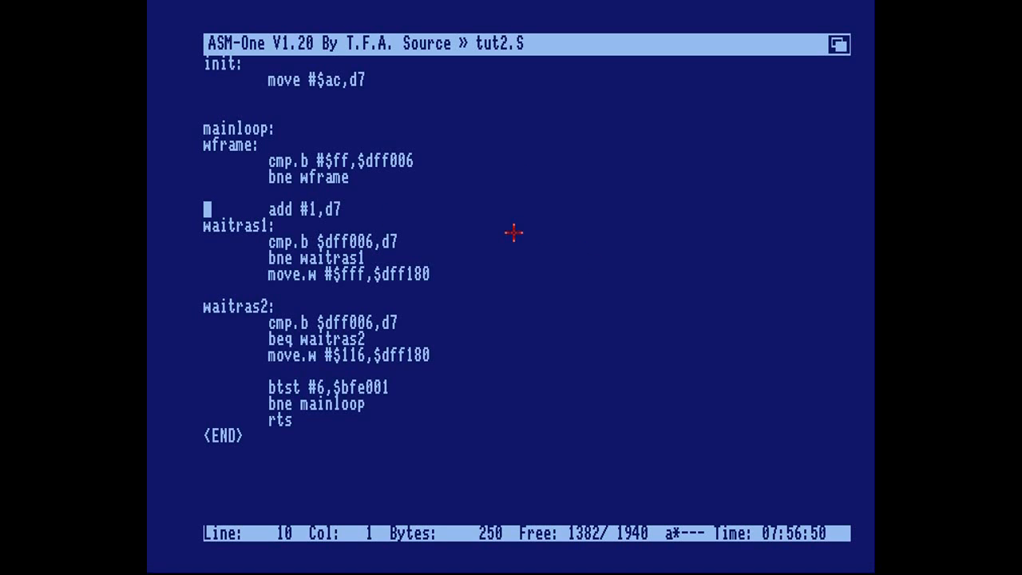
mouse_move(484, 271)
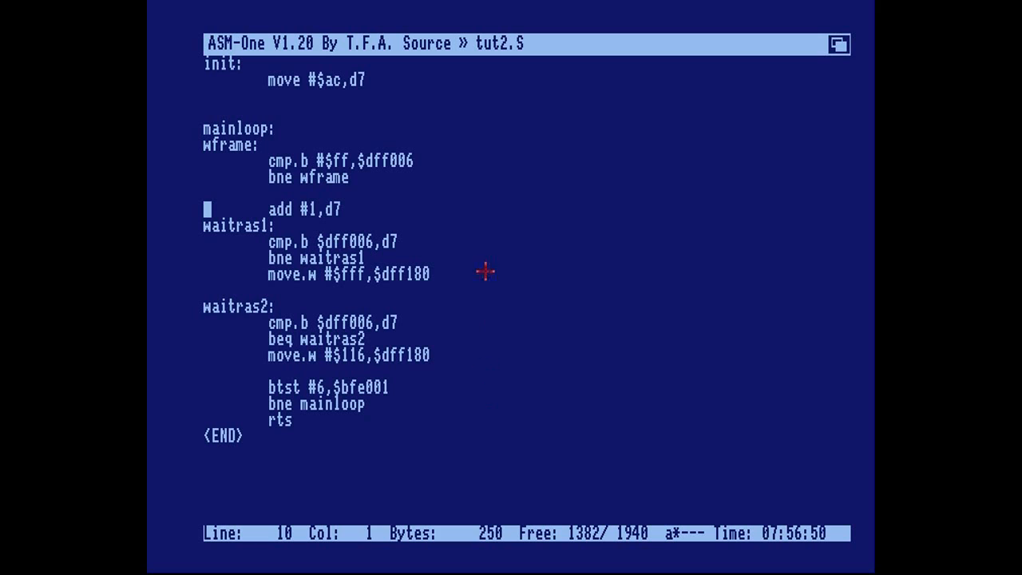
mouse_move(481, 249)
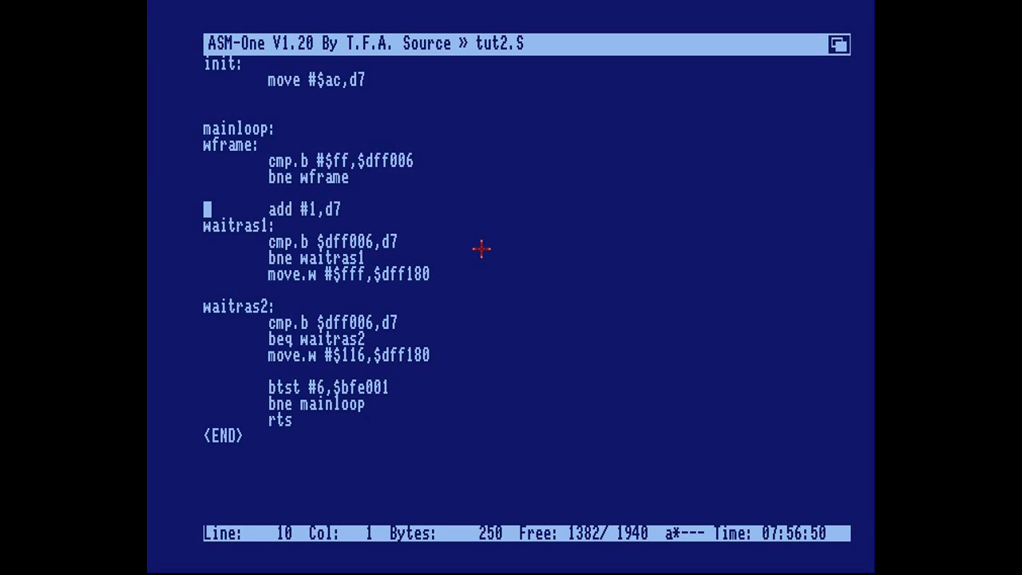
mouse_move(508, 263)
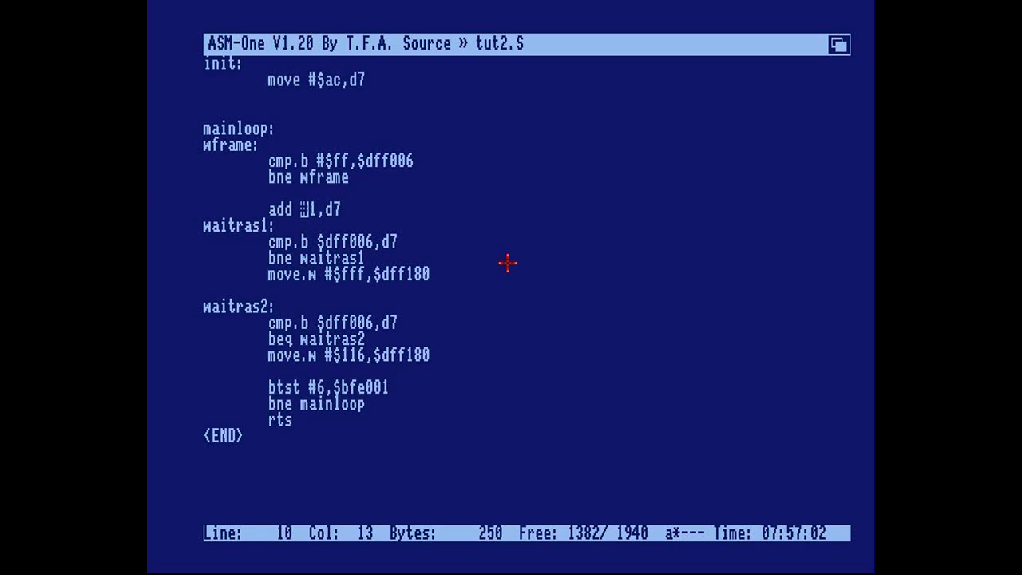
- Change the mainloop instruction to add d6,d7
text(d6)
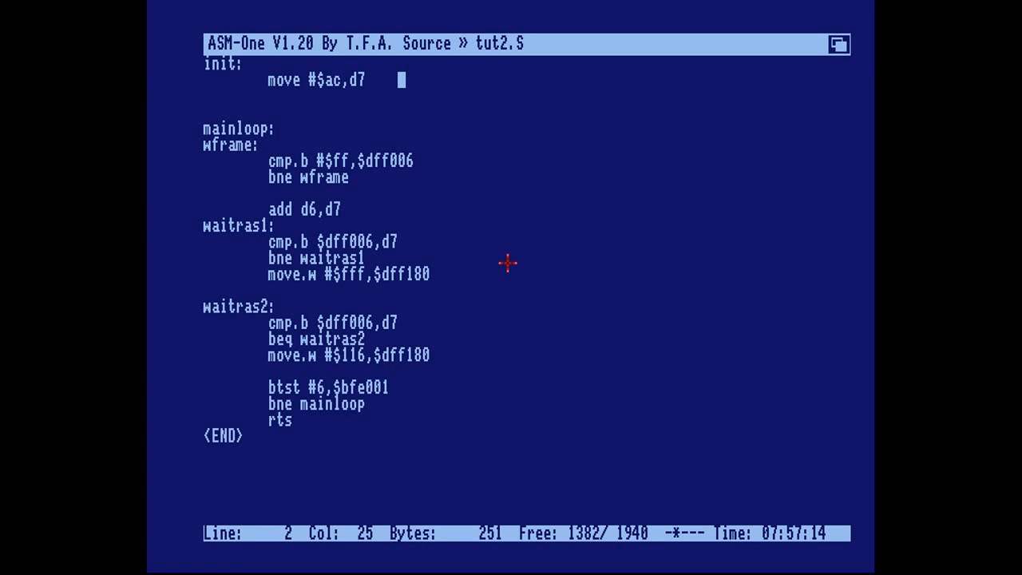
- Comment ';start y position' and add move #1,d6 ;y add to init
text(;s)
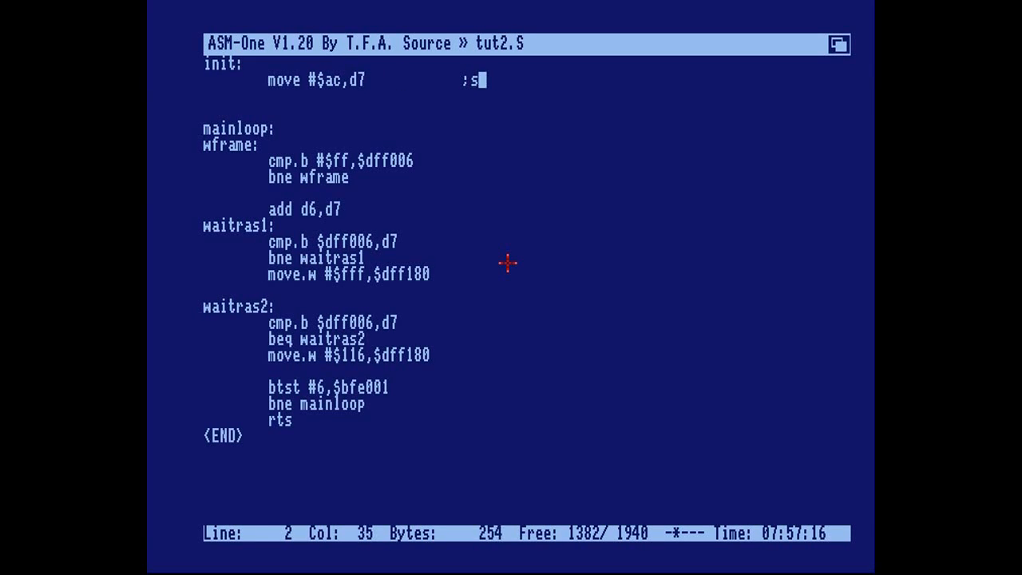
text(tart y position)
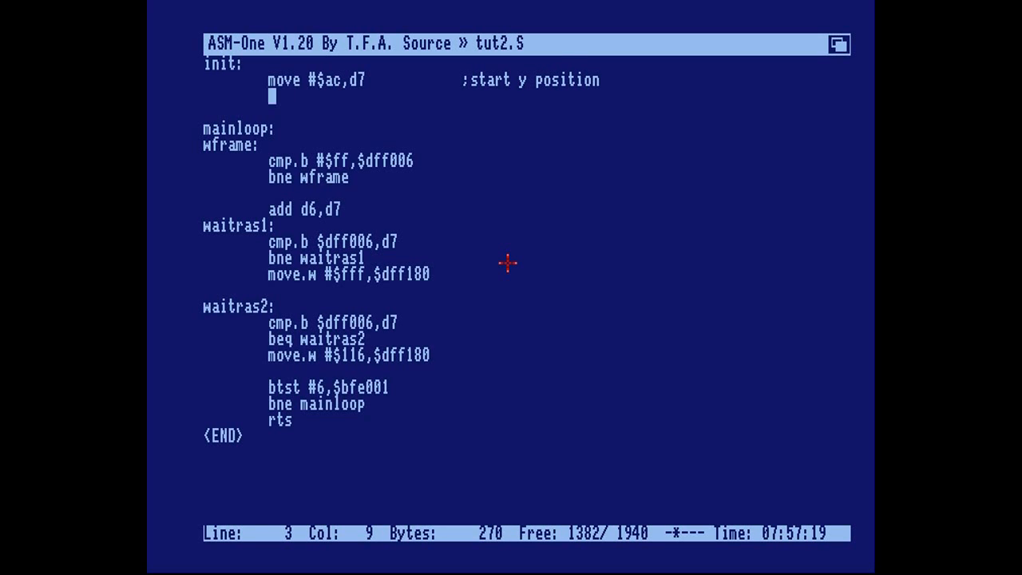
text(move #)
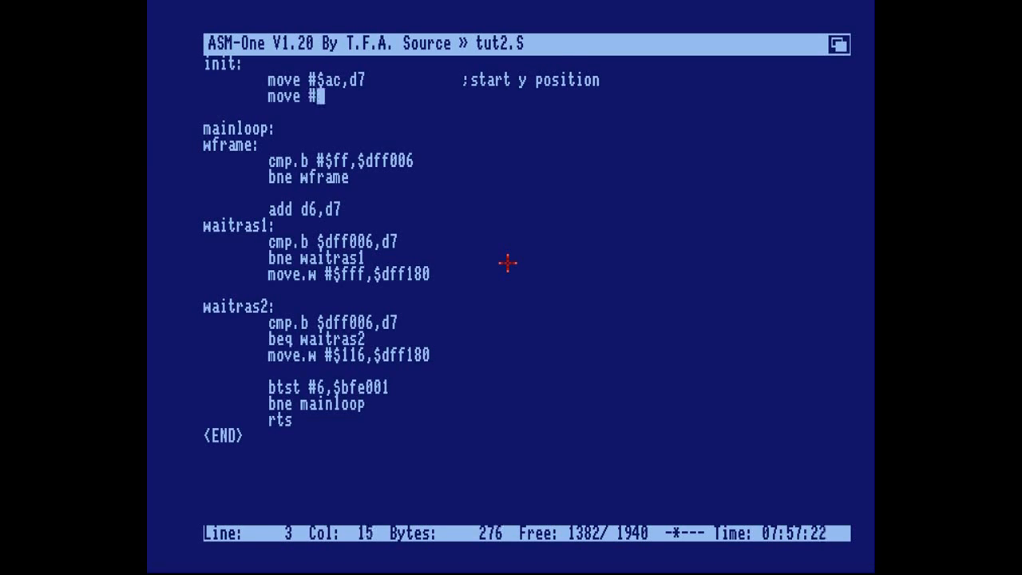
text(1,d6          ;y add)
click(526, 210)
text(               ;add)
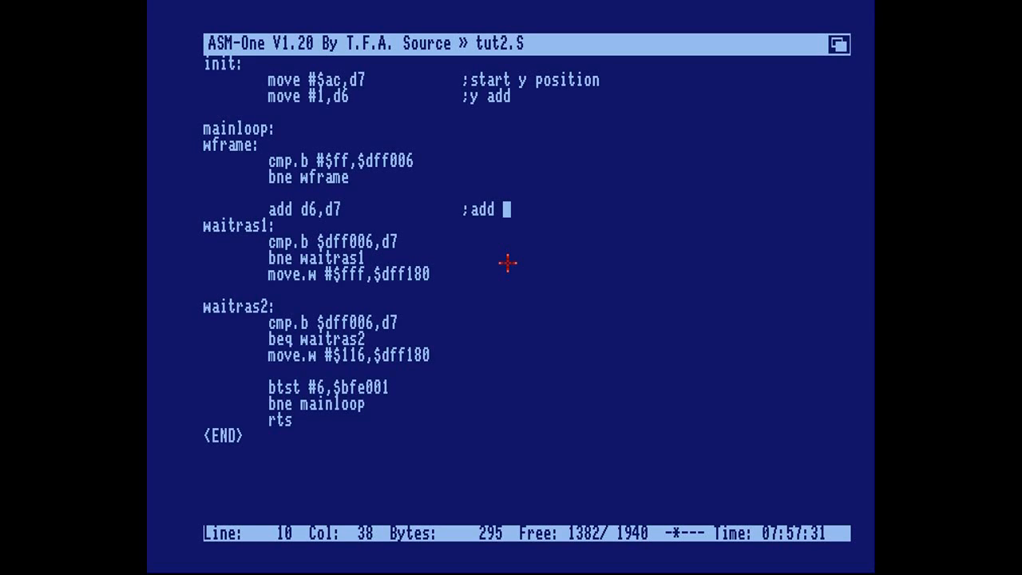
- Comment adding 1 to the y position, then assemble with a
text("1" to y position)
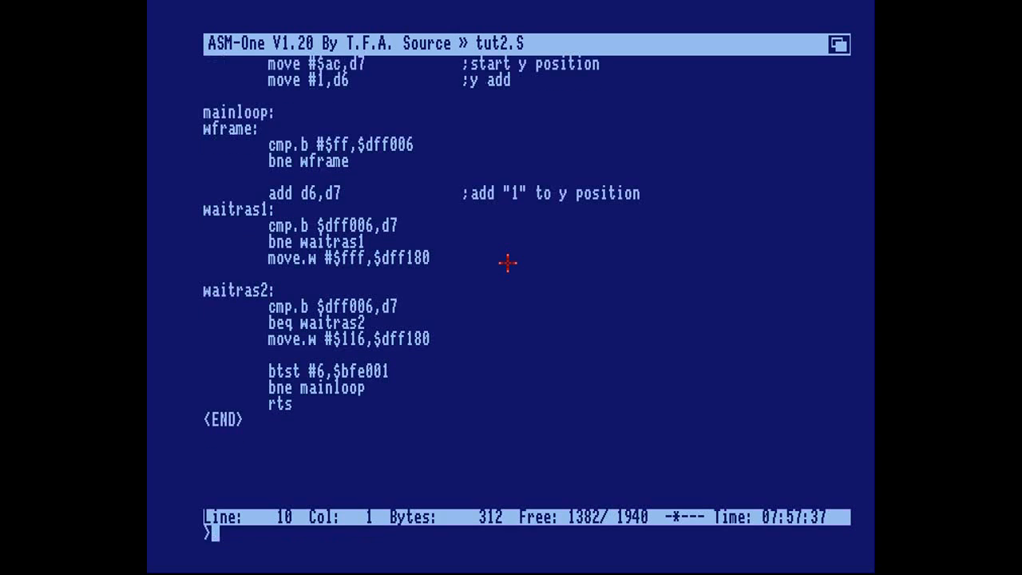
text(a)
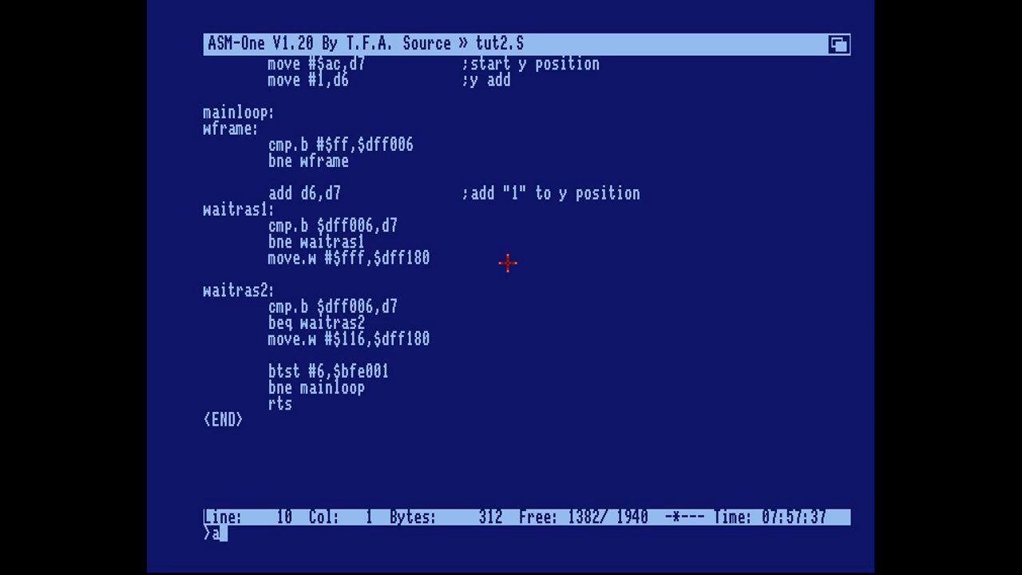
- Assemble the commented tut2.S source from the command line
key(Return)
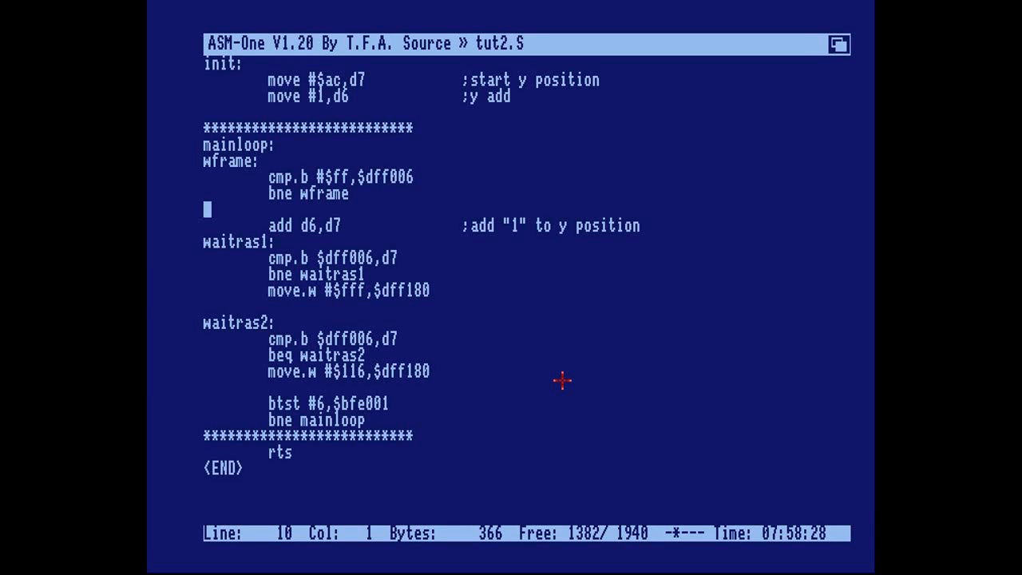
- Add the ';-----frame loop start---' comment line above add d6,d7
text(;-----frame loop)
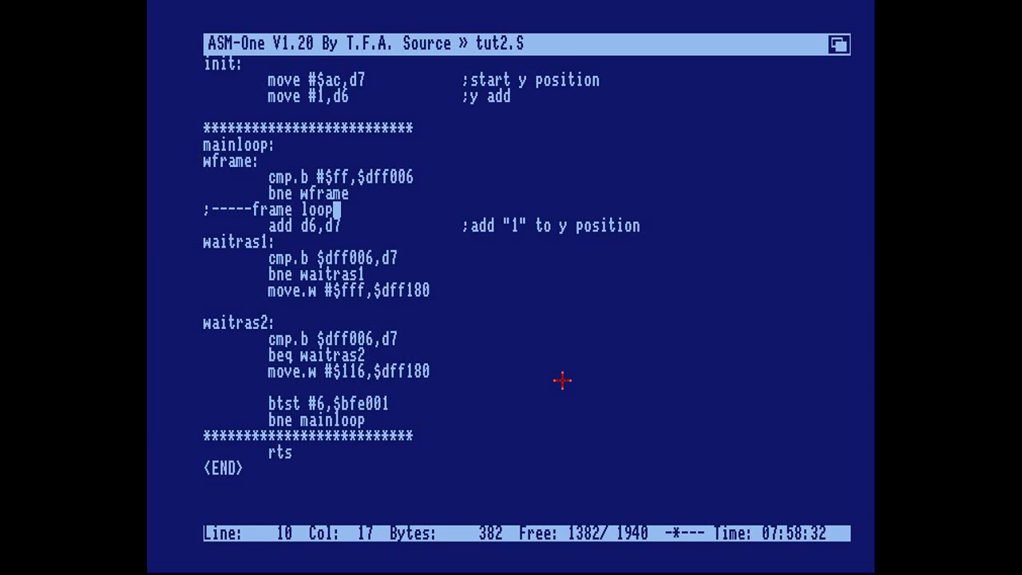
text(_start---)
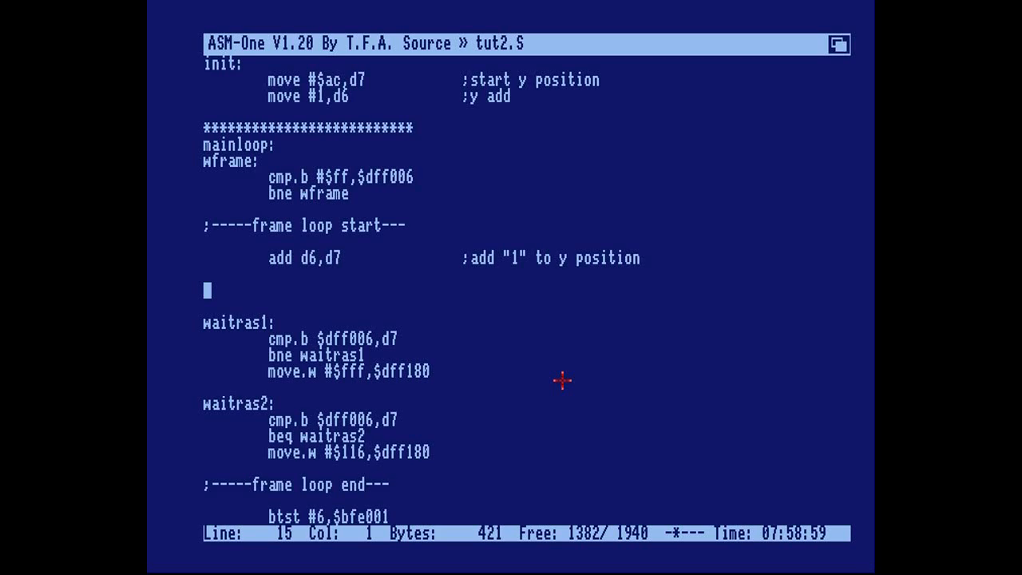
text(a)
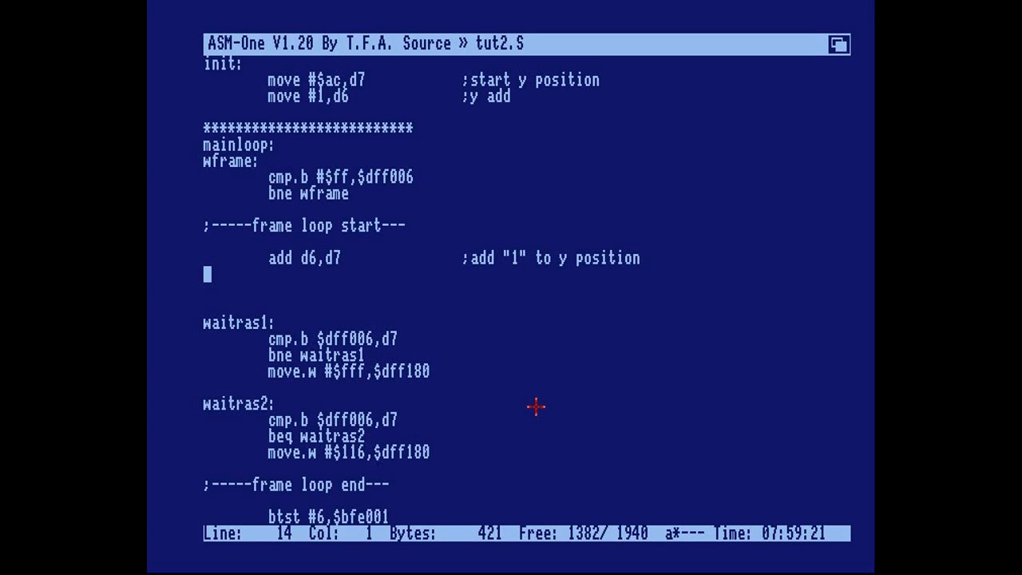
key(Down)
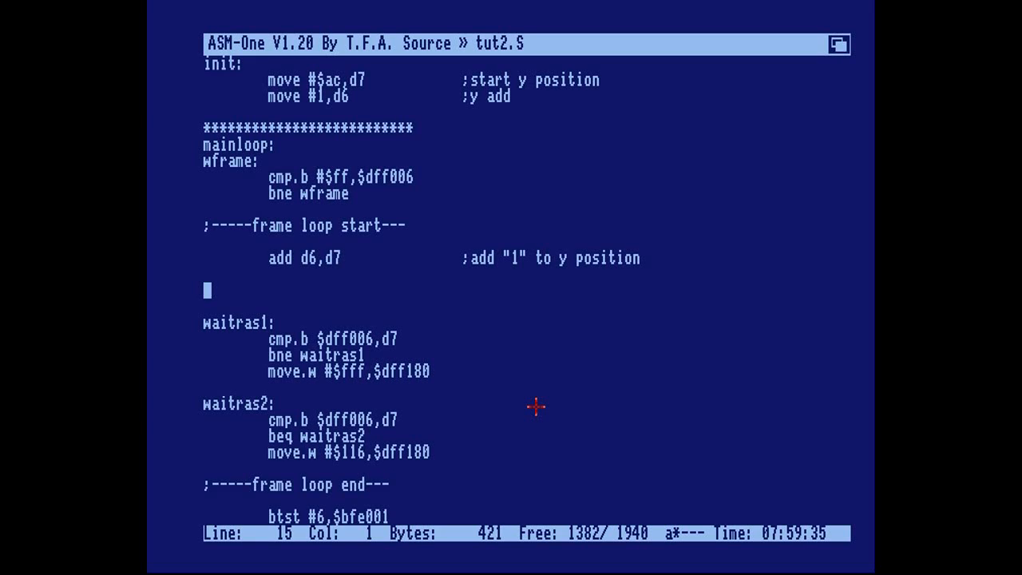
- Add cmp #$f0,d7 and blo ok1 after the y add as the bottom-limit check
key(Tab)
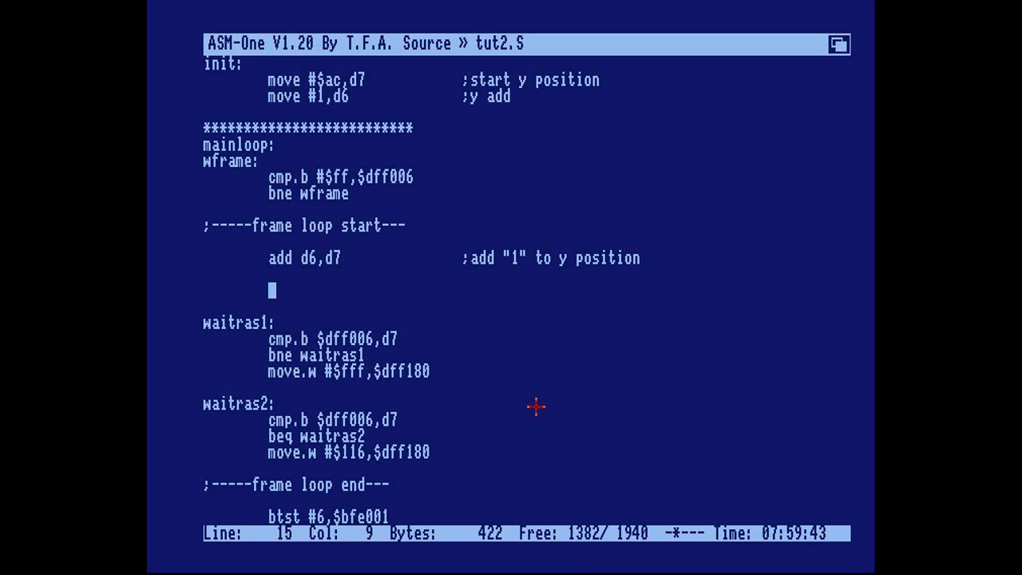
text(cmp)
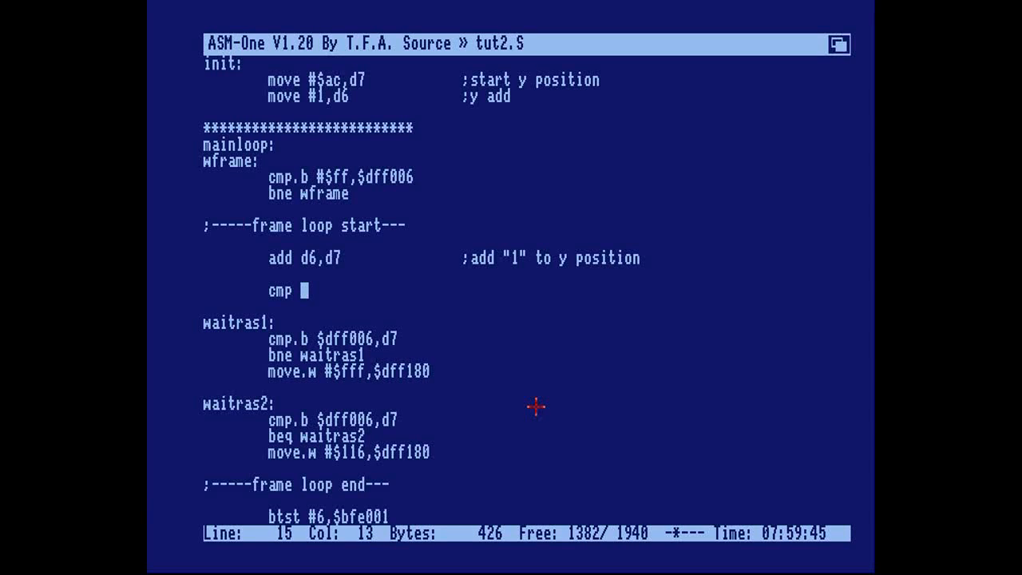
text(#$)
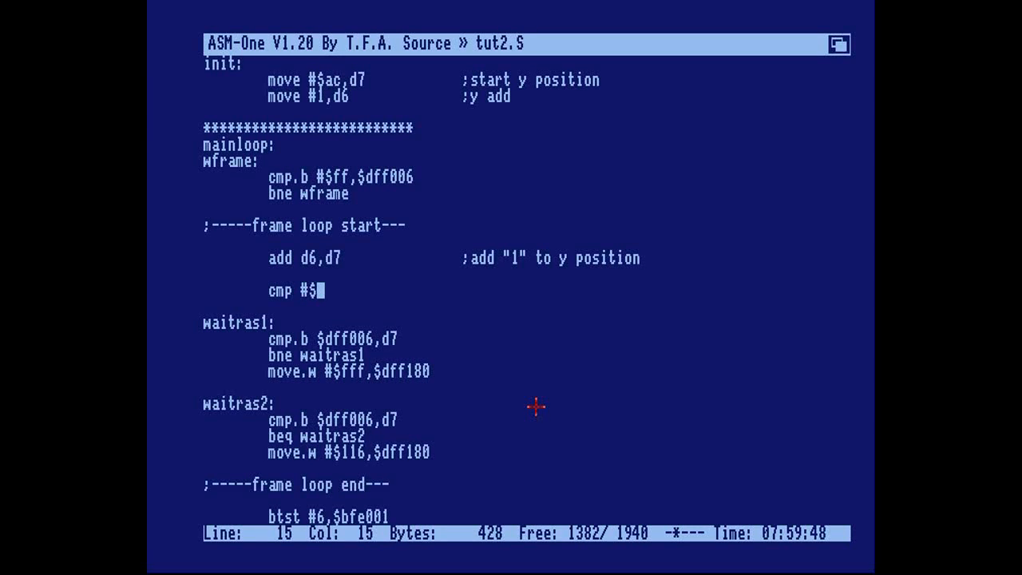
text(f)
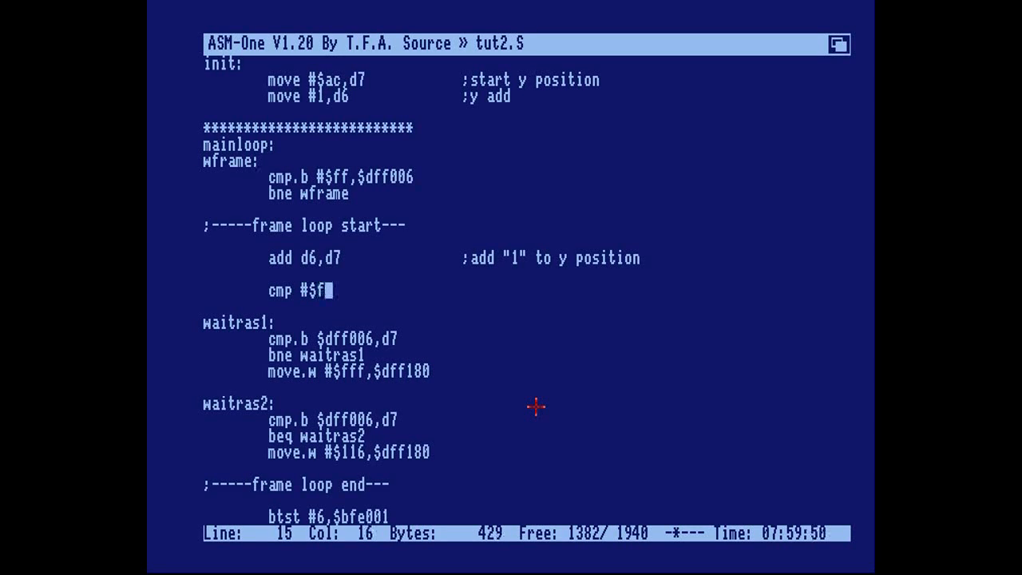
text(0)
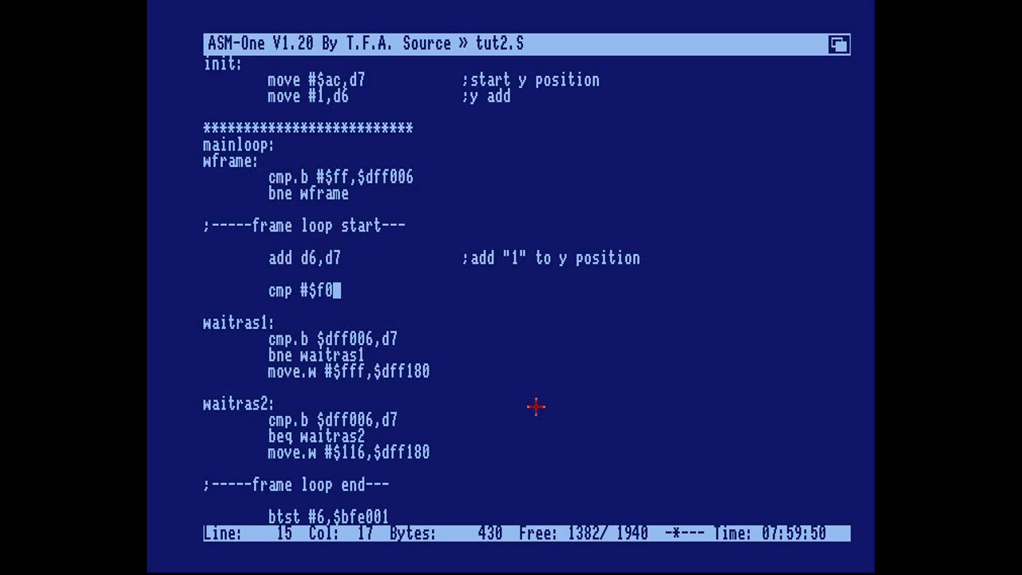
text(,d7)
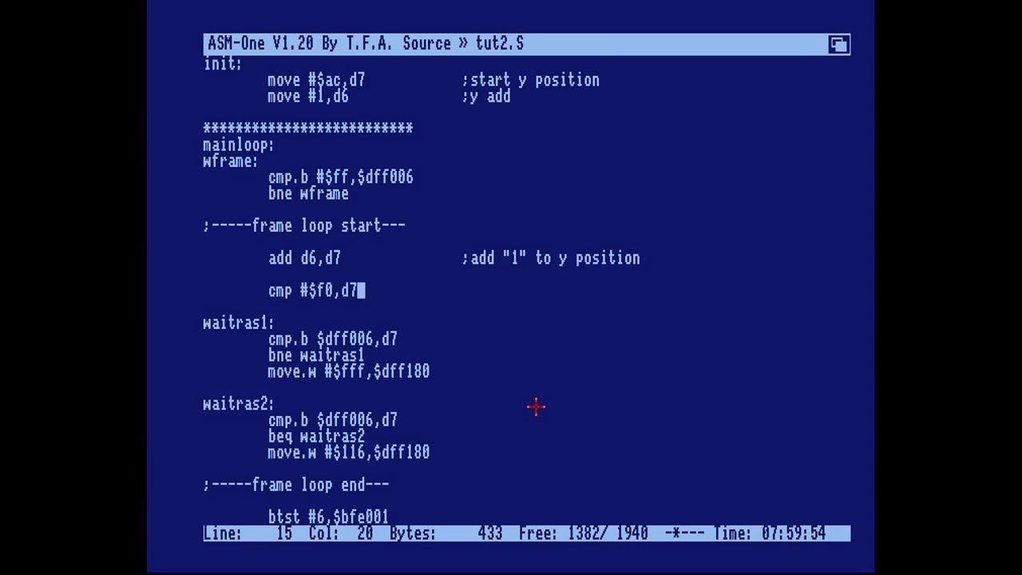
text(blo ok1)
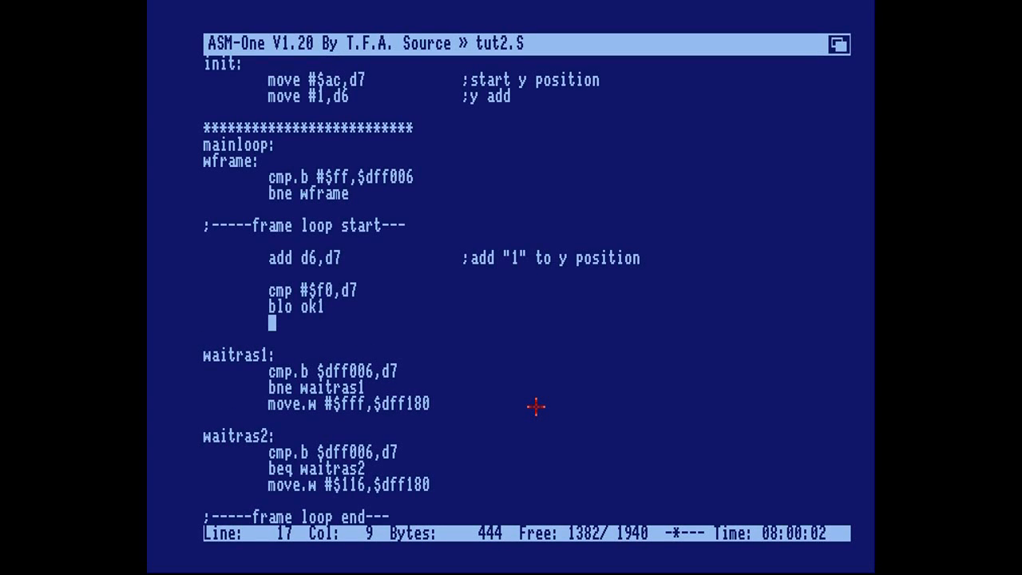
- Add neg d6 to reverse direction and the ok1: label before waitras1
text(neg)
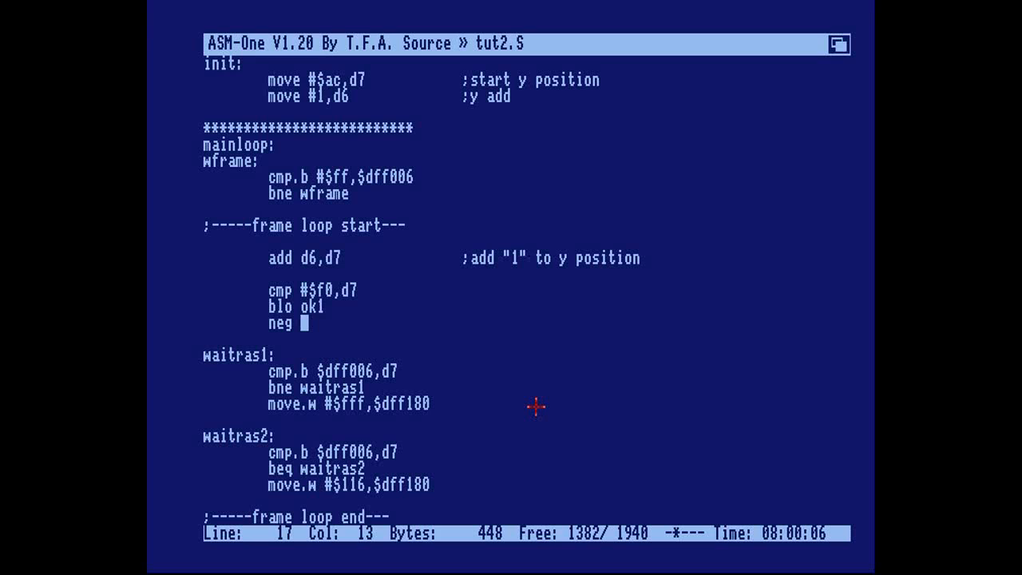
text(d6)
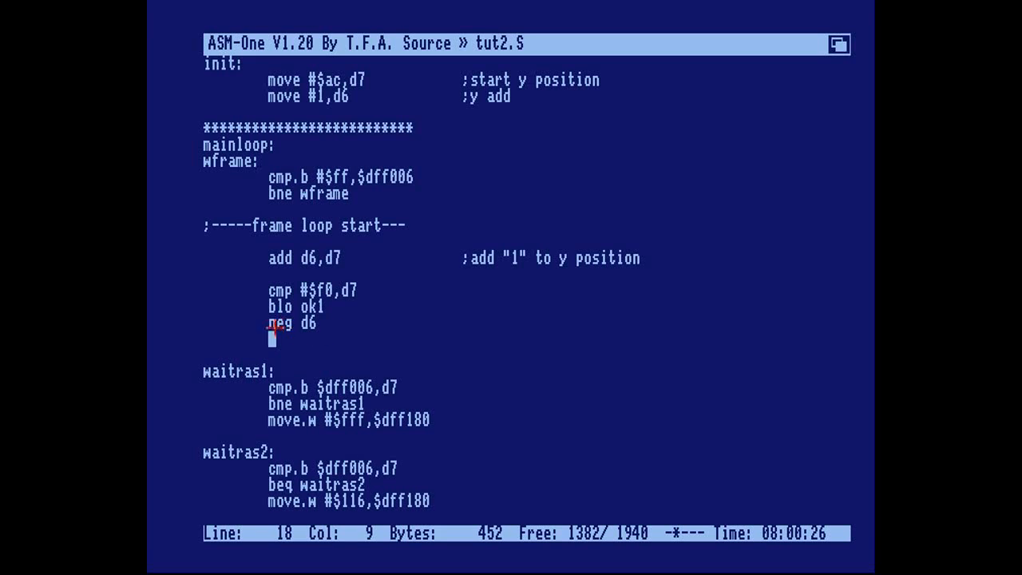
mouse_move(307, 356)
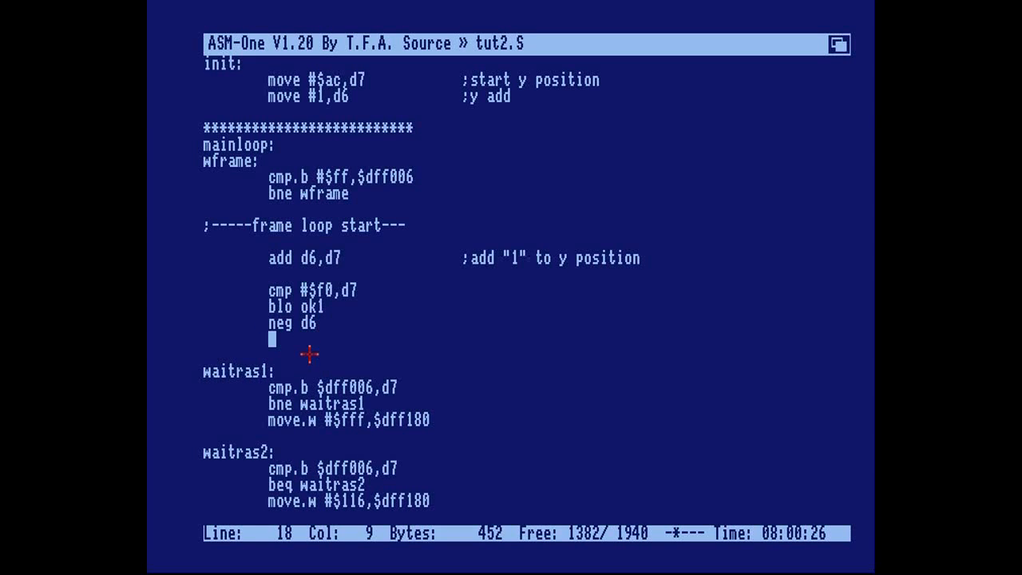
mouse_move(365, 335)
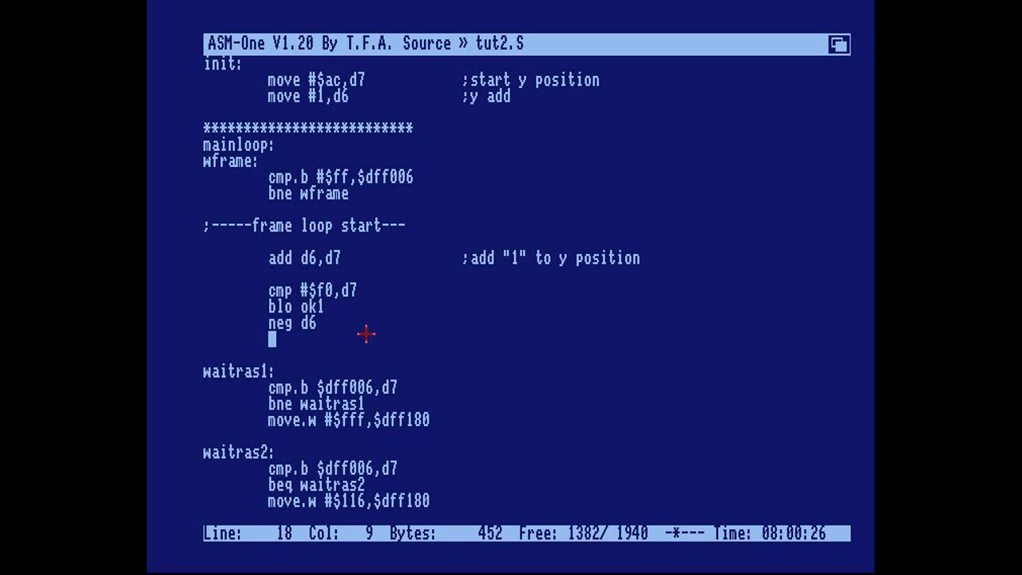
mouse_move(377, 312)
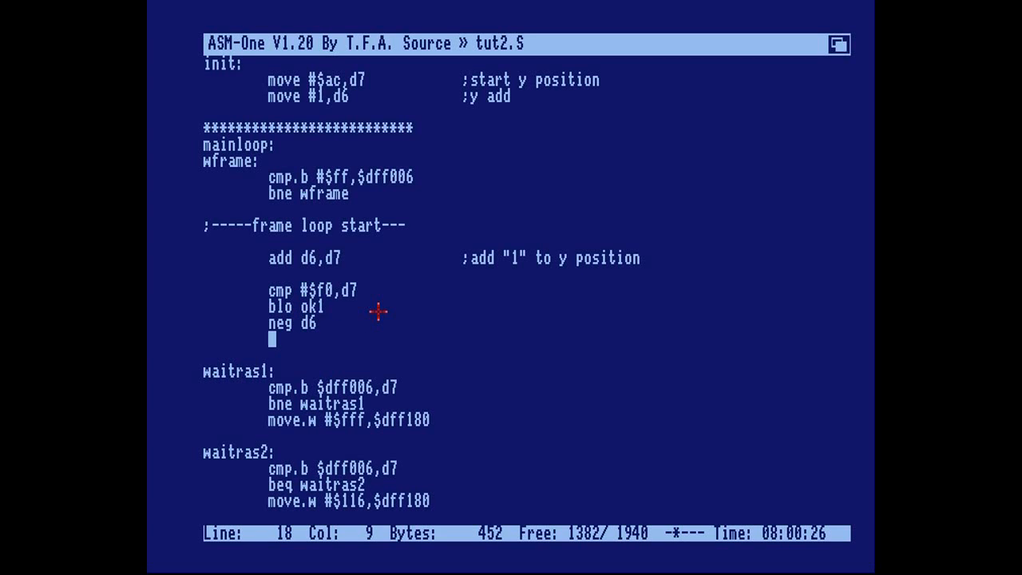
text(ok1:)
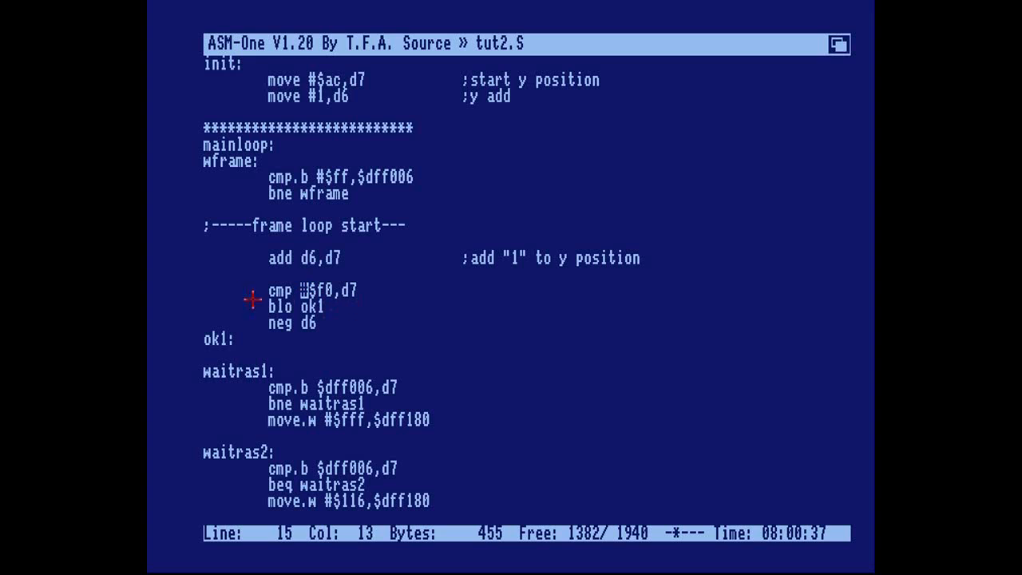
mouse_move(359, 288)
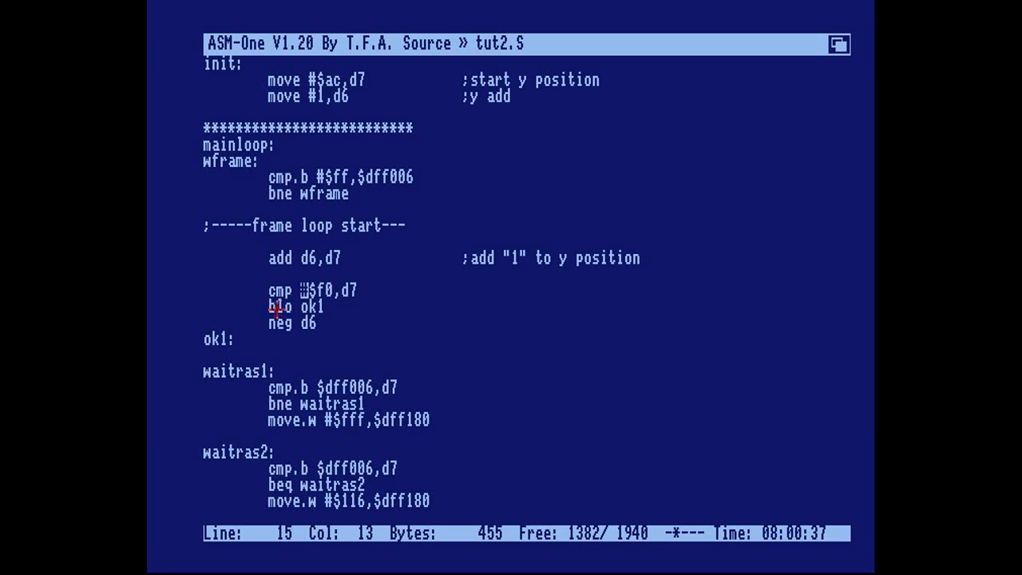
mouse_move(222, 340)
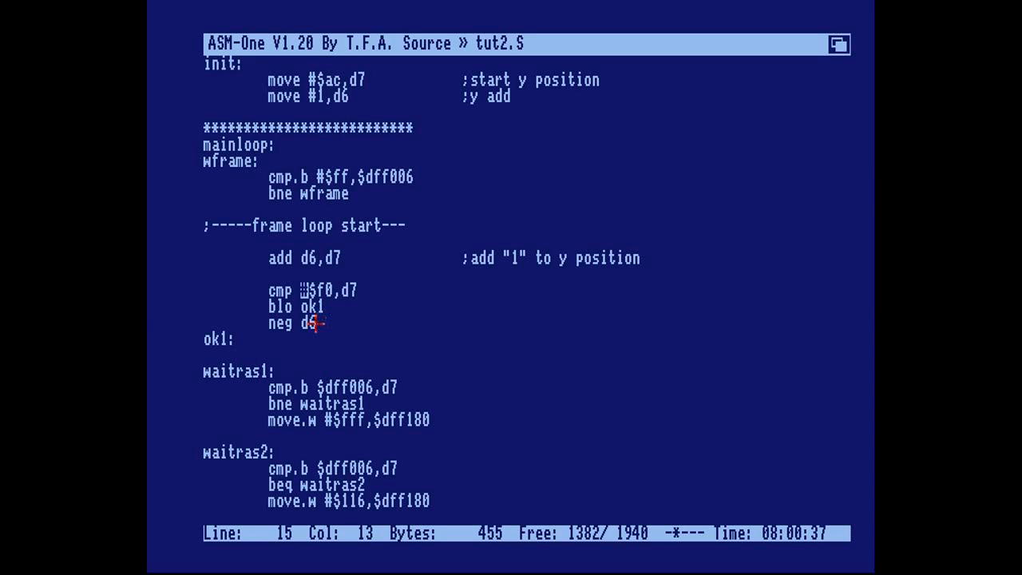
mouse_move(323, 328)
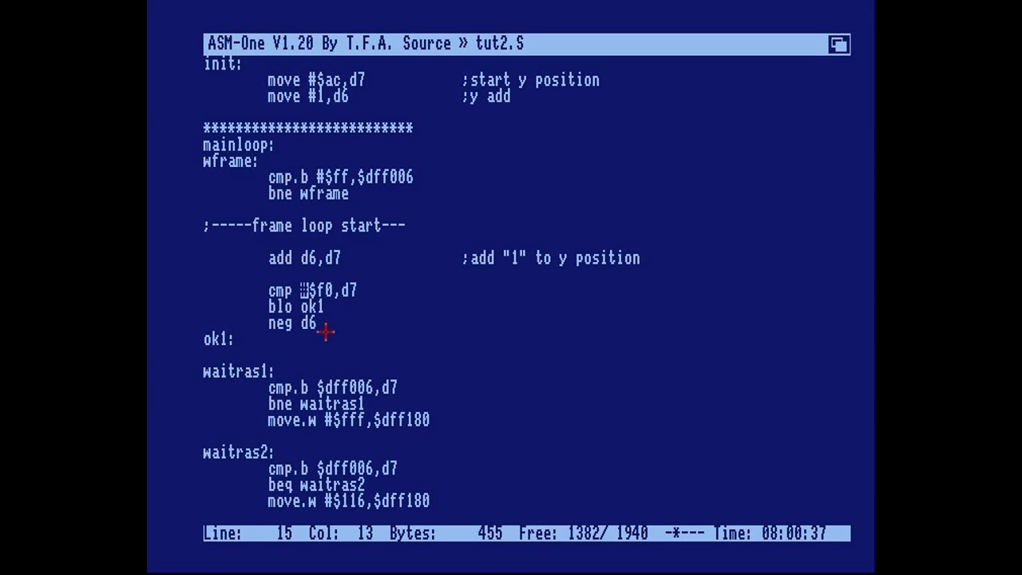
mouse_move(377, 330)
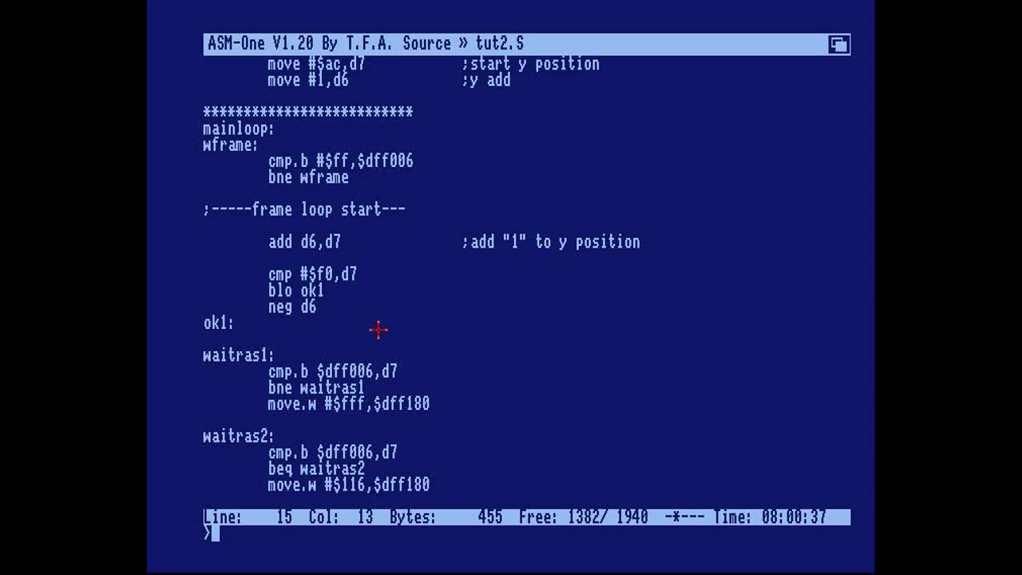
- Assemble the bounce-check source with no errors and return to editing
text(a)
text(j)
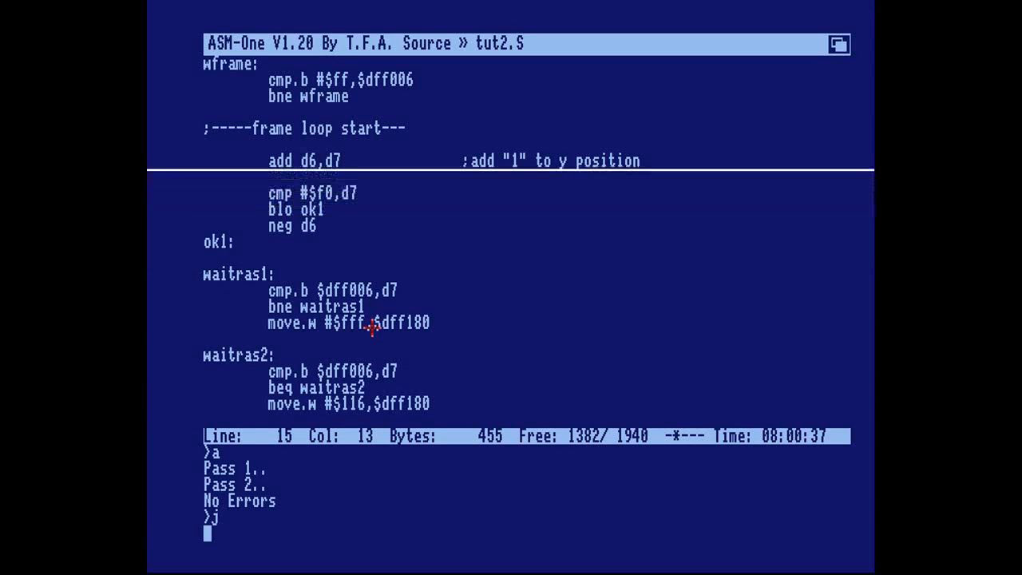
key(Return)
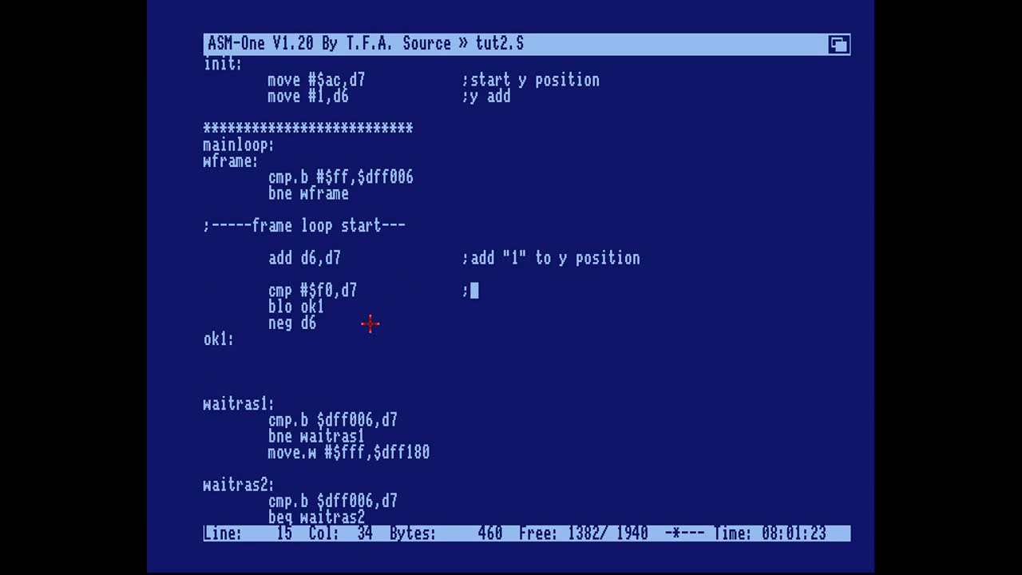
- Comment cmp #$f0,d7 as the bottom check and neg d6 as ';bounce change direction'
text(bottom check)
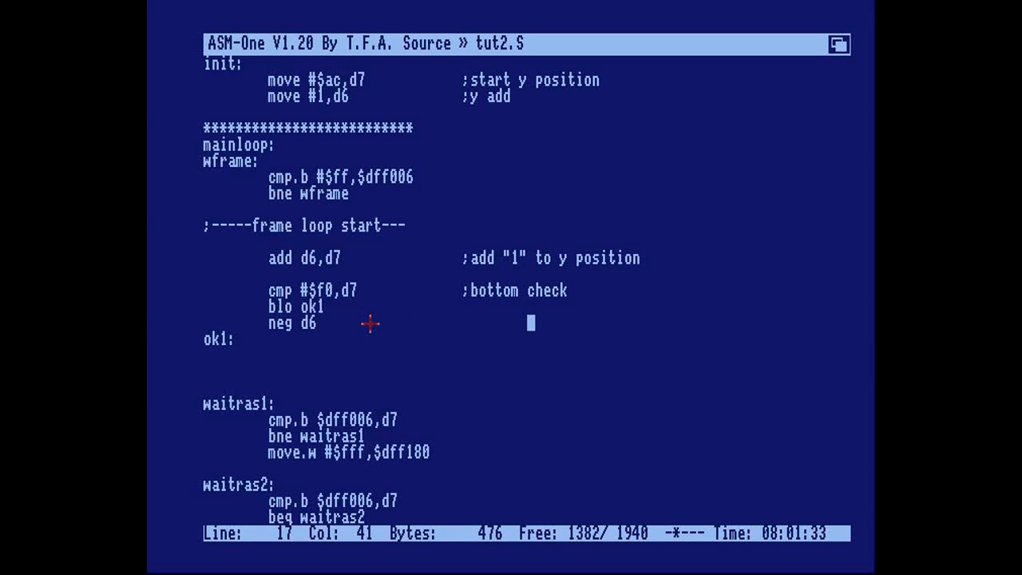
text(;bounce)
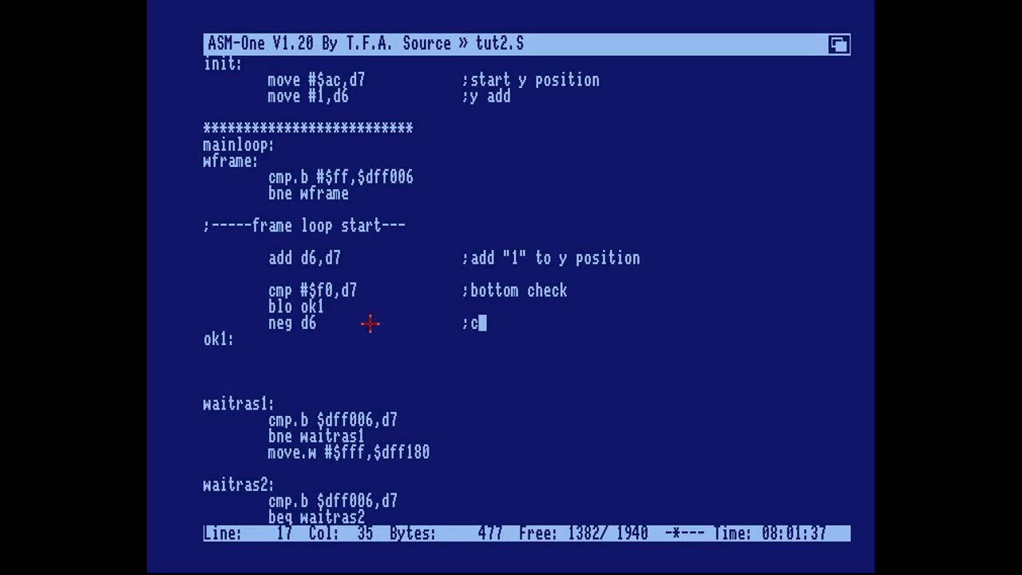
text(hange direction)
click(526, 371)
text(cmp.b #$)
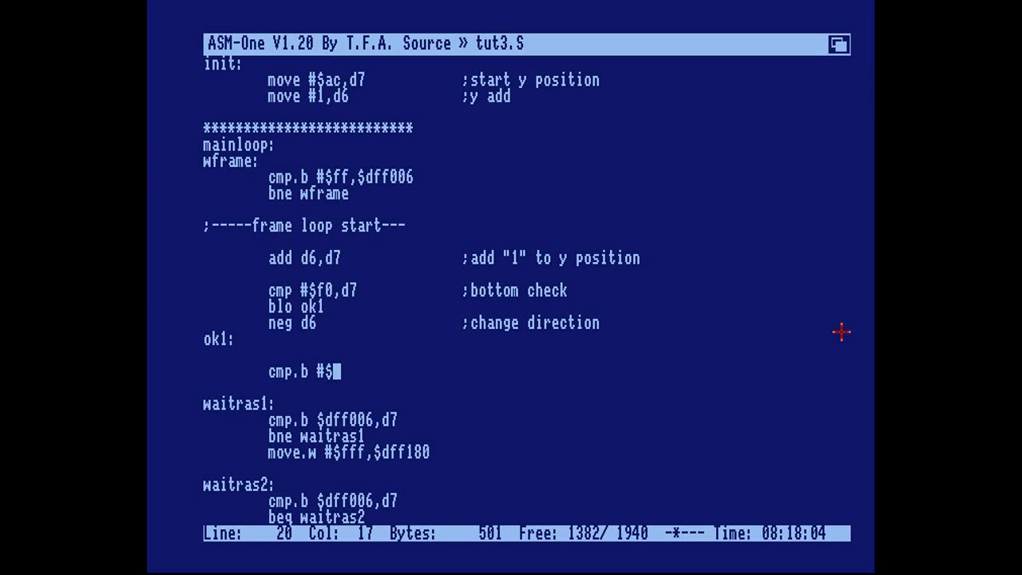
- Add cmp.b #$40,d7 and bhi ok2 under ok1 as the top-limit check
text(40)
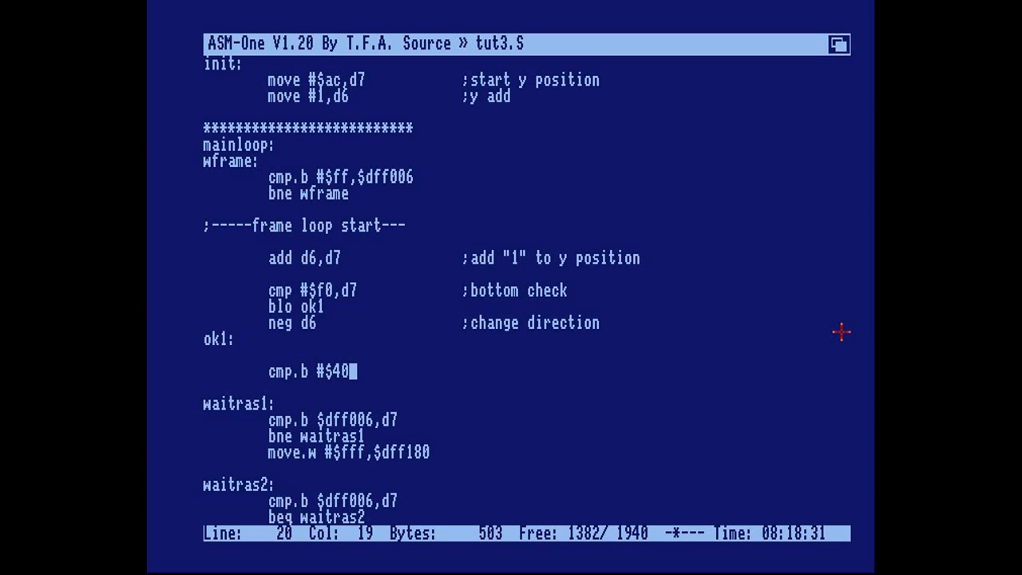
mouse_move(386, 90)
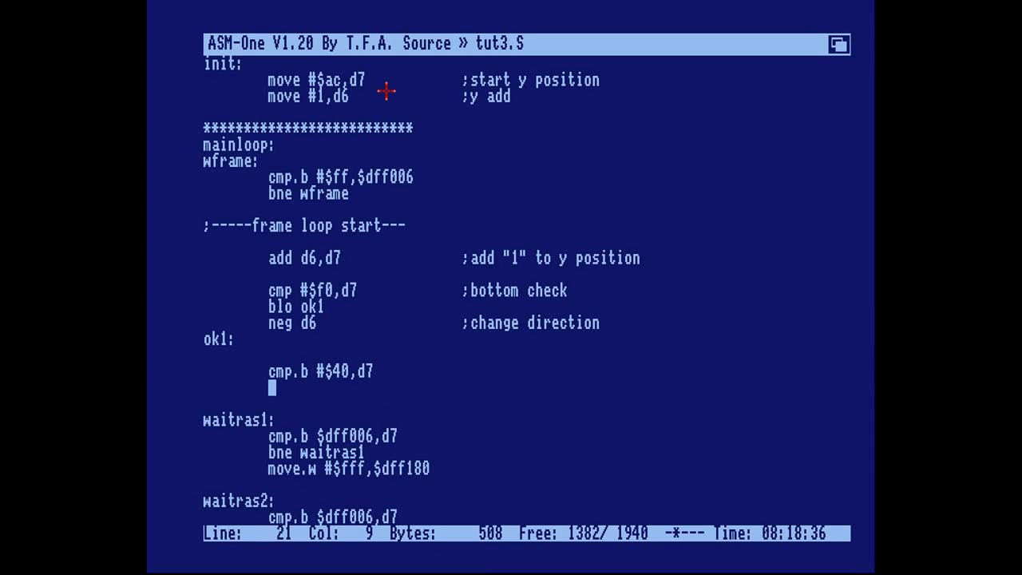
text(bhi)
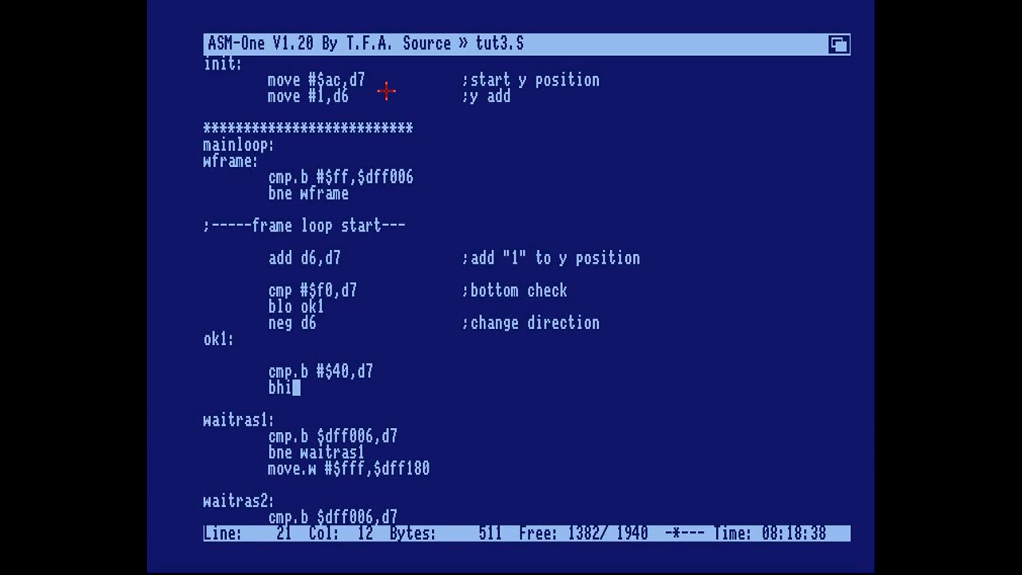
text(ok2)
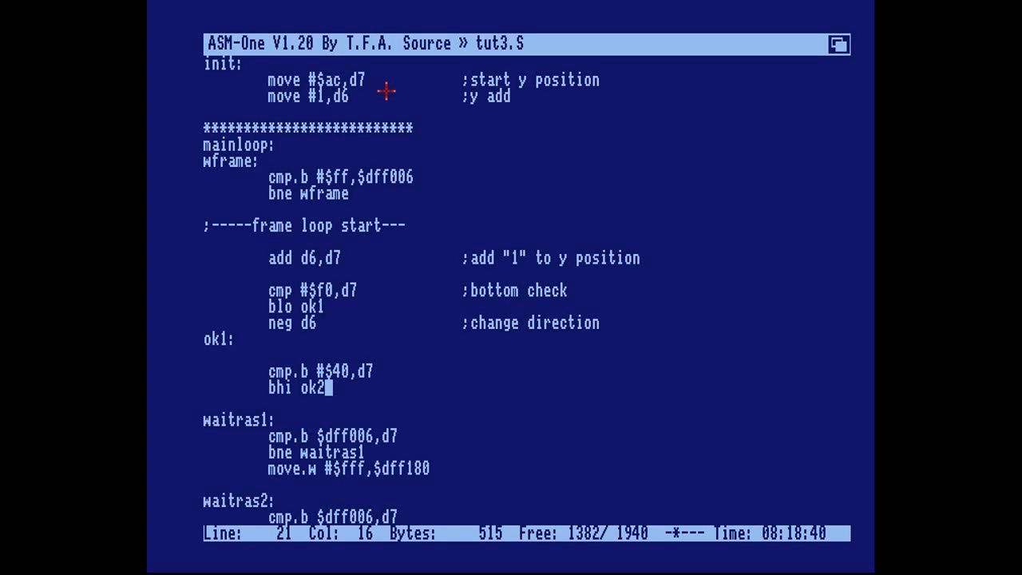
- Add neg d6 commented ';change direction' and the ok2 label
text(neg)
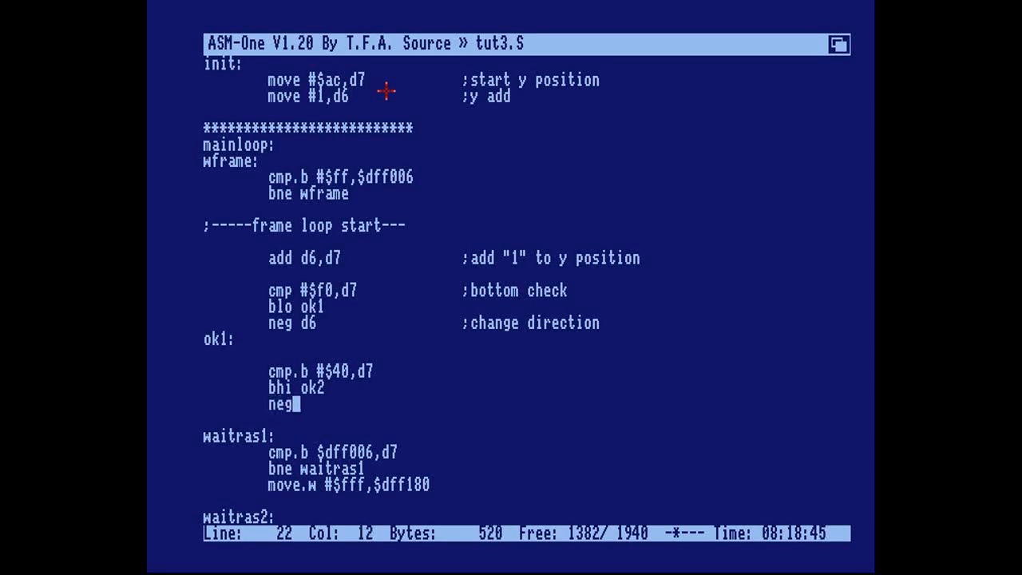
text(d6)
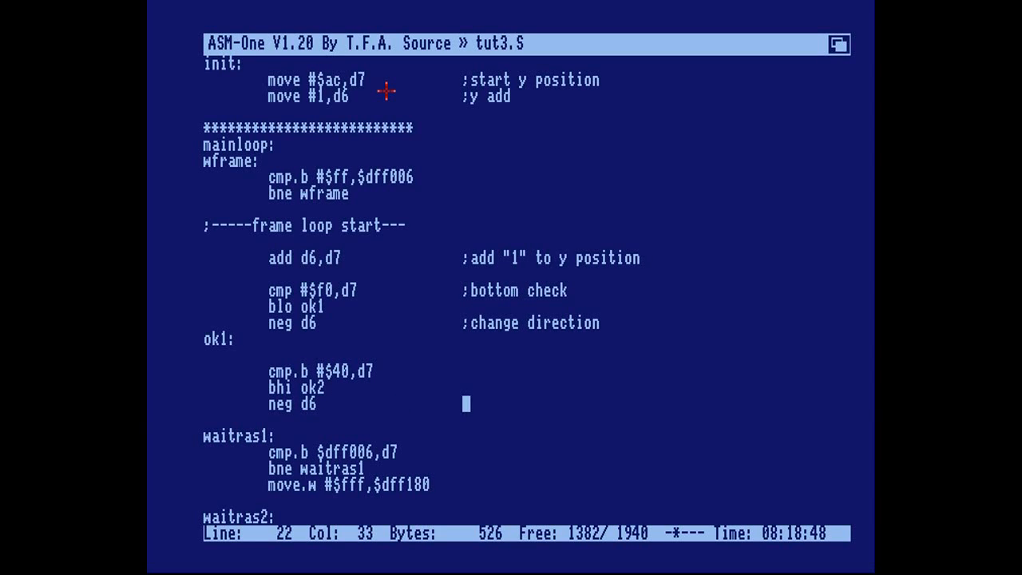
text(;change dirrec)
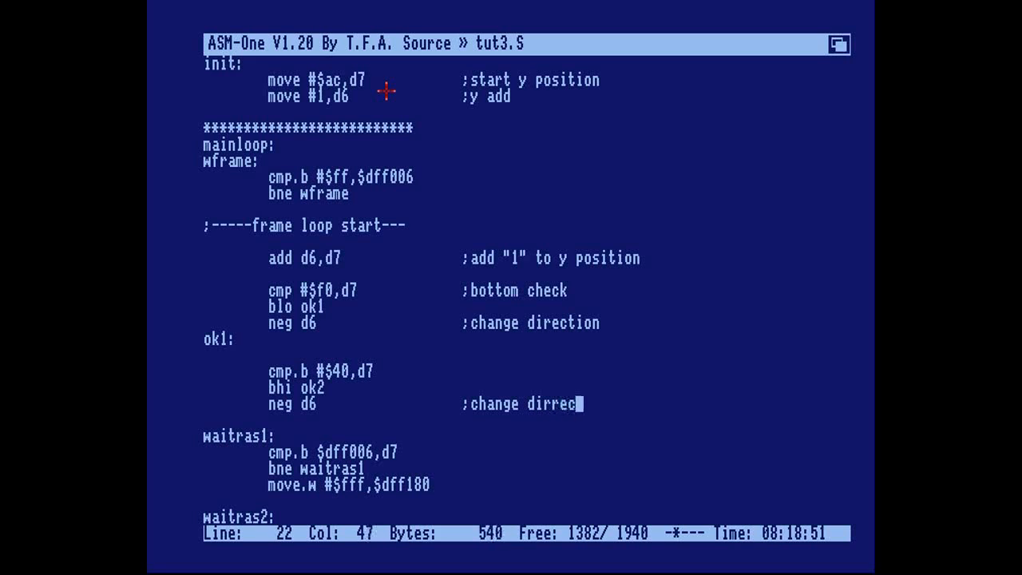
text(tion)
click(526, 420)
text(ok2:)
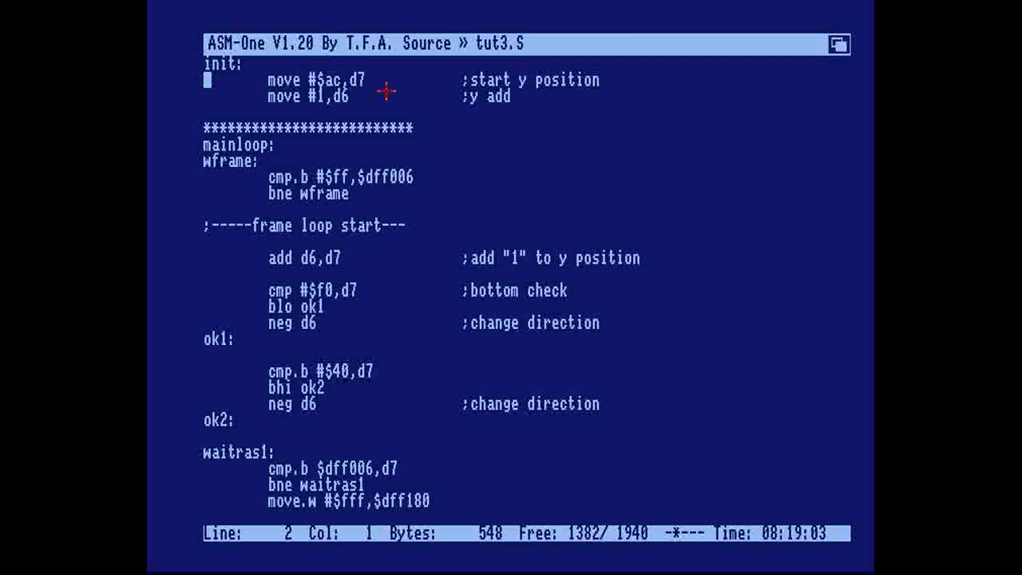
- Review tut3.S from init through the frame loop, then assemble and run it with j
key(Down)
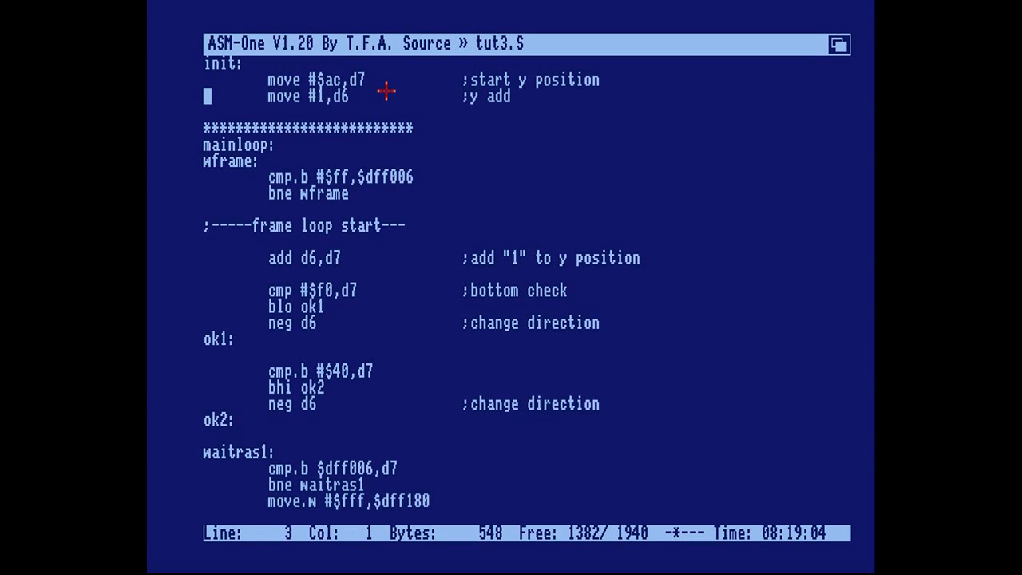
key(Up)
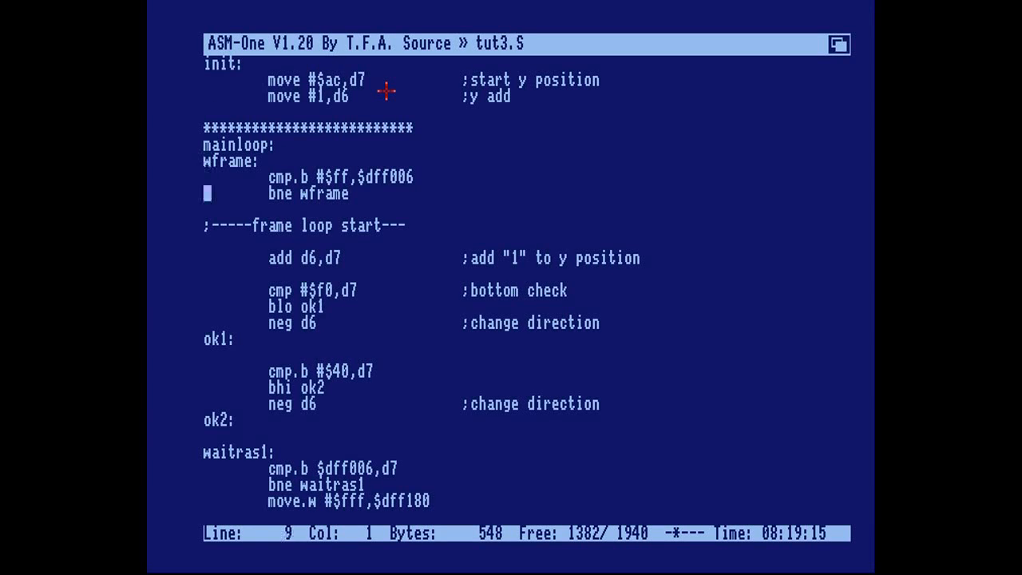
mouse_move(411, 545)
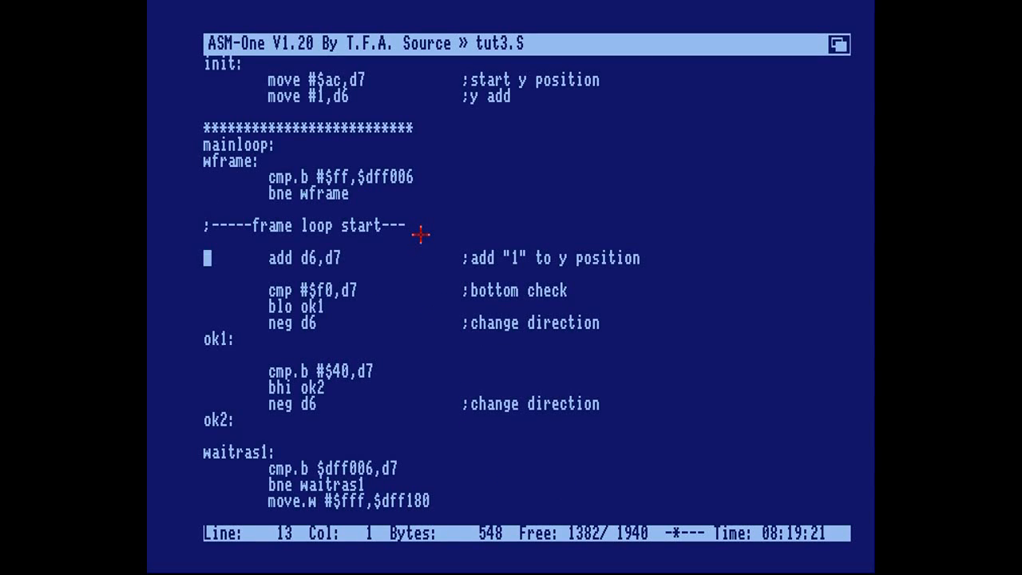
key(Down)
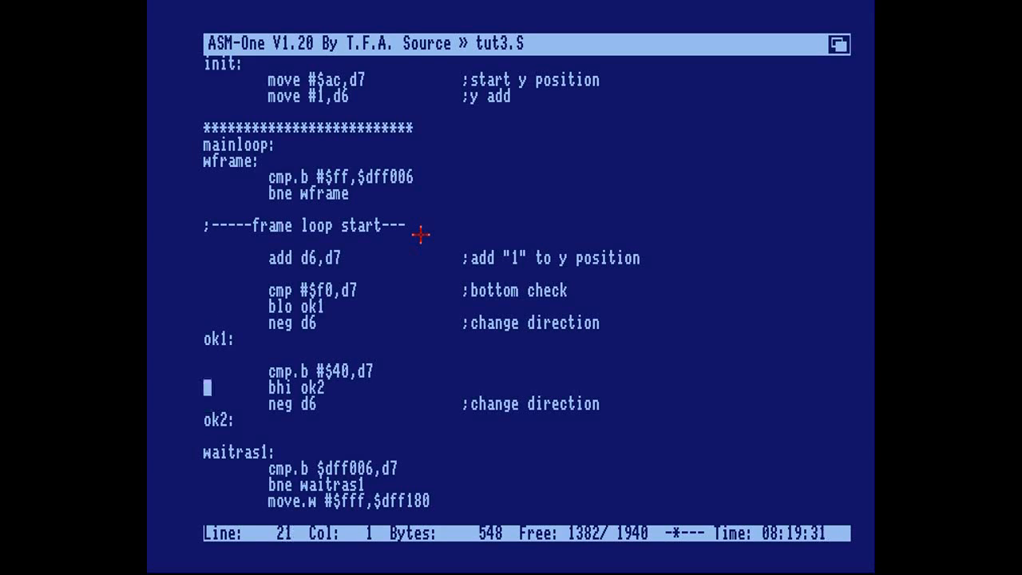
key(Down)
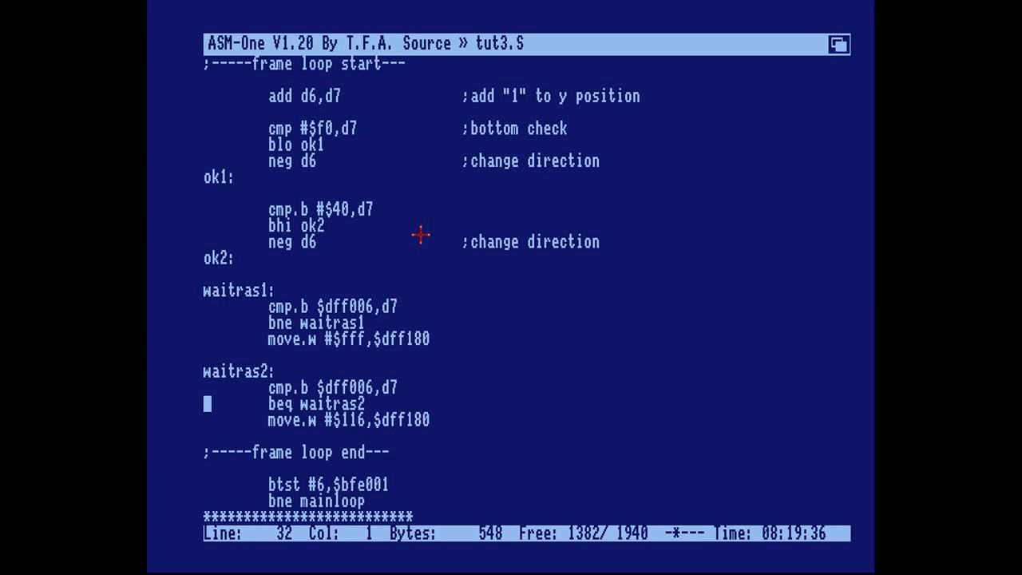
key(Down)
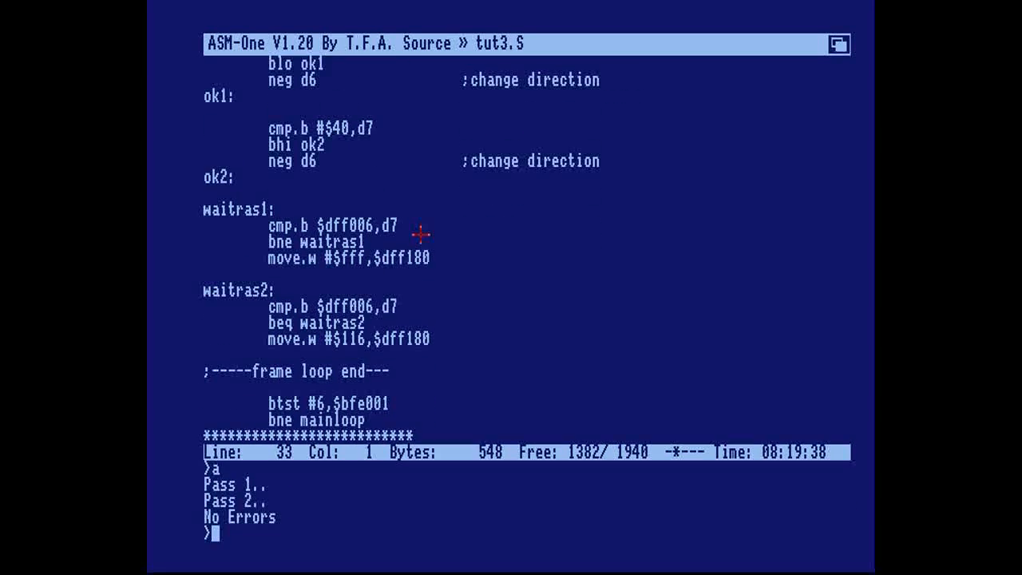
text(j)
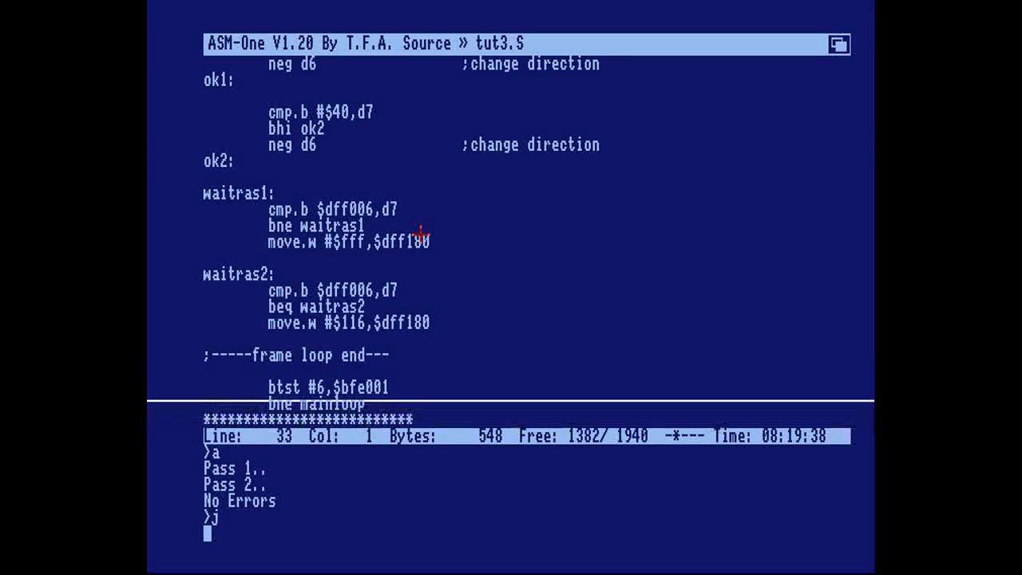